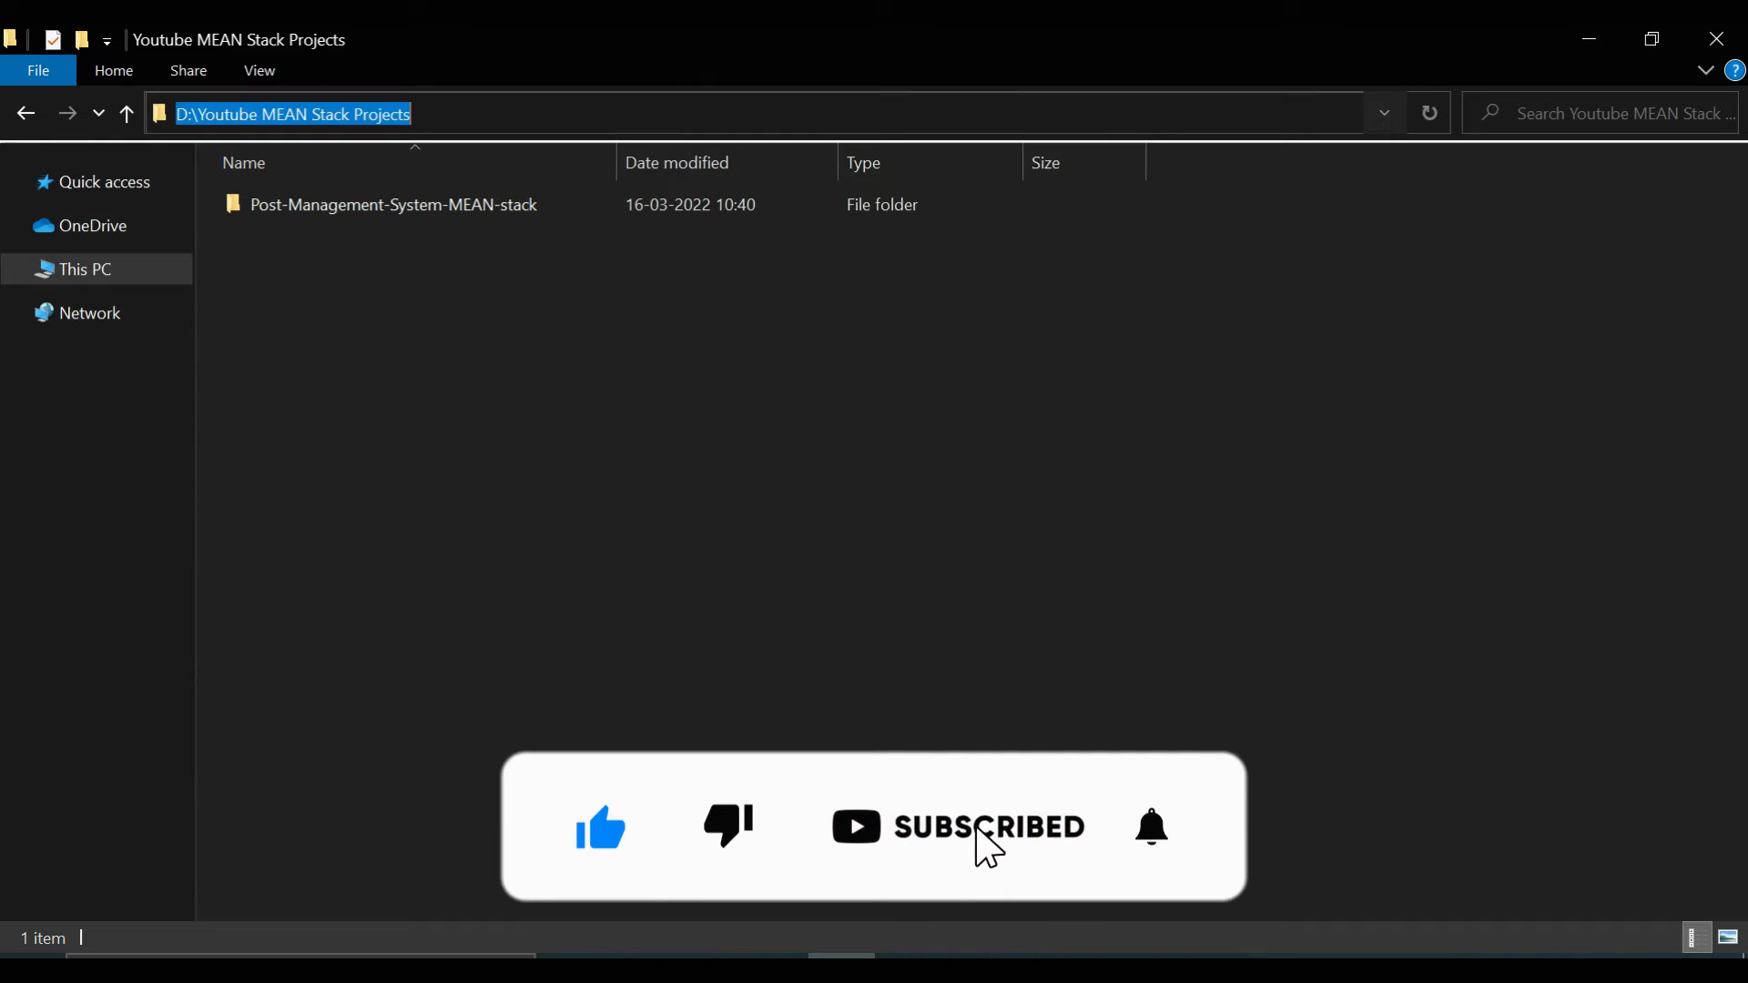
Generate the faculty-management Angular project with routing and CSS from cmd, then open it in VS Code.
text(cmd)
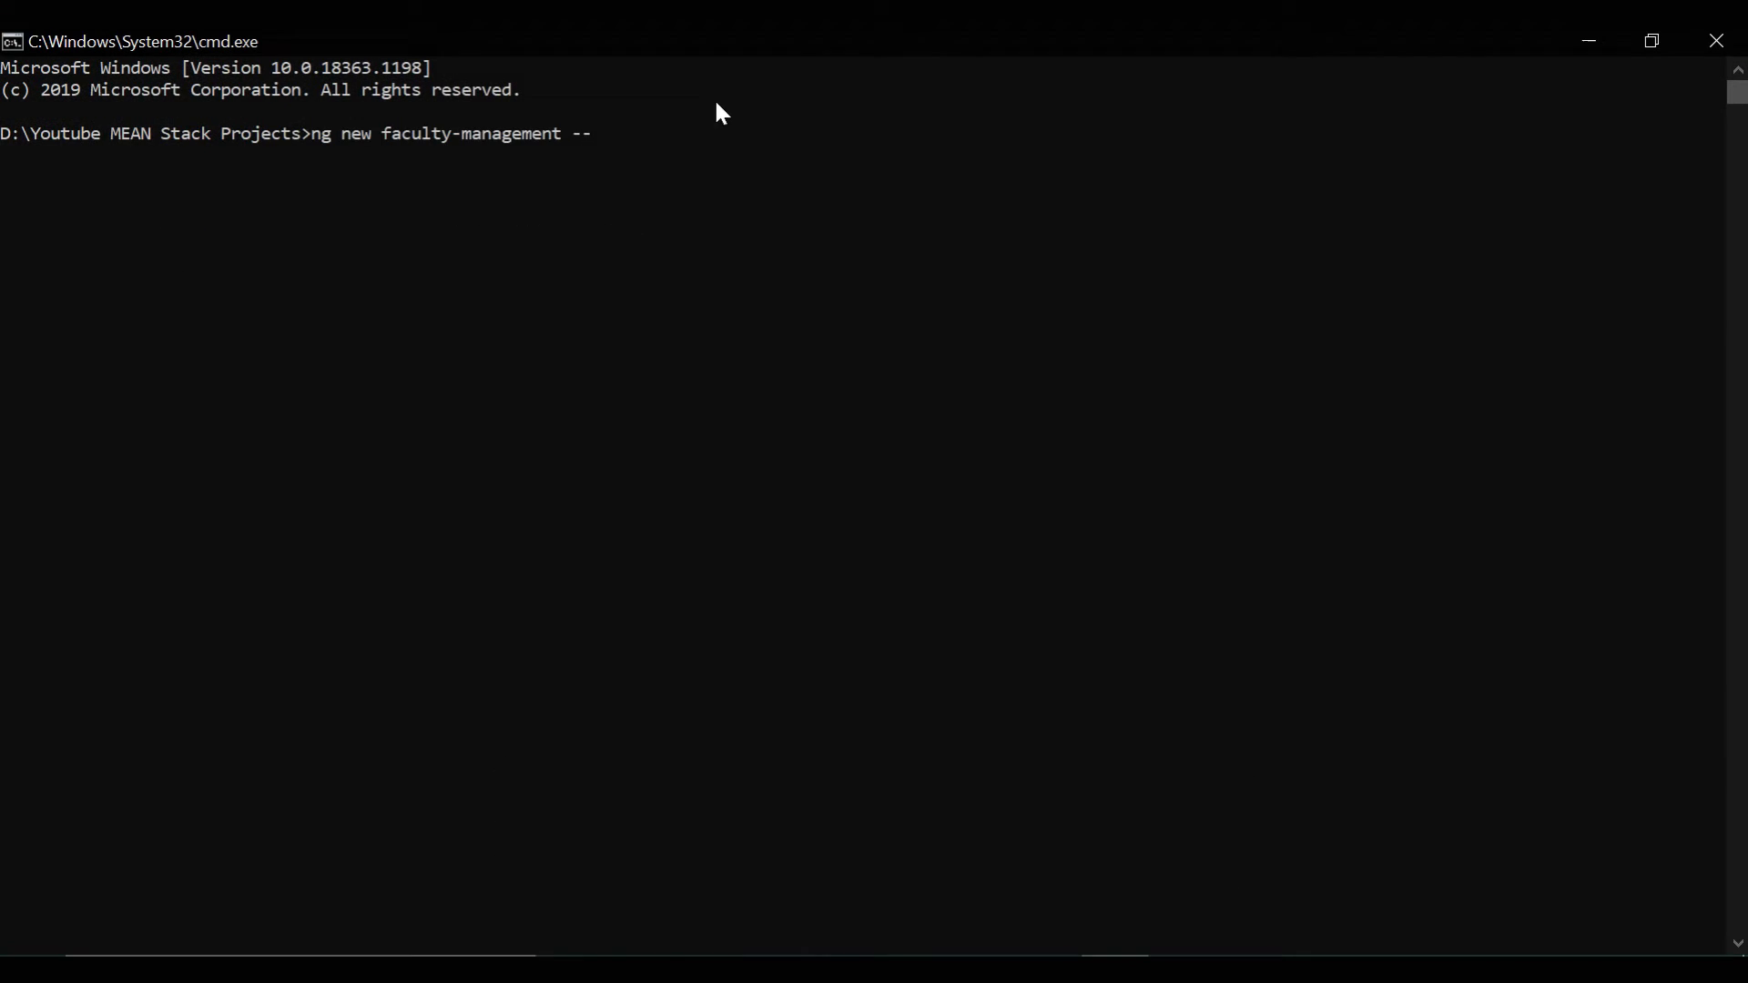
text(routing)
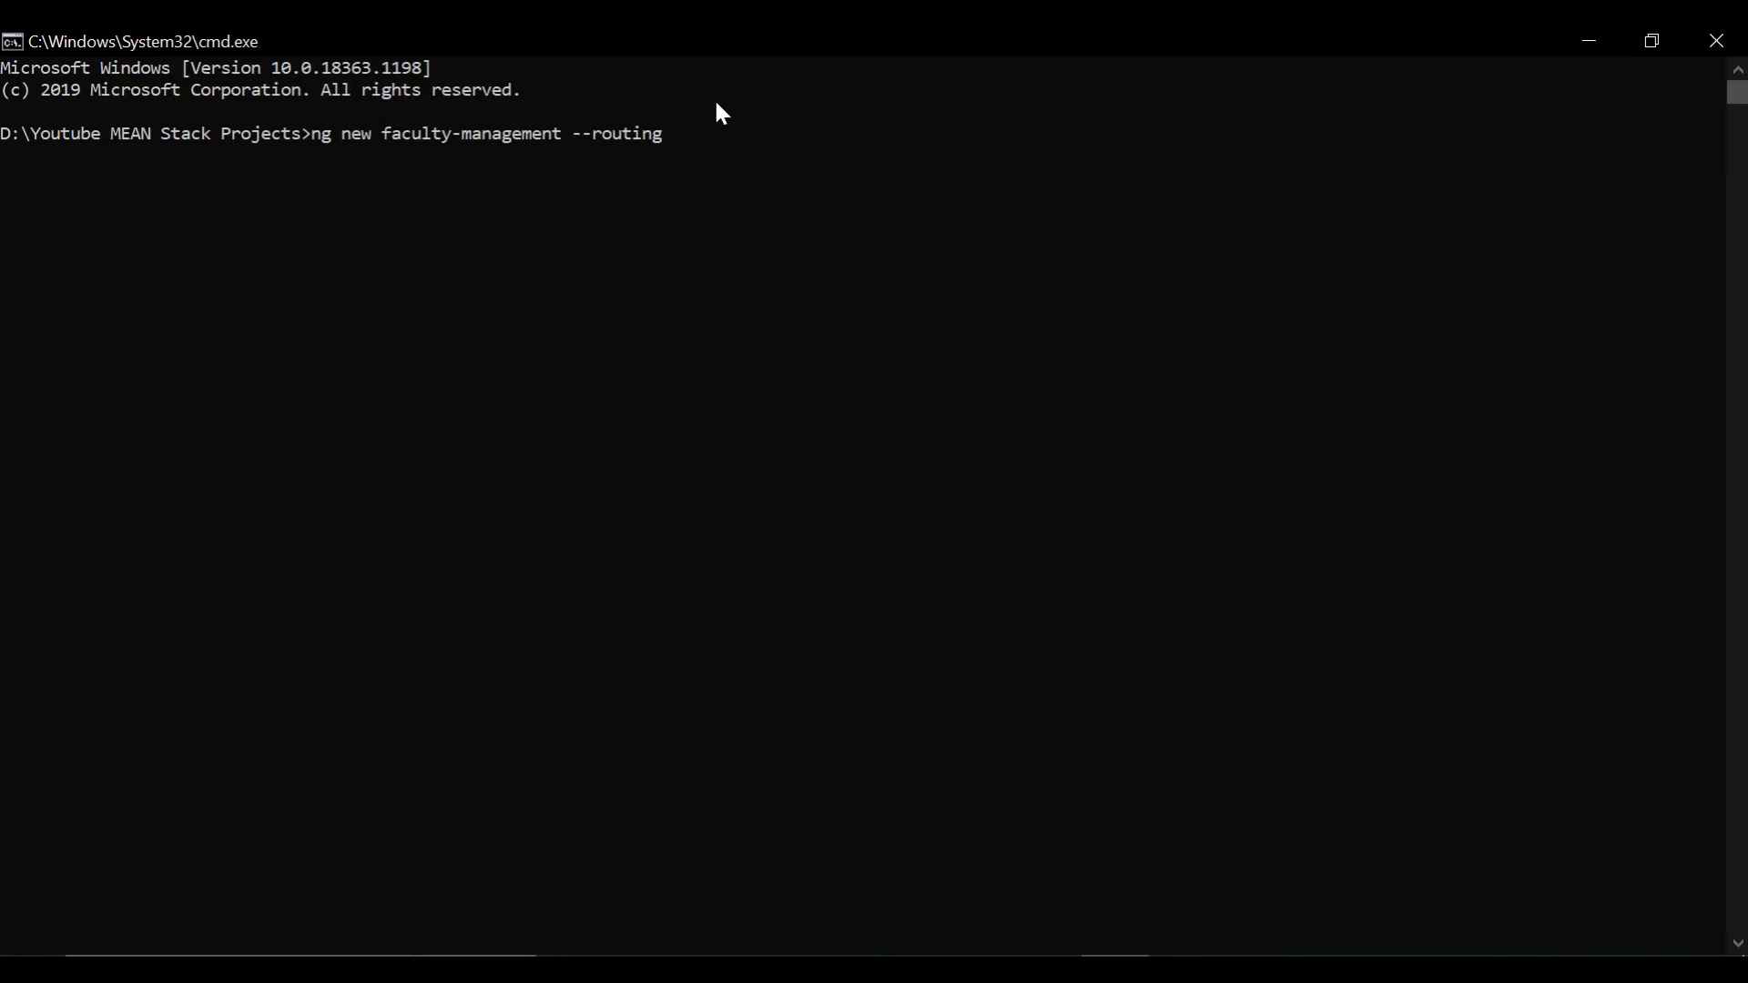
text(--stya)
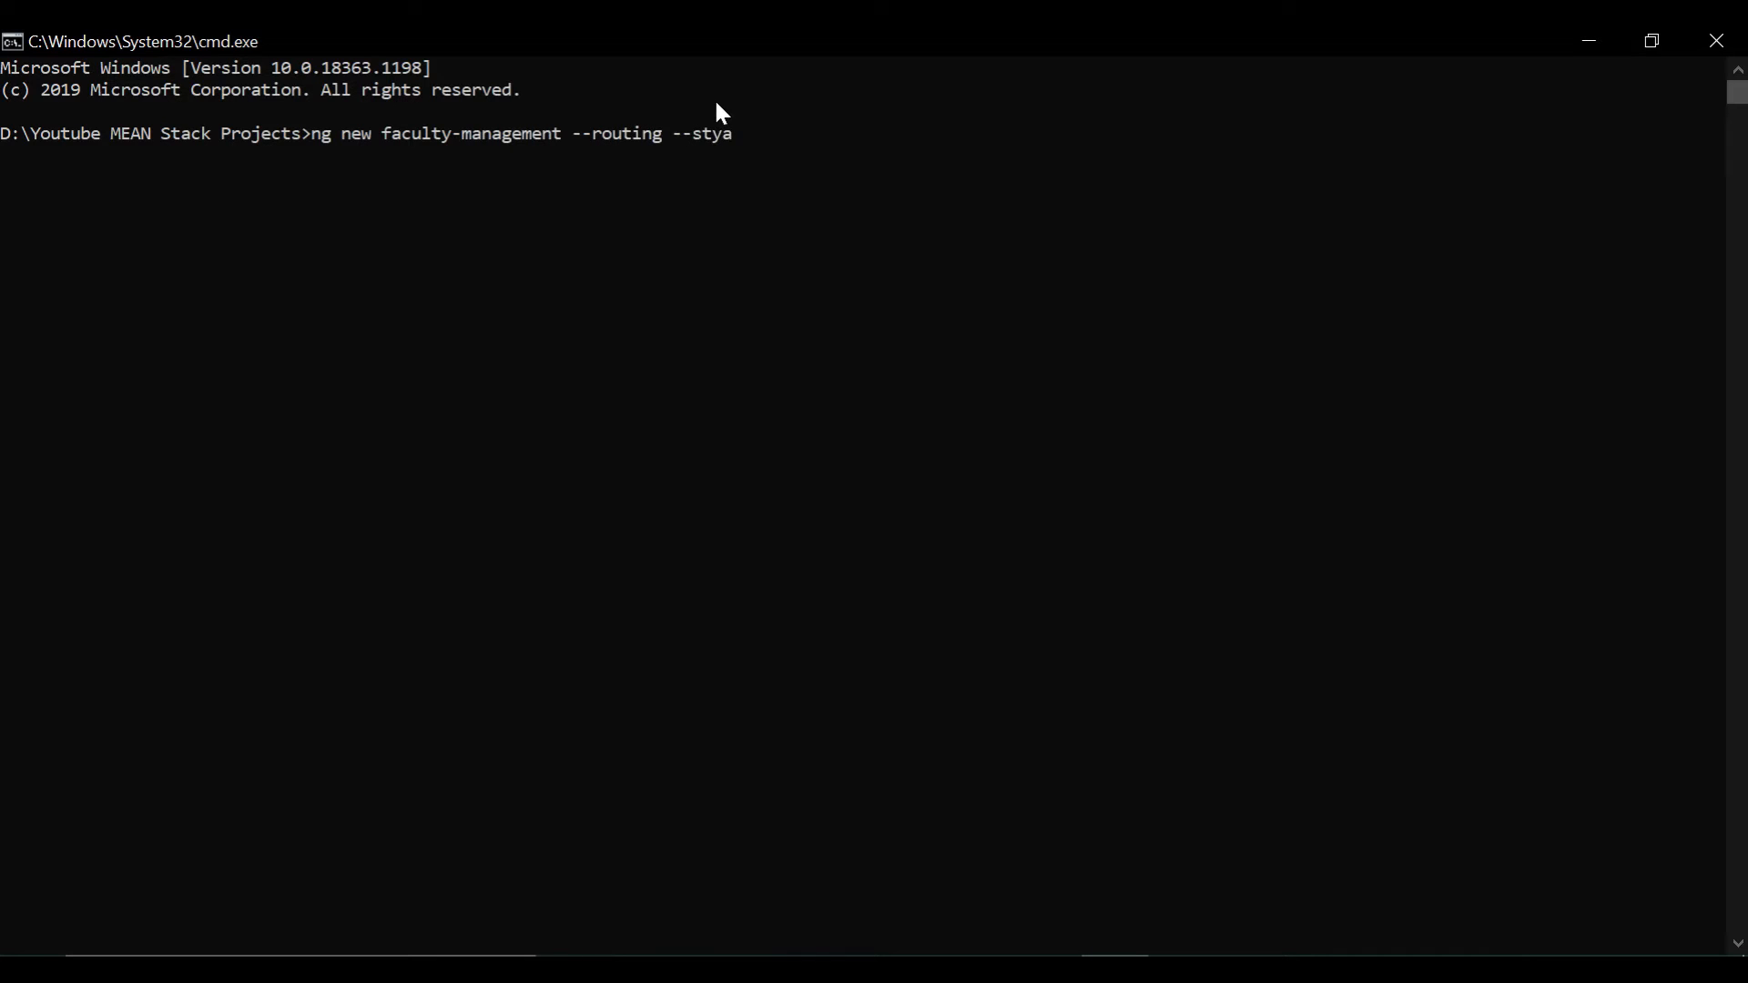
text(le css)
text(cd)
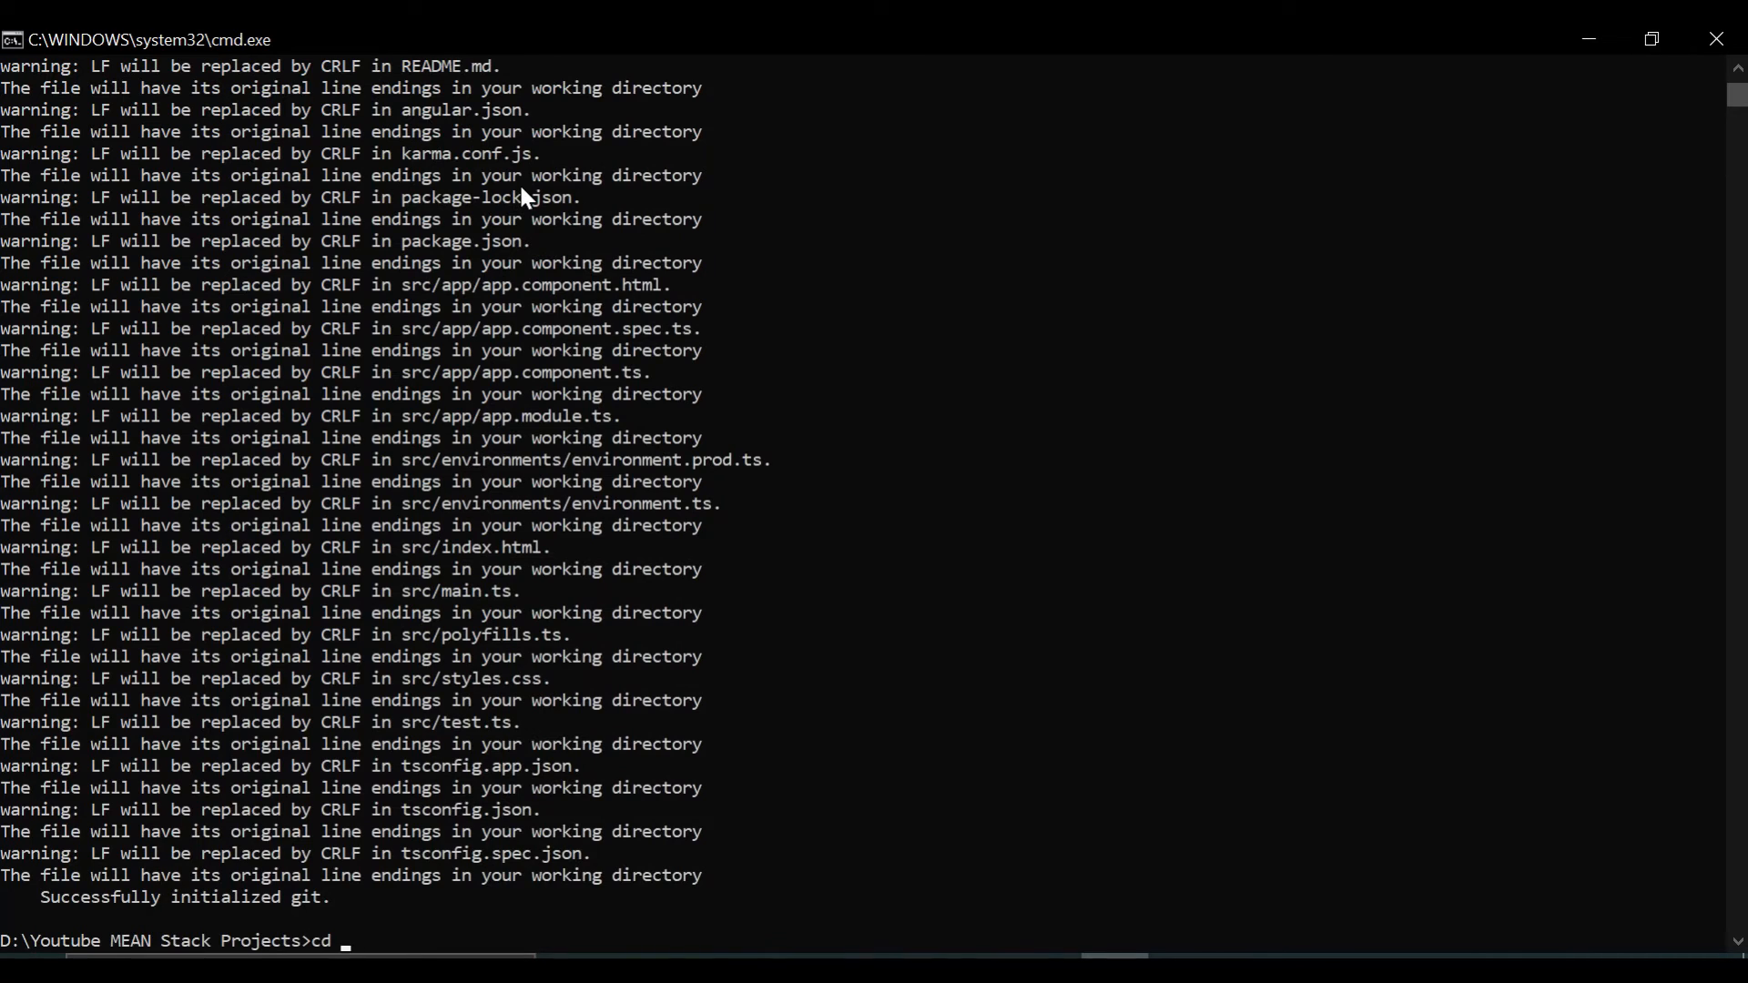
text(faculty-management)
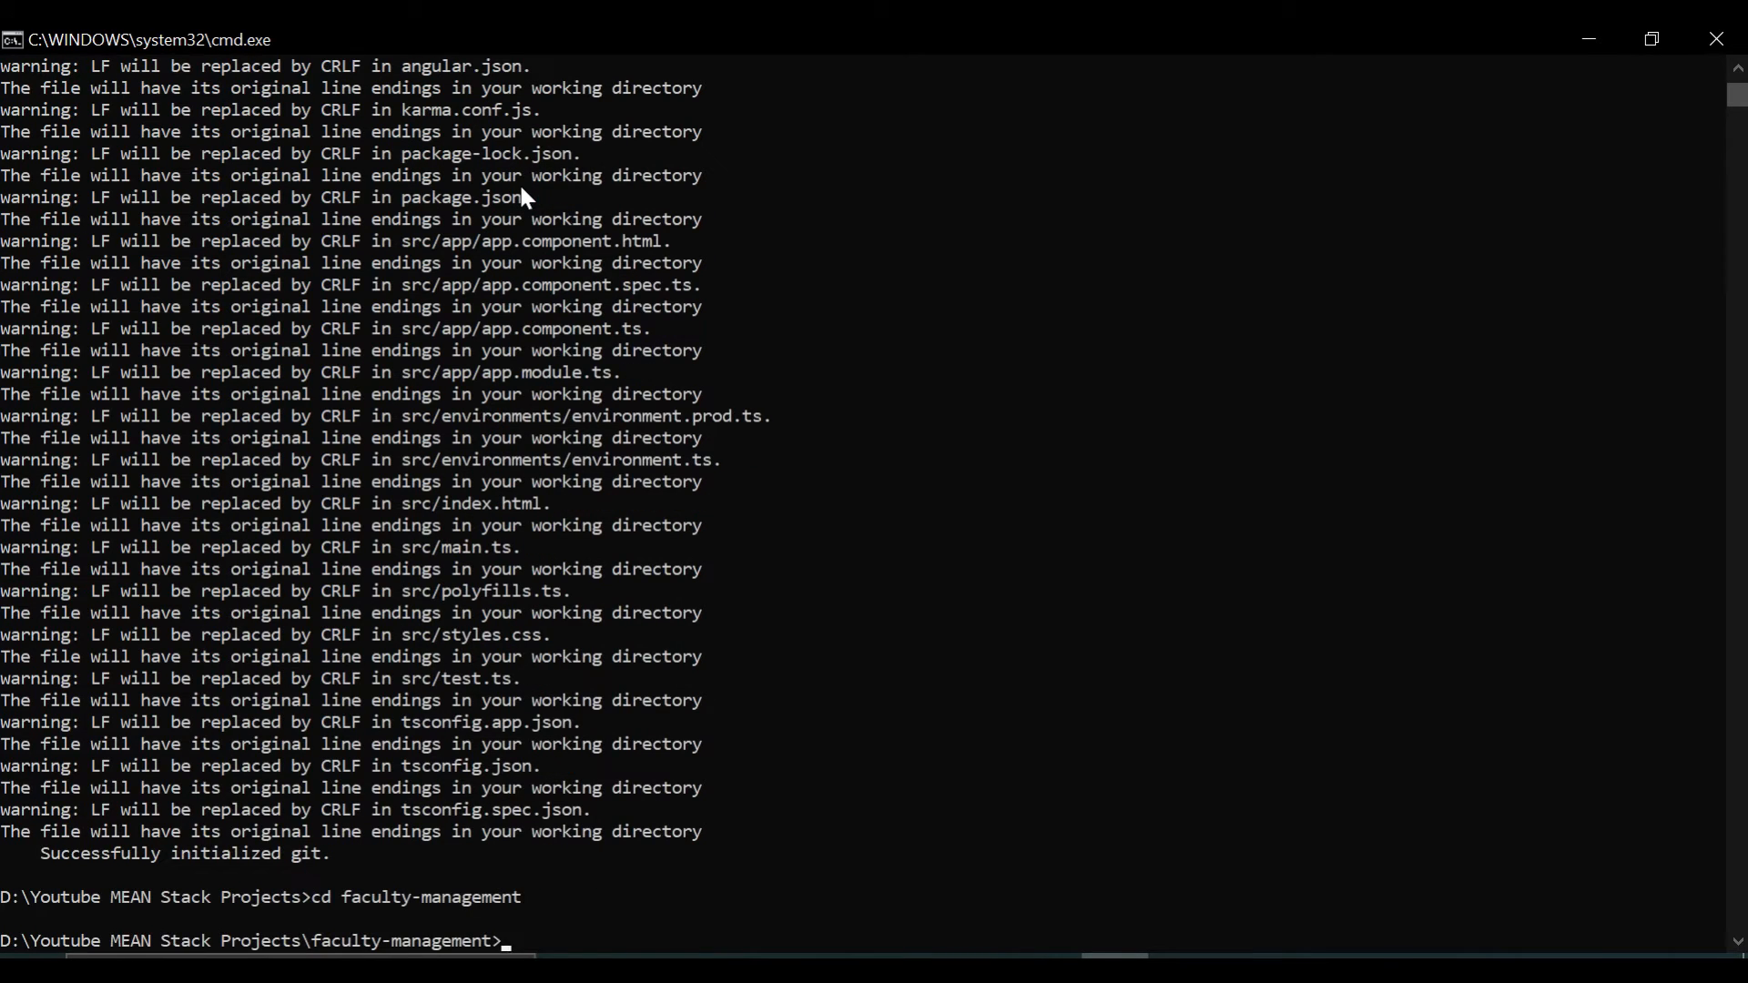
text(code .)
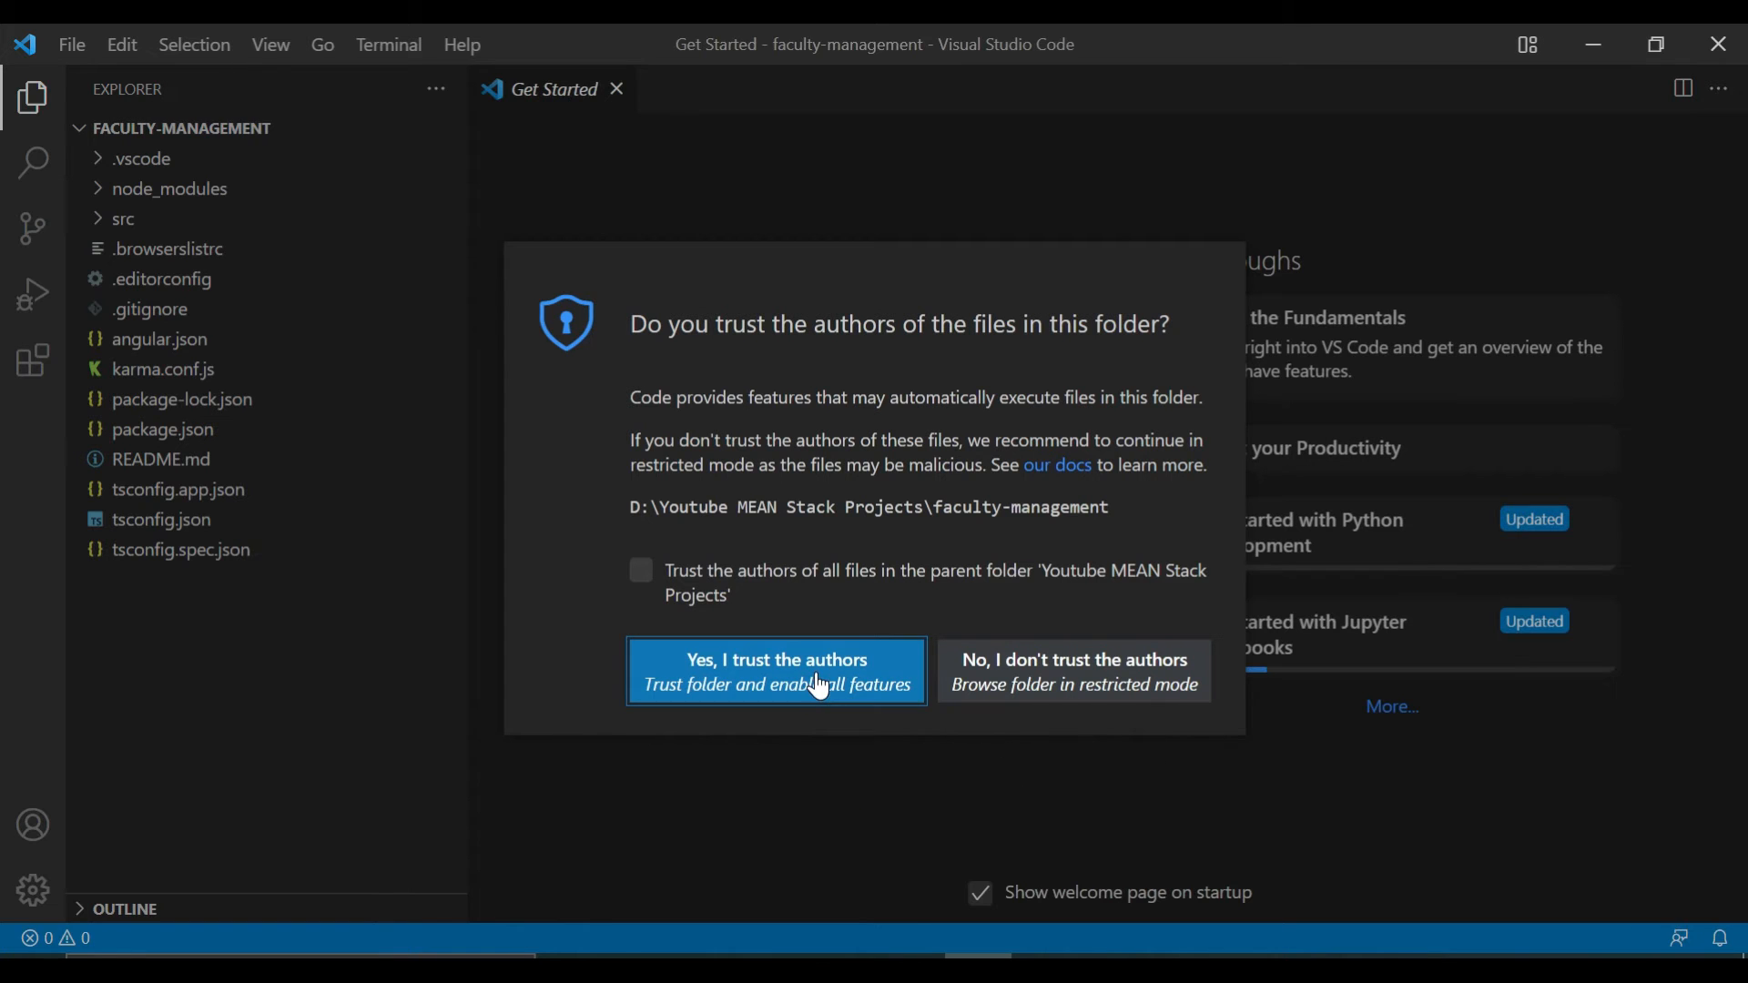
Trust the faculty-management folder and run ng serve in a new integrated terminal.
click(774, 670)
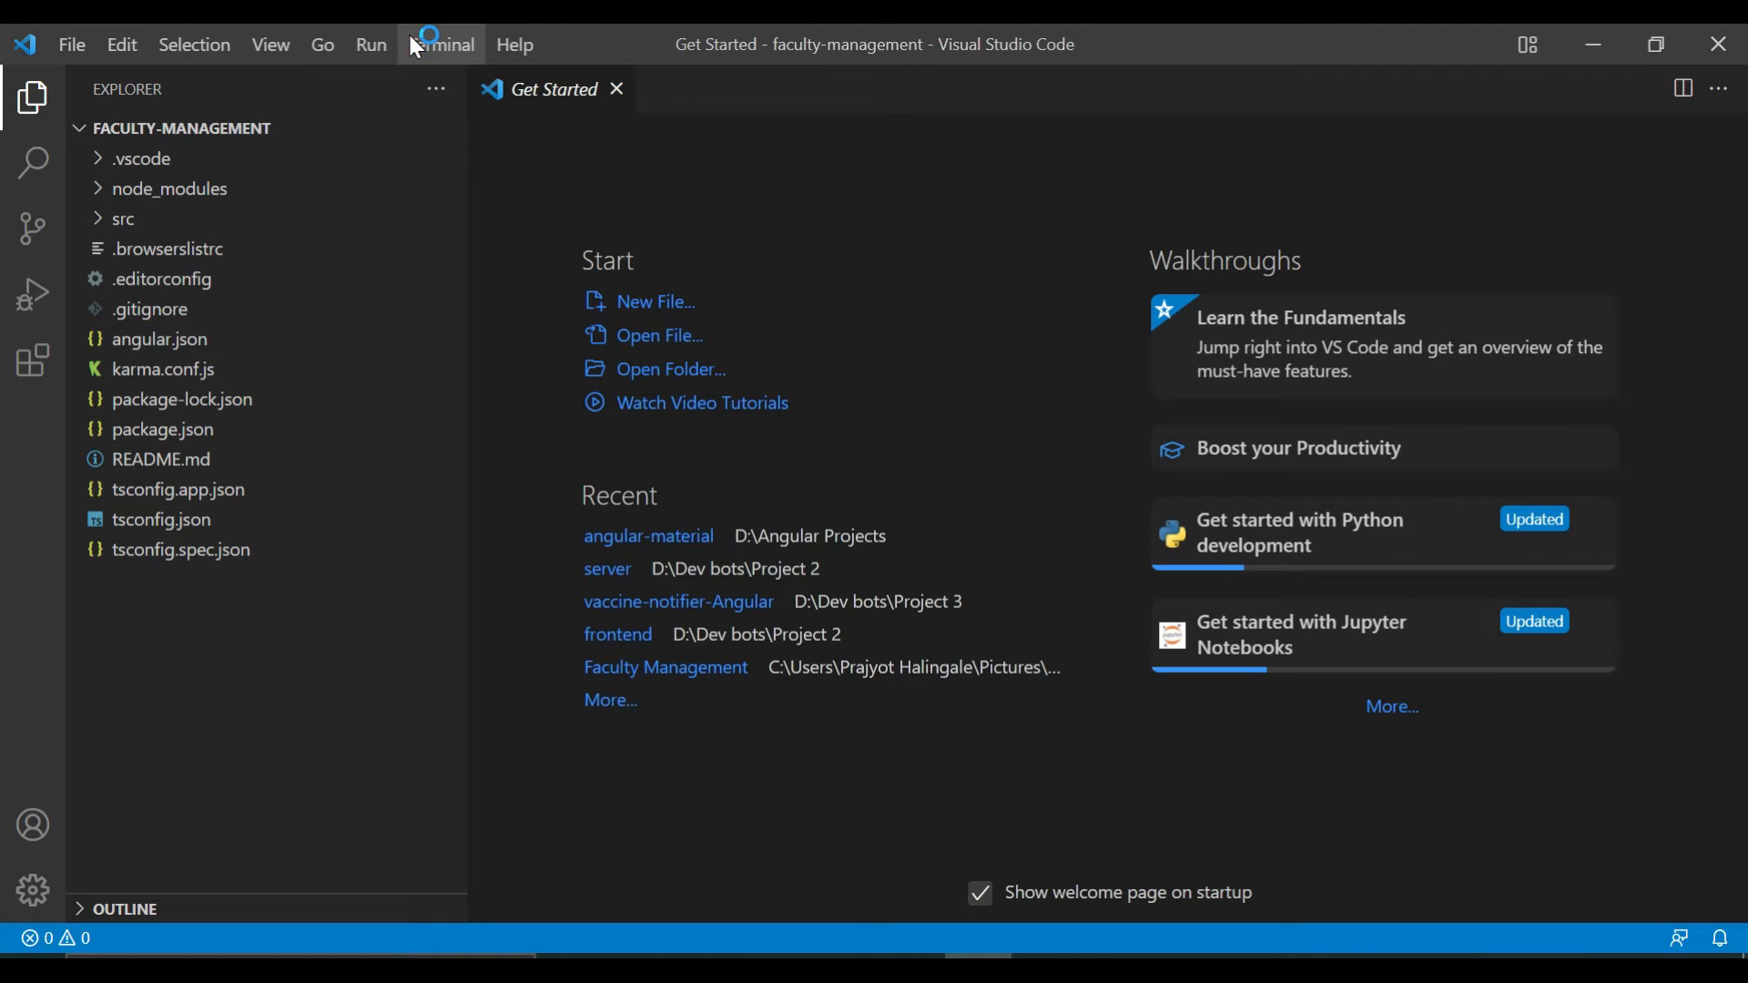
click(440, 44)
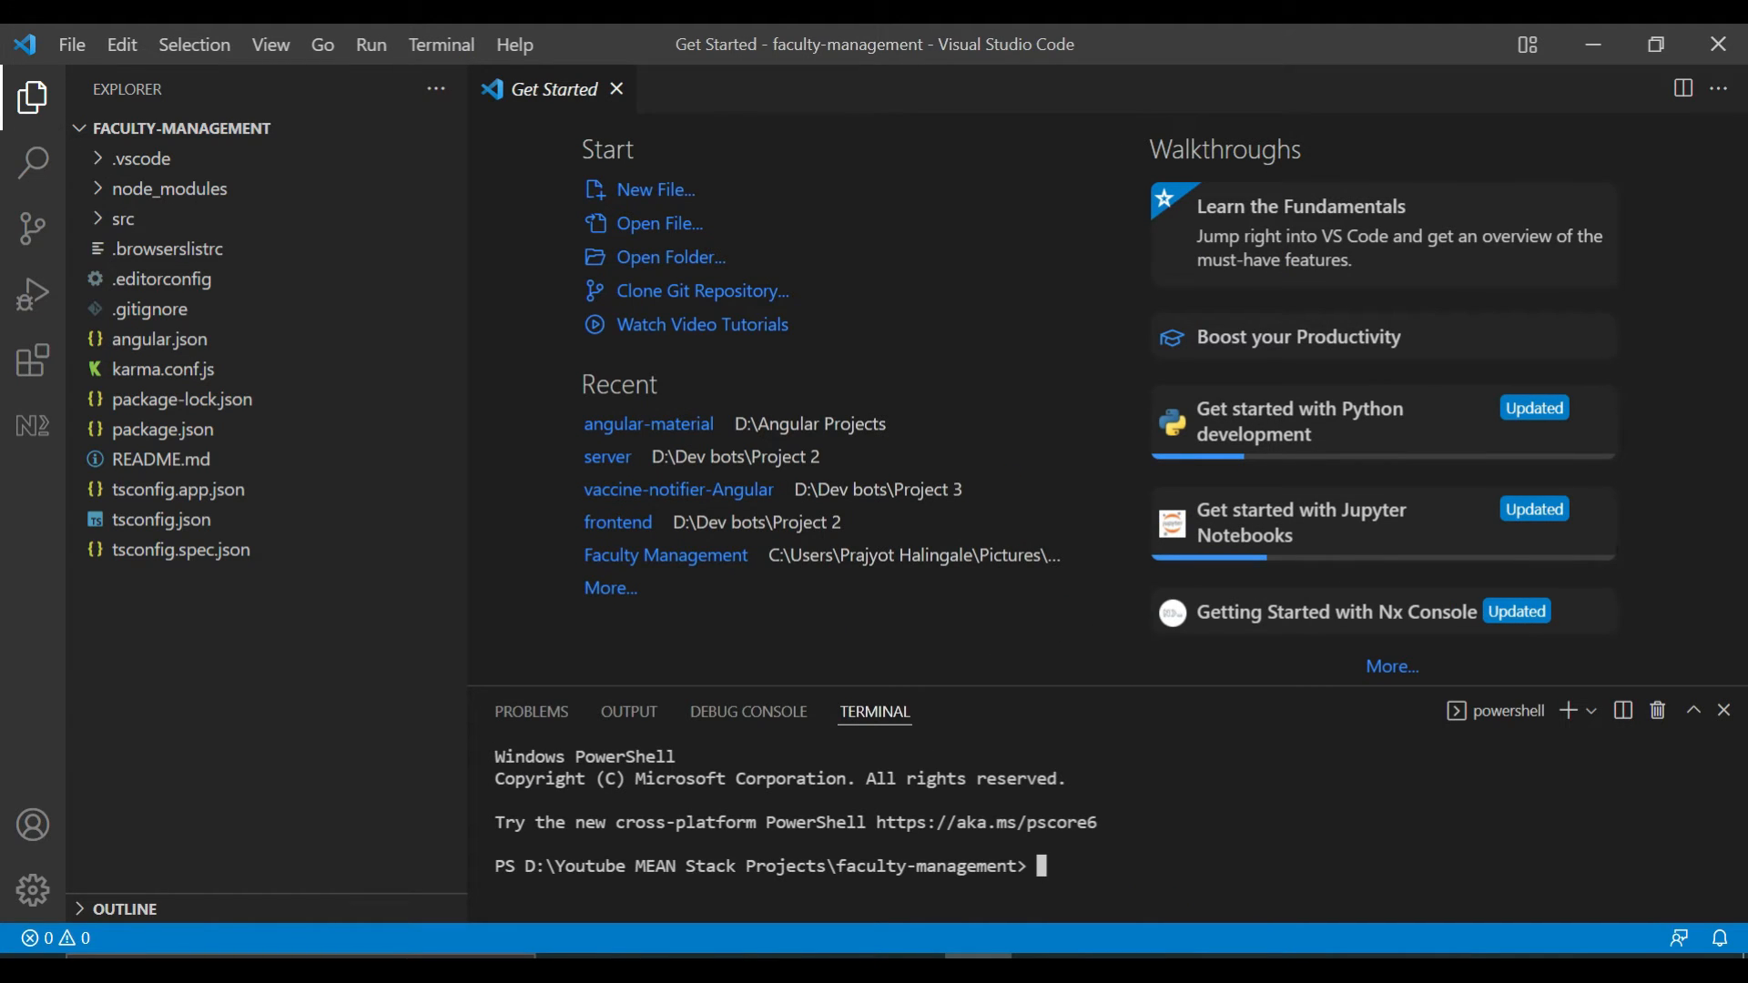
text(ng serve)
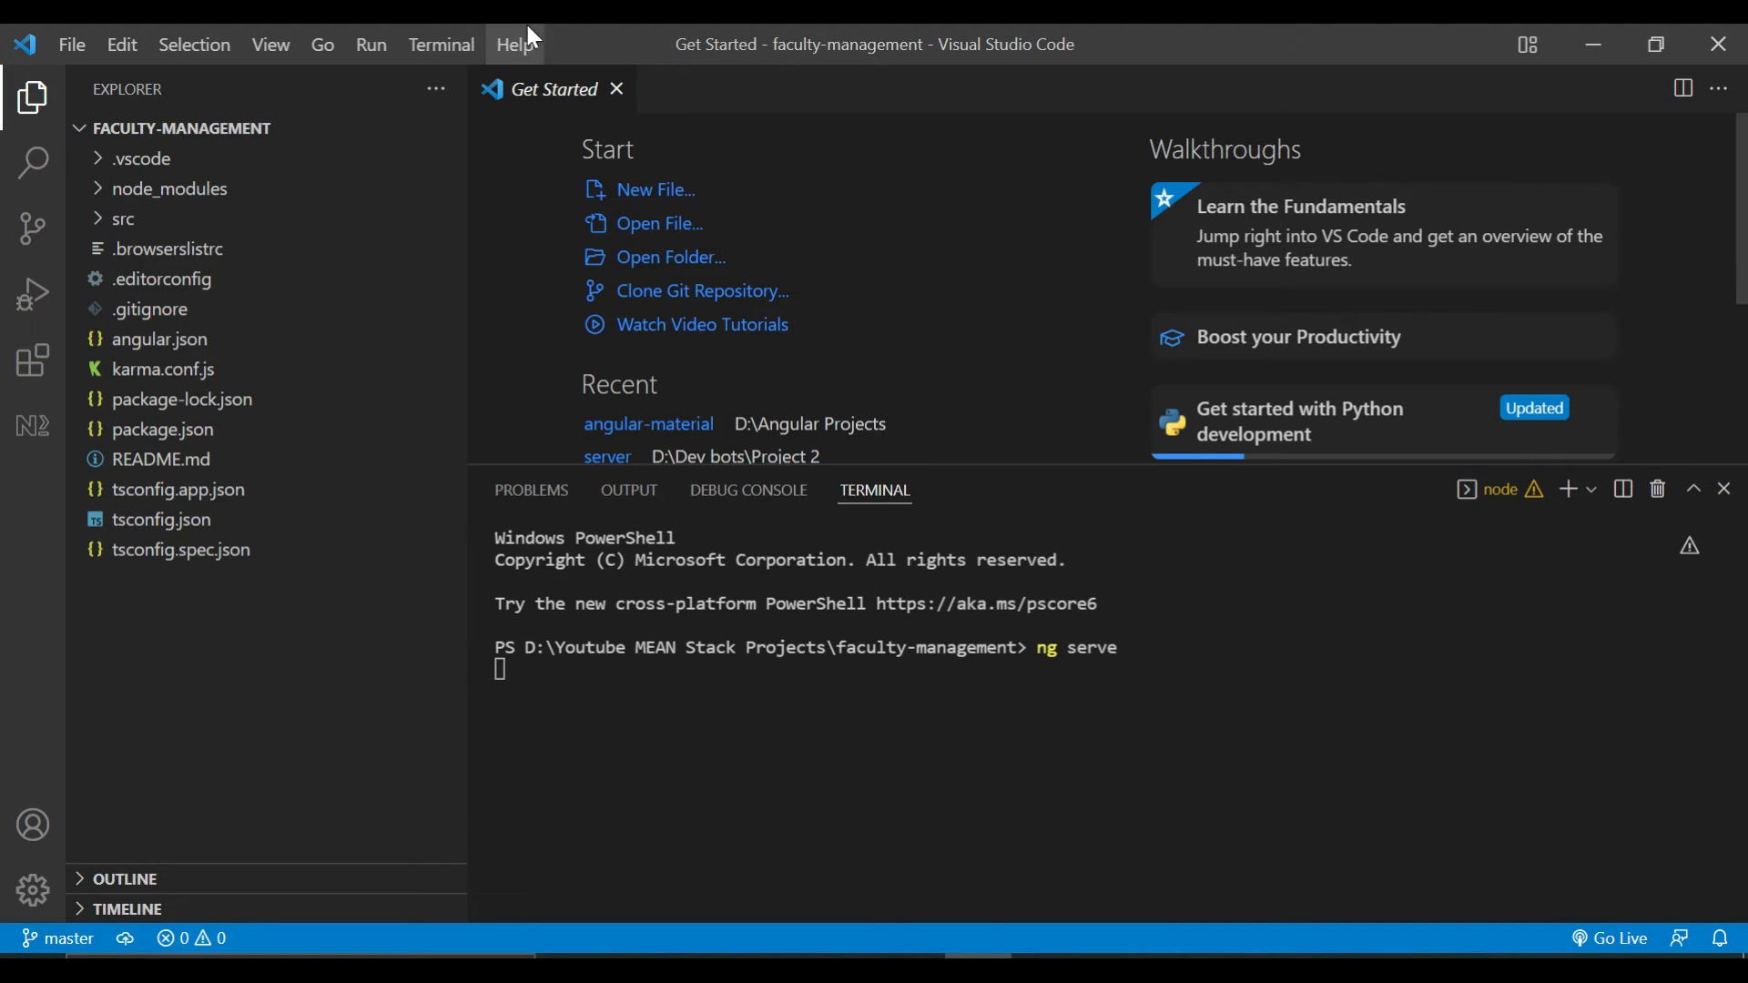
click(617, 89)
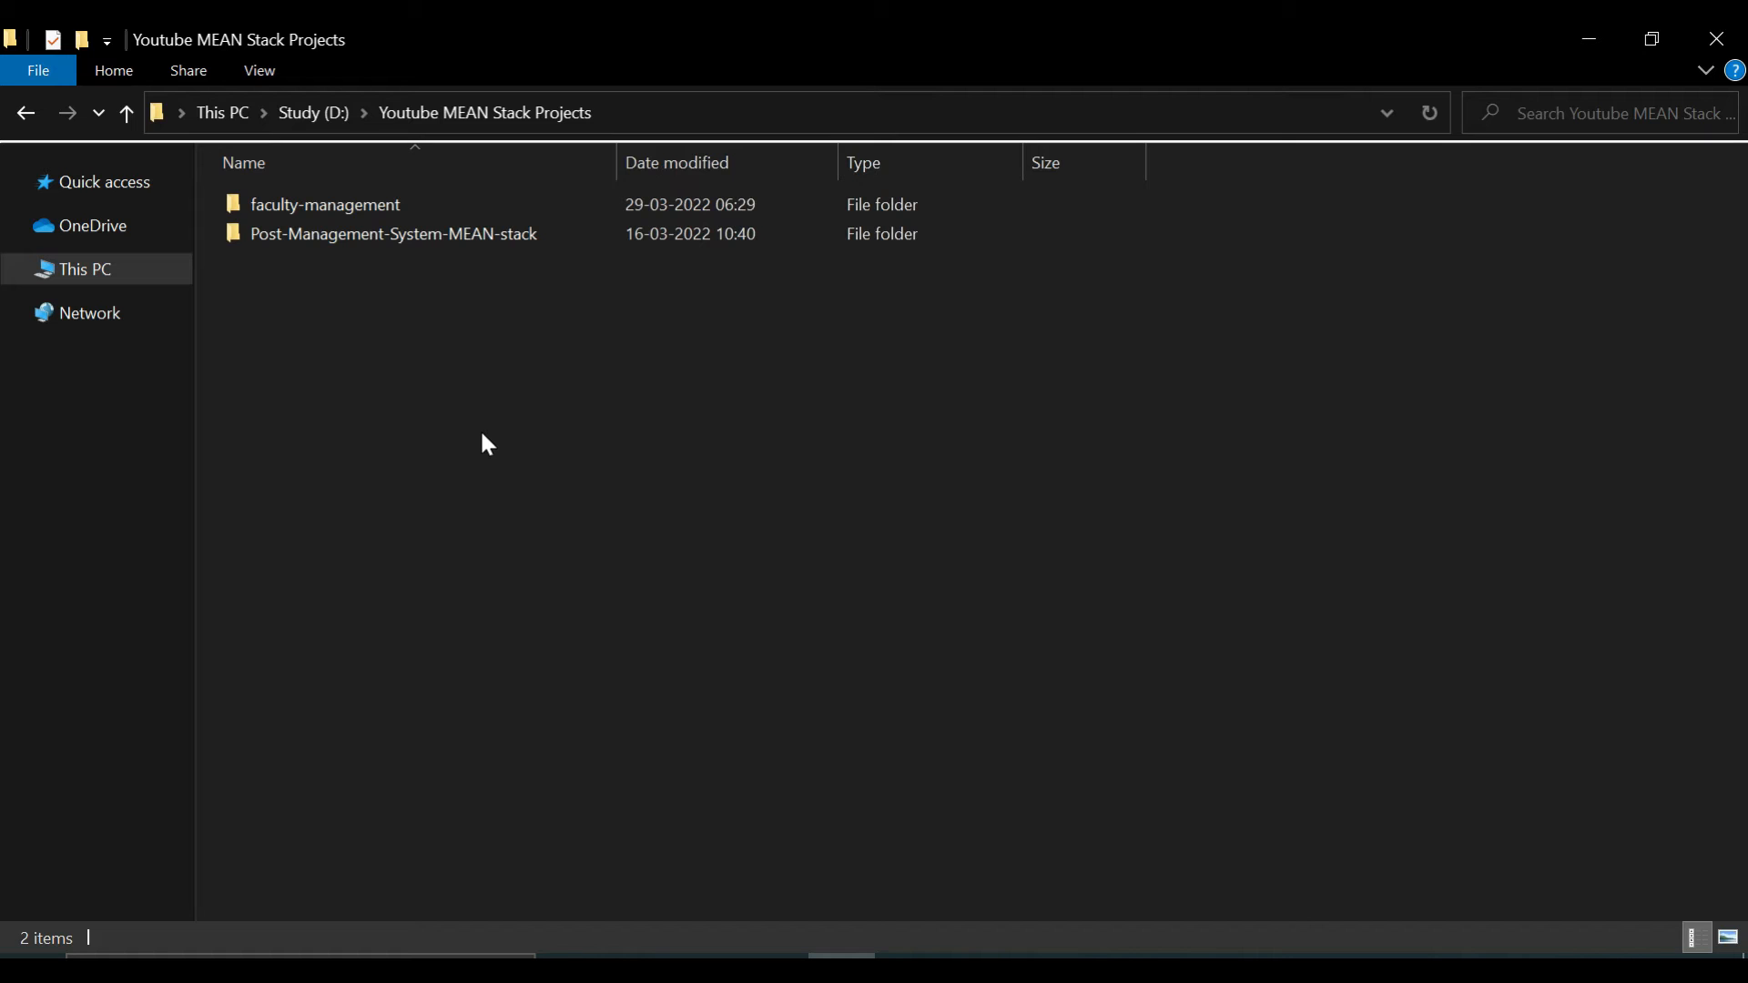
Create a folder named Faculty-management-backend beside the Angular project.
right_click(486, 443)
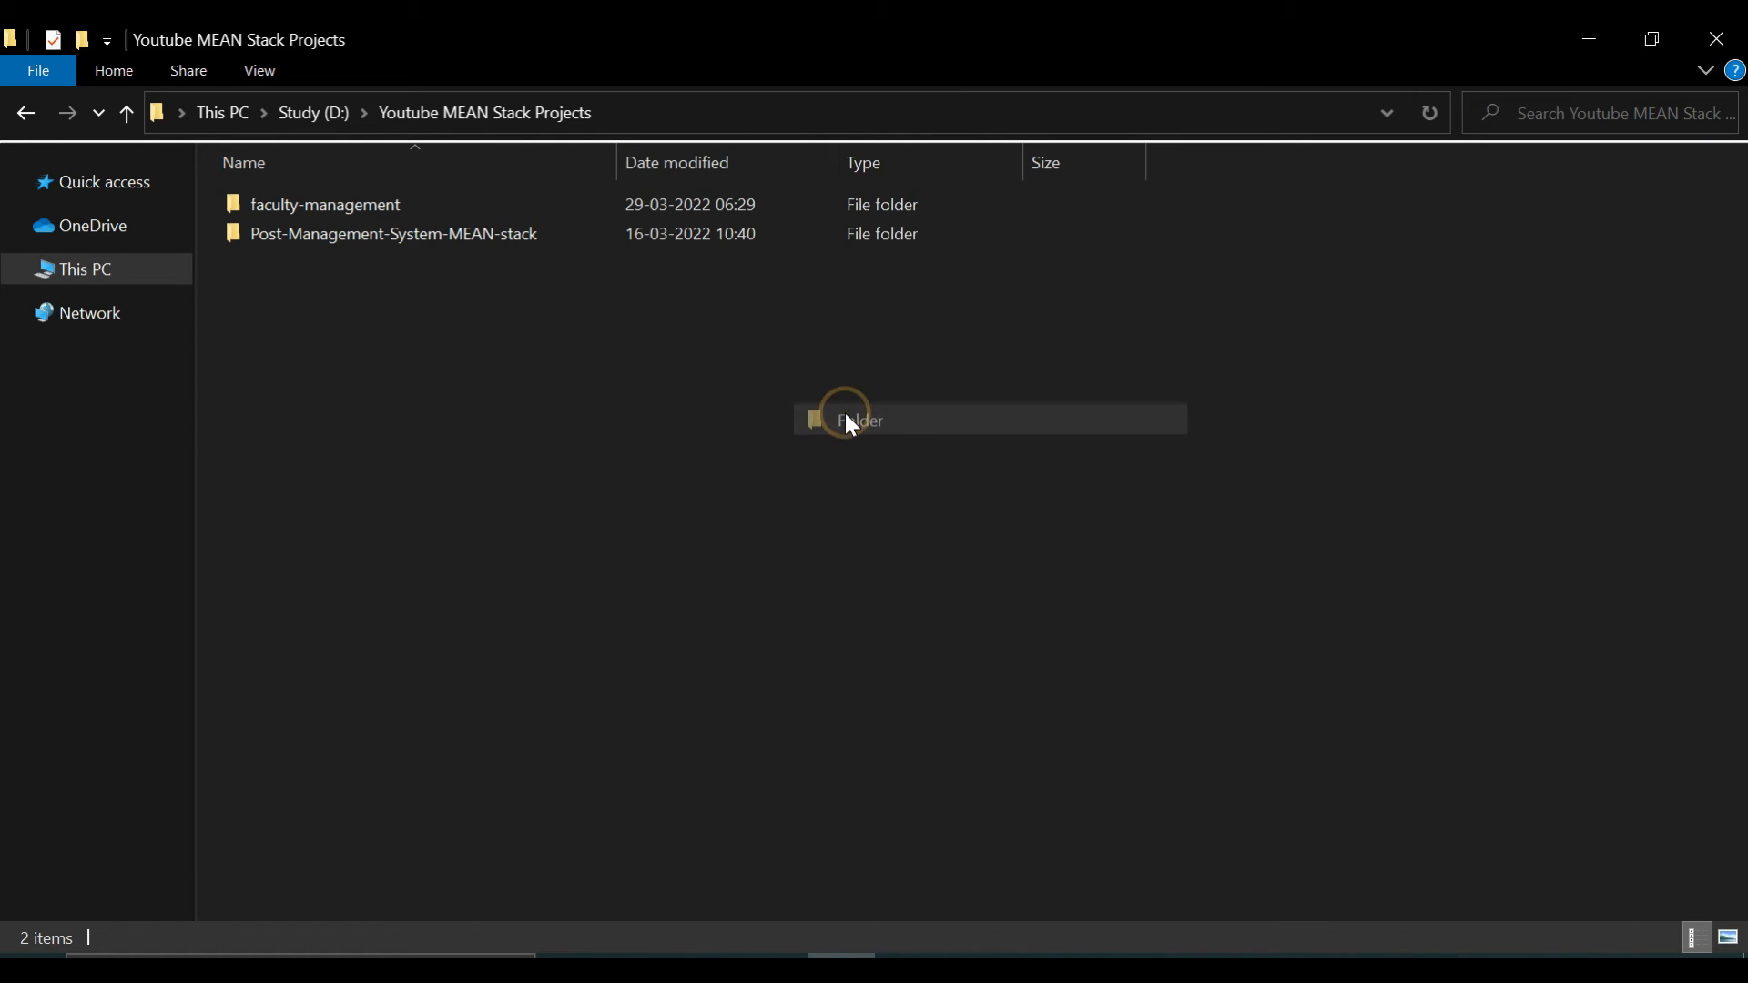
text(F)
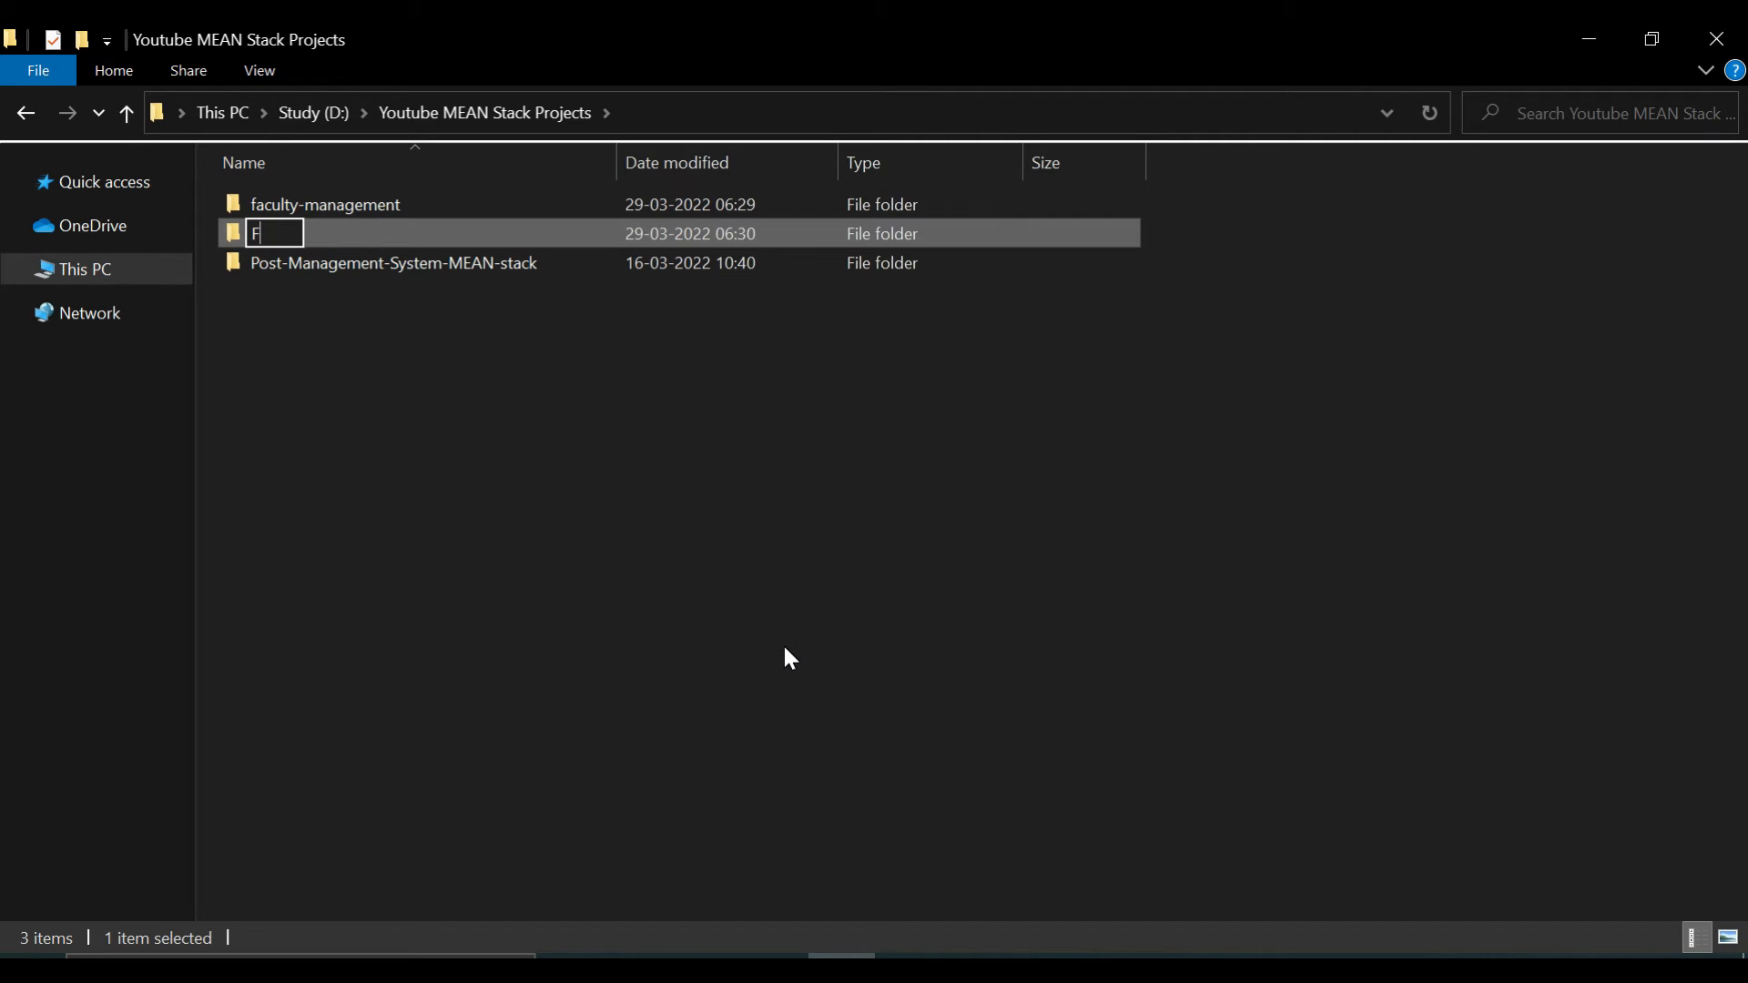
text(aculty-managemen)
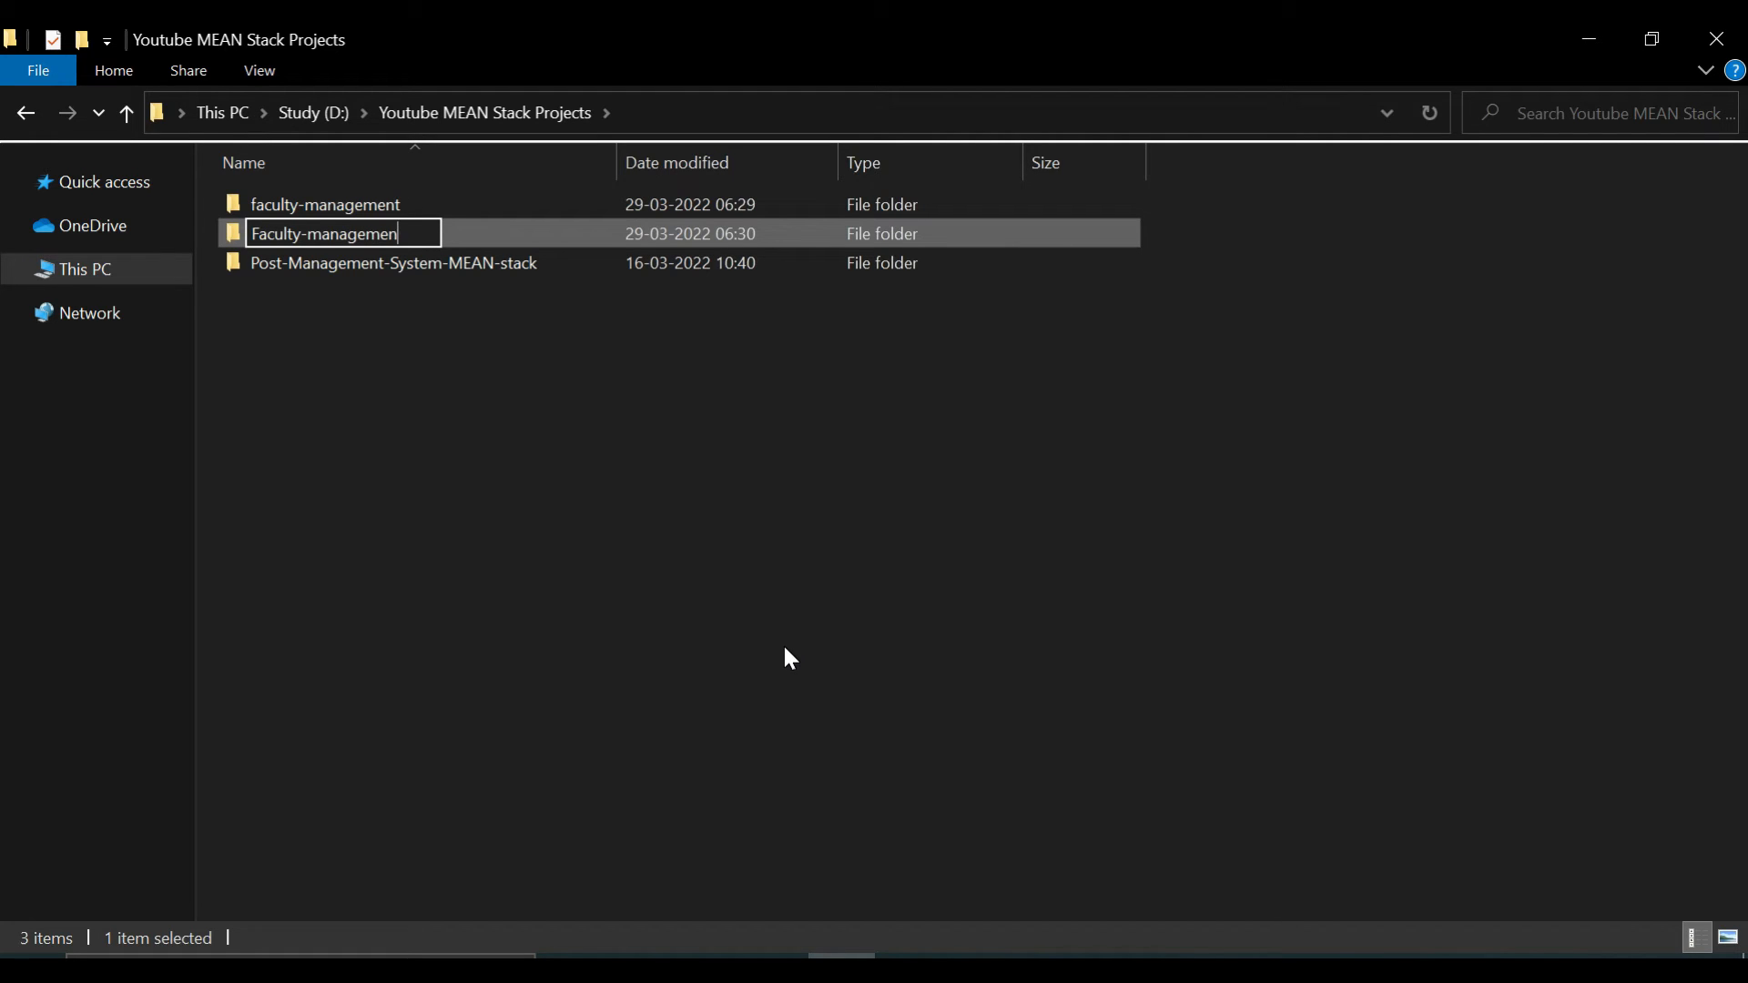
text(-)
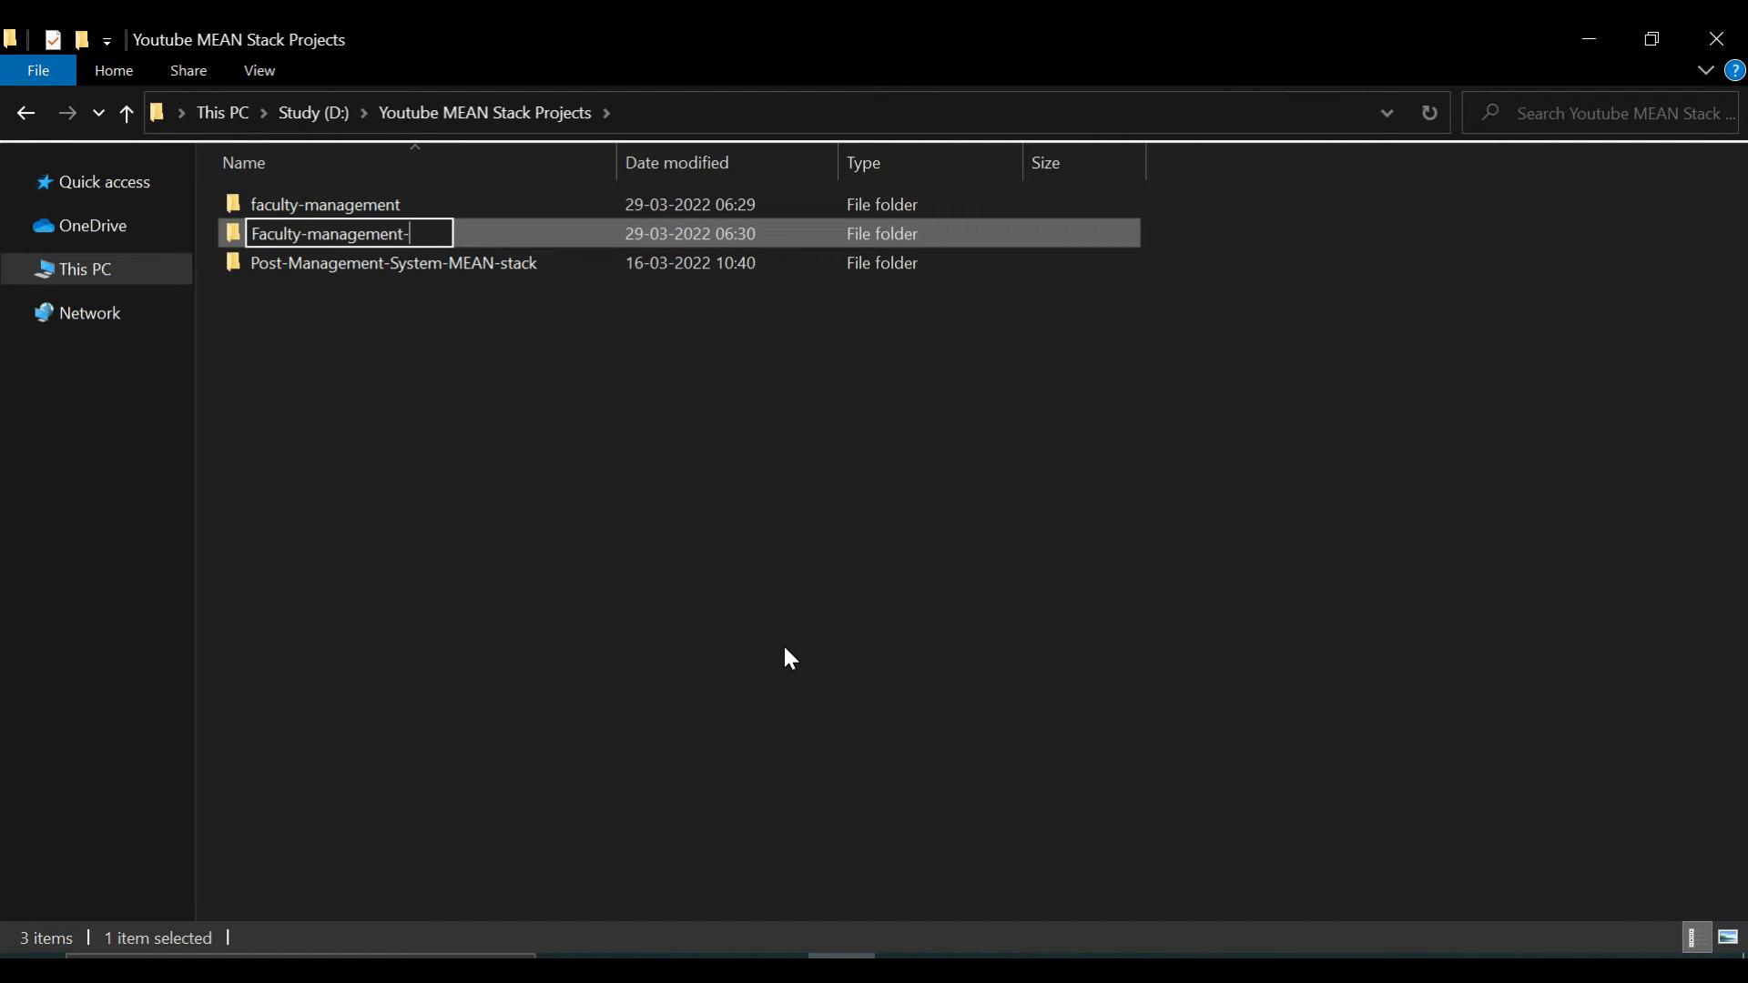
text(backend)
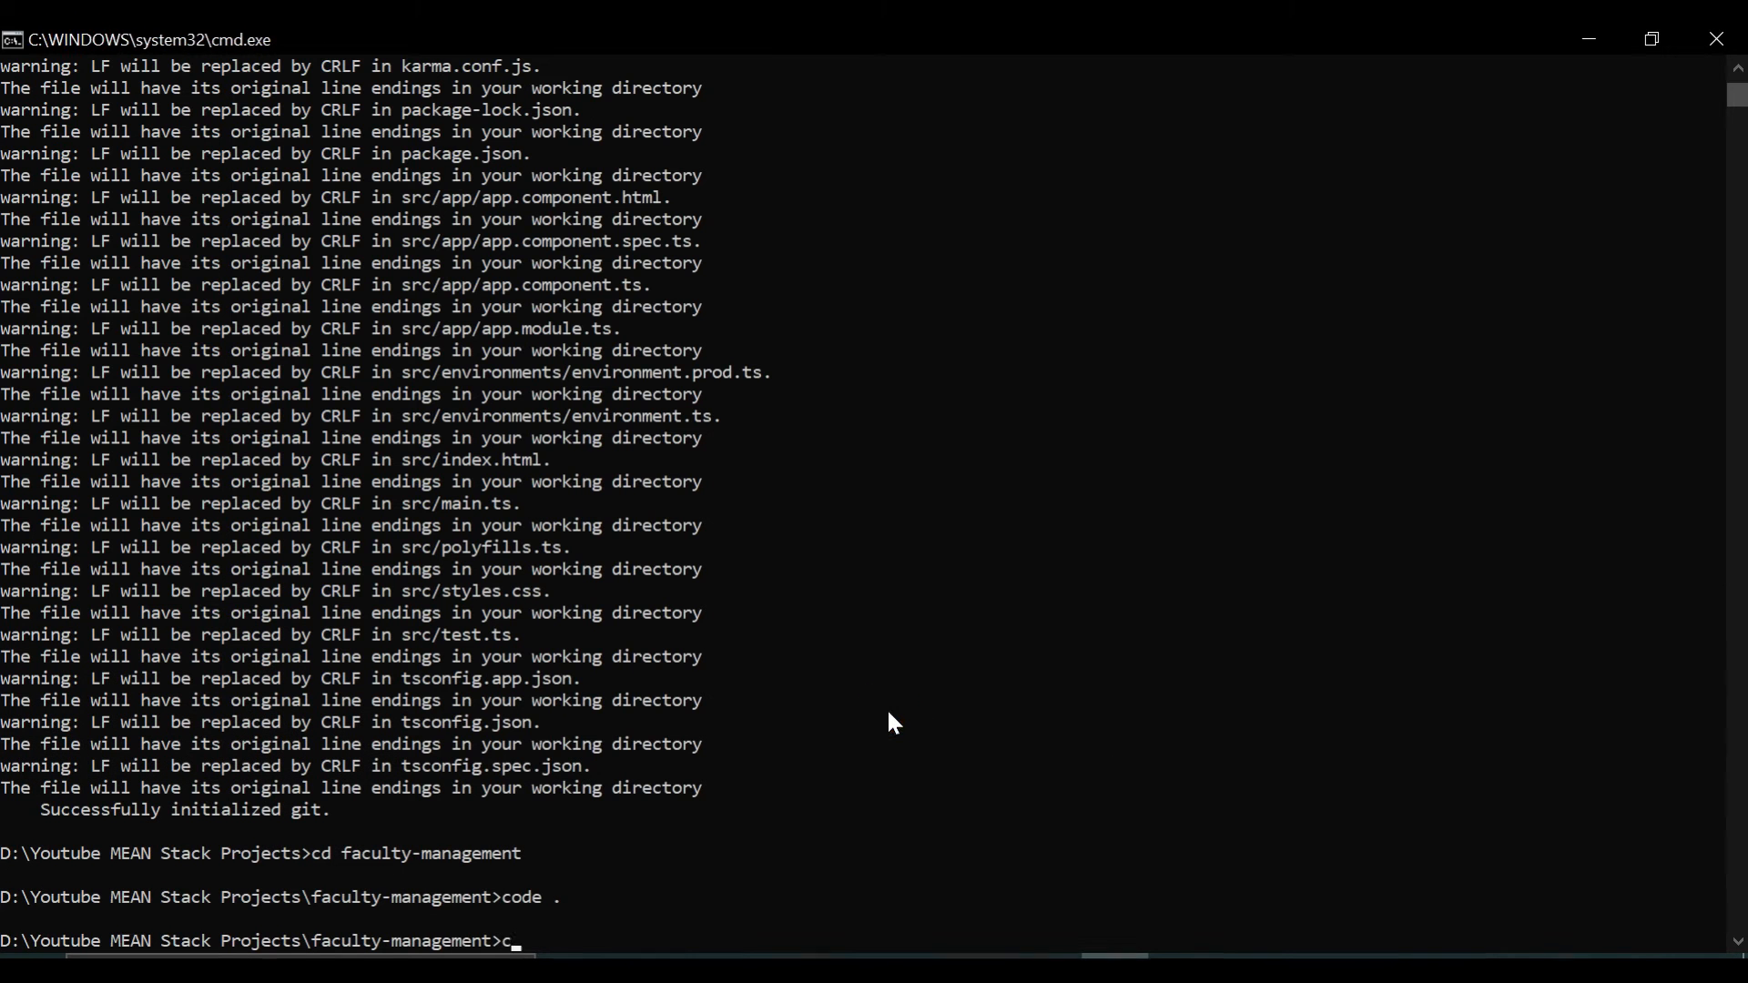
In Faculty-management-backend, run npm init accepting defaults, then open it with code.
text(d ..)
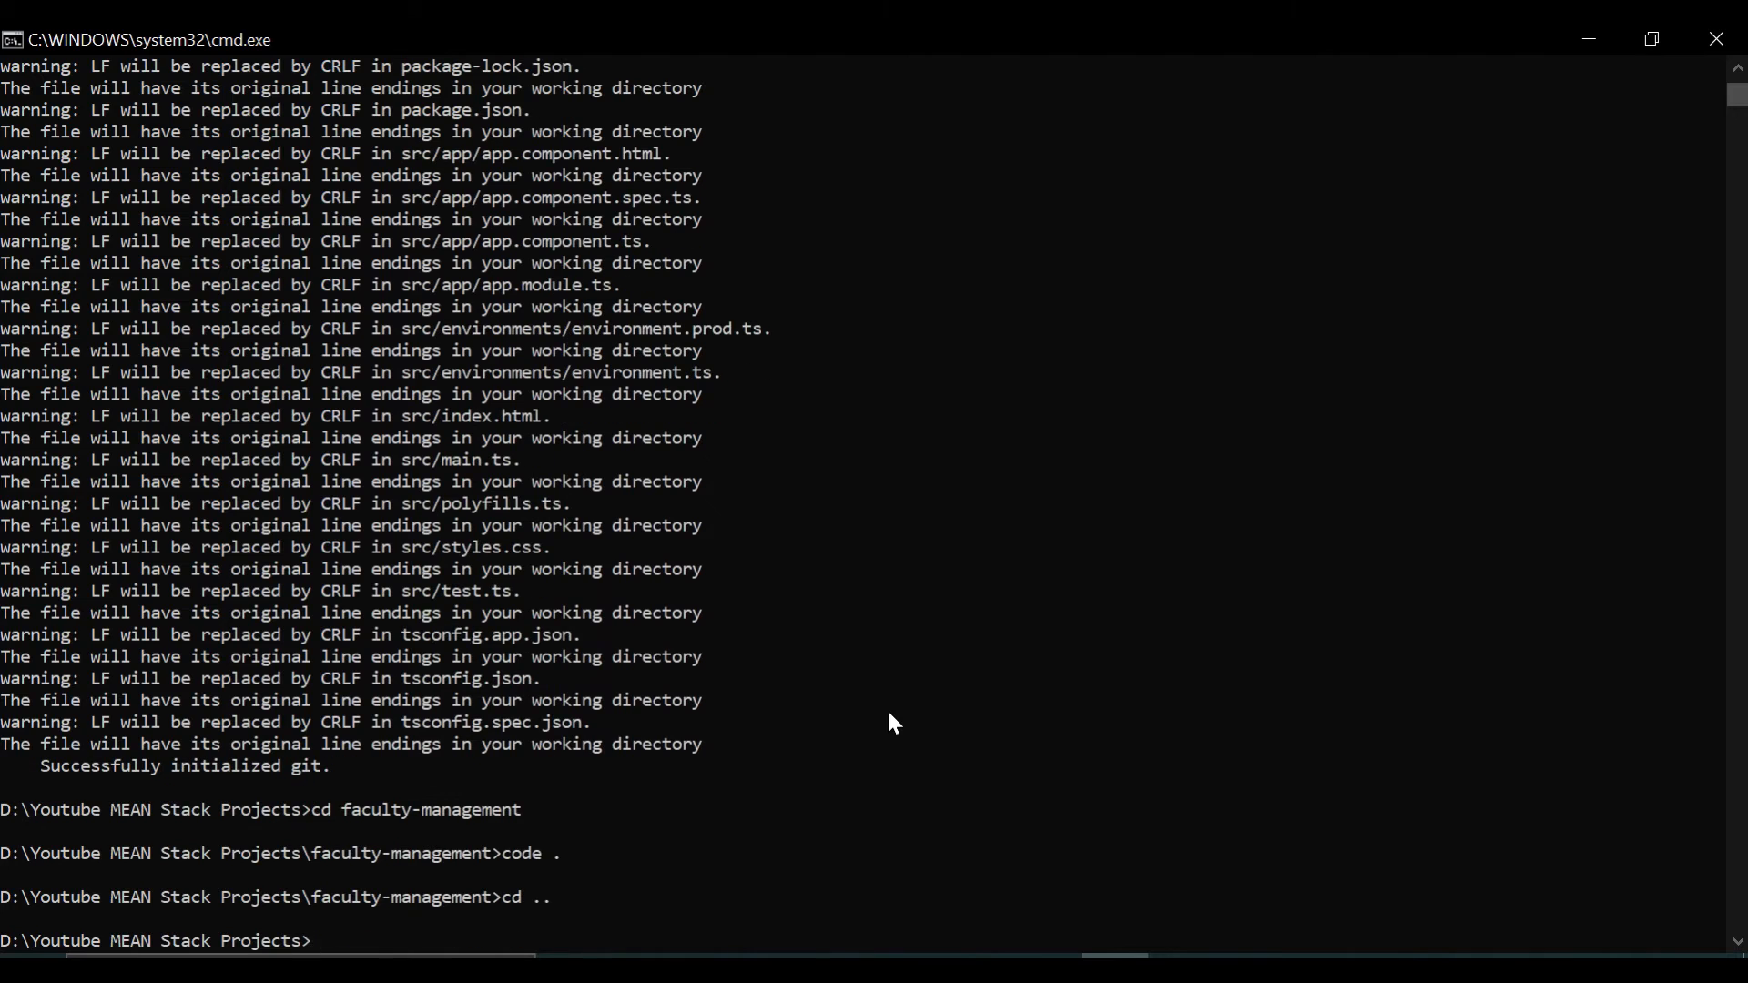
text(cd)
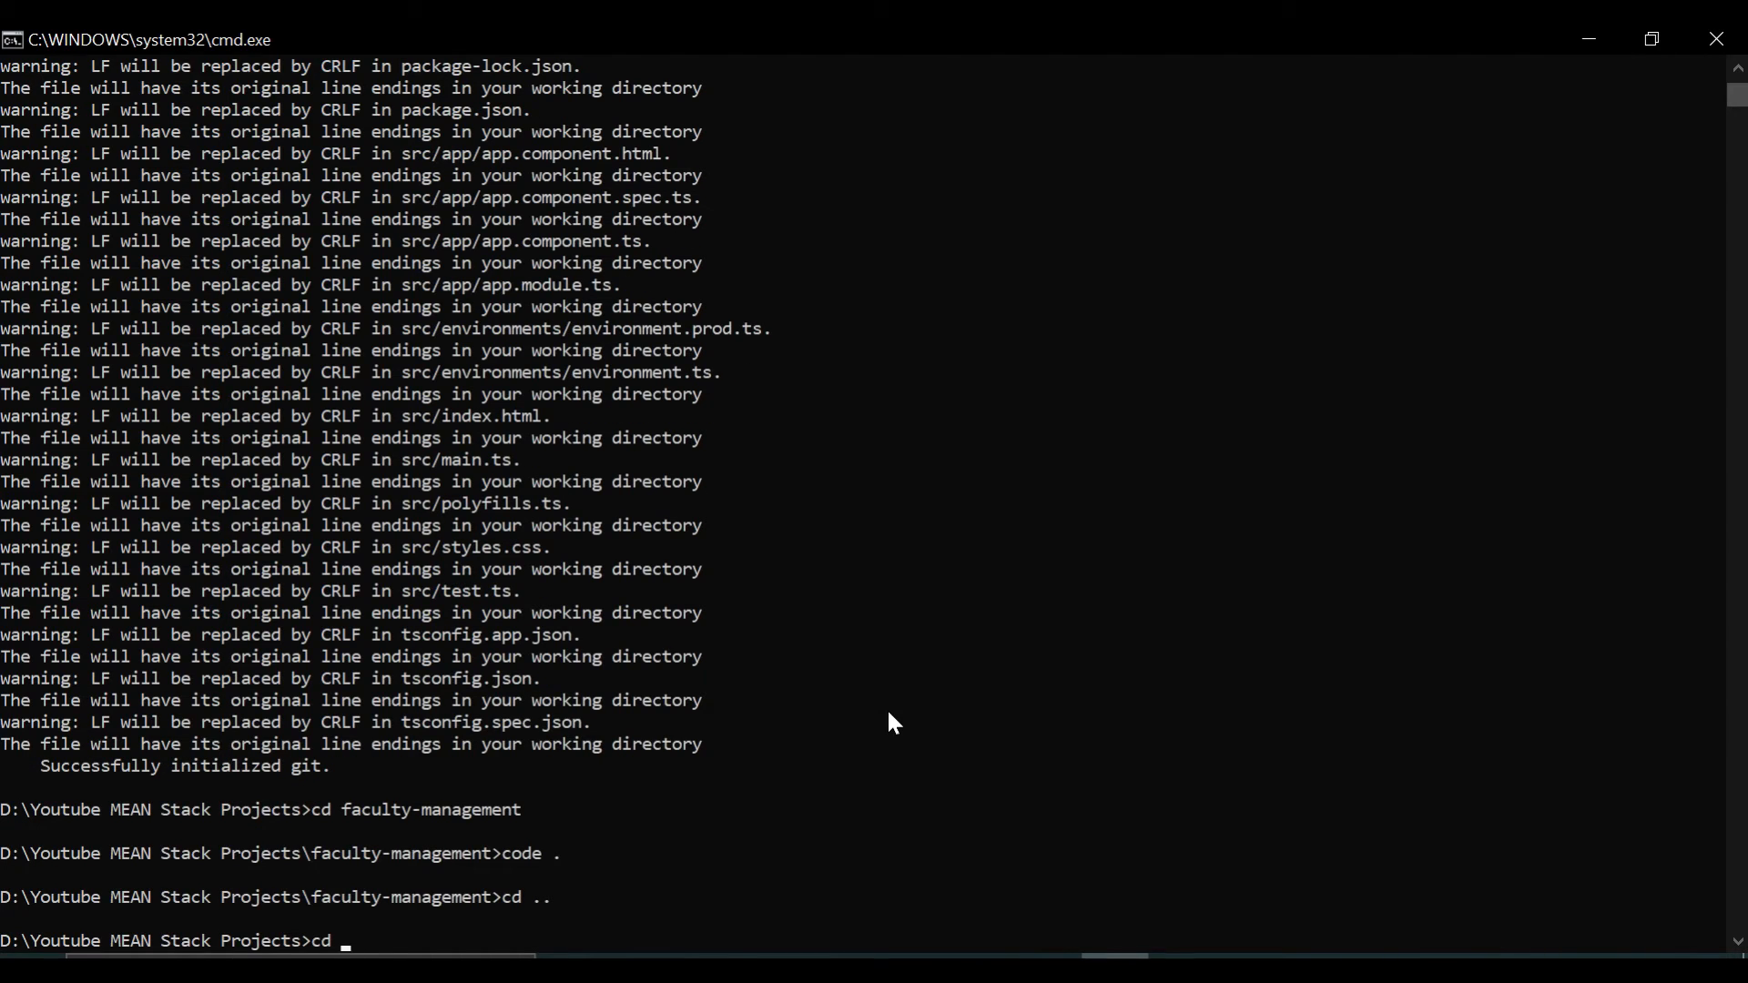
text(Faculty-management-backend)
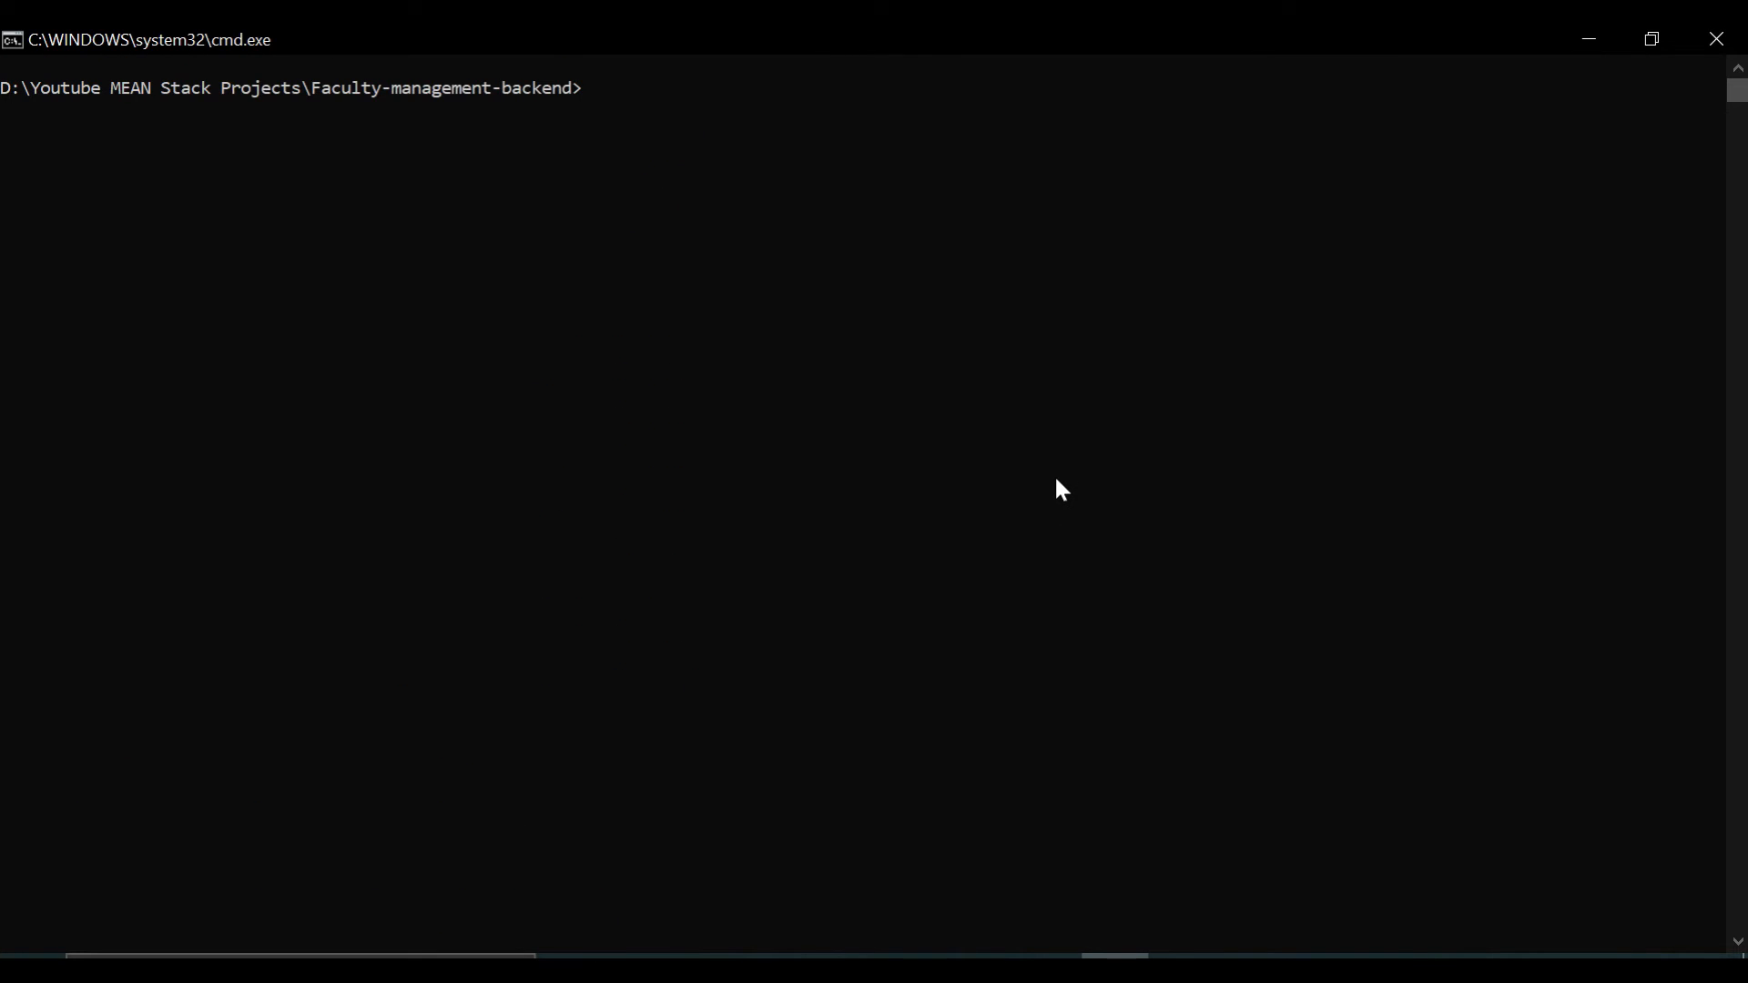
text(npm)
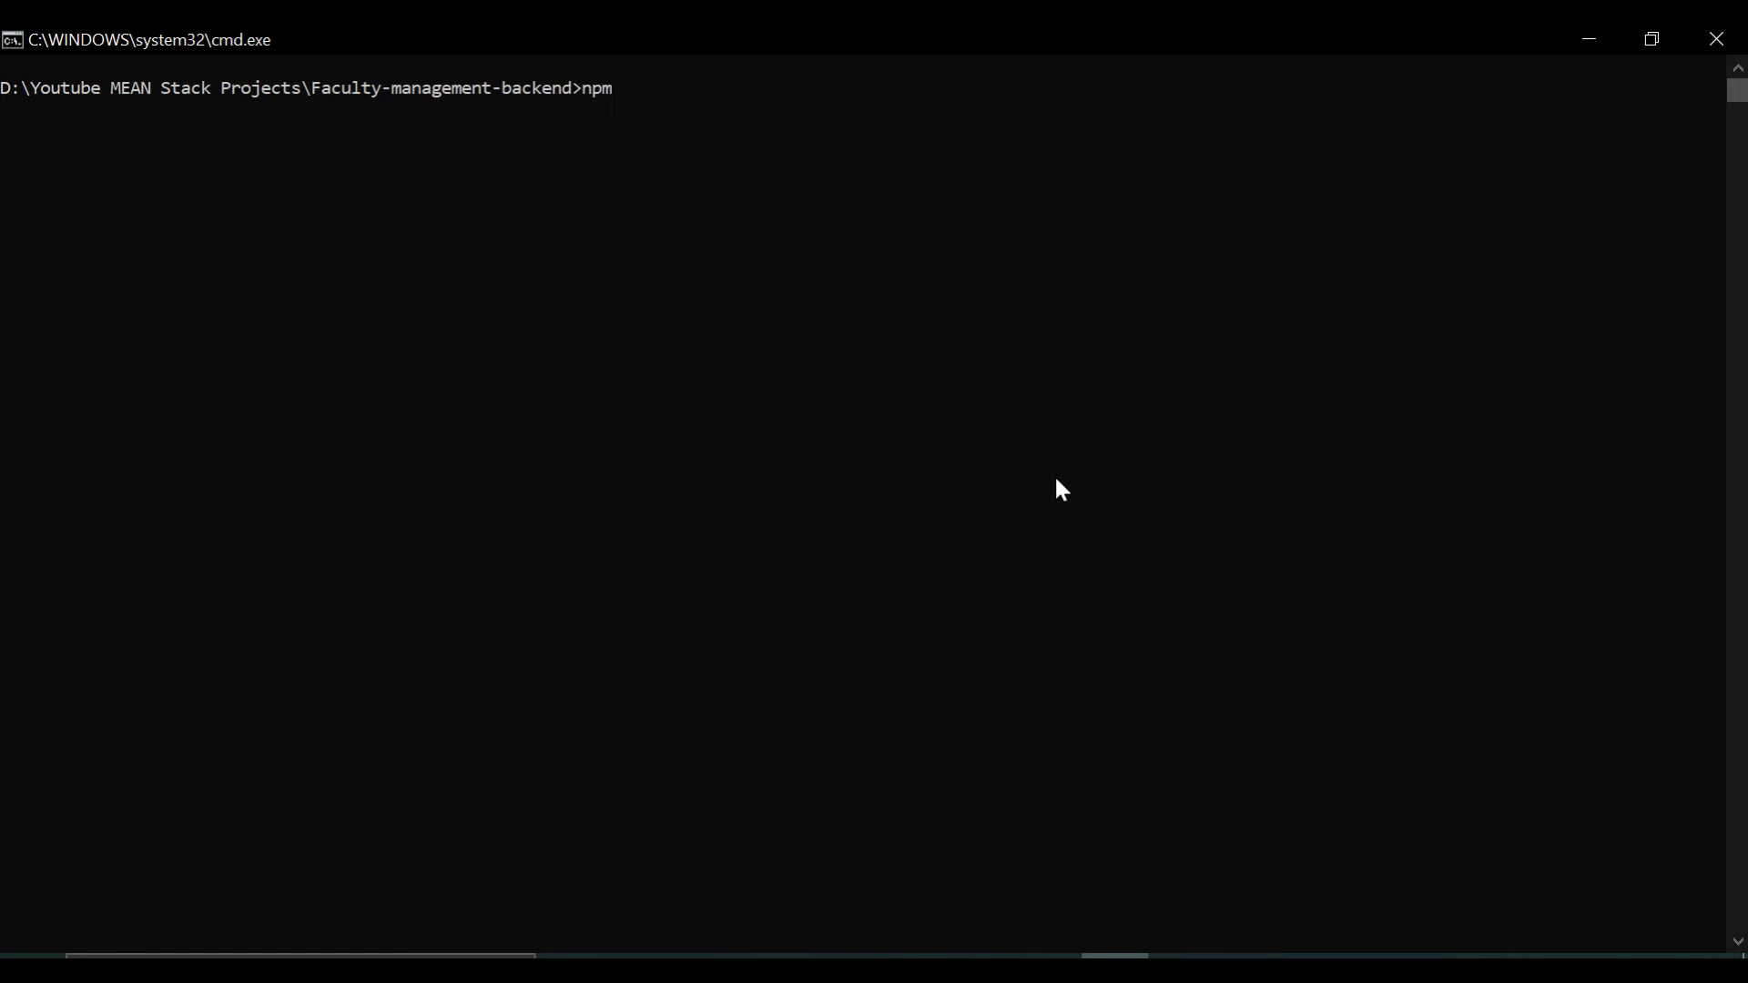
text(init)
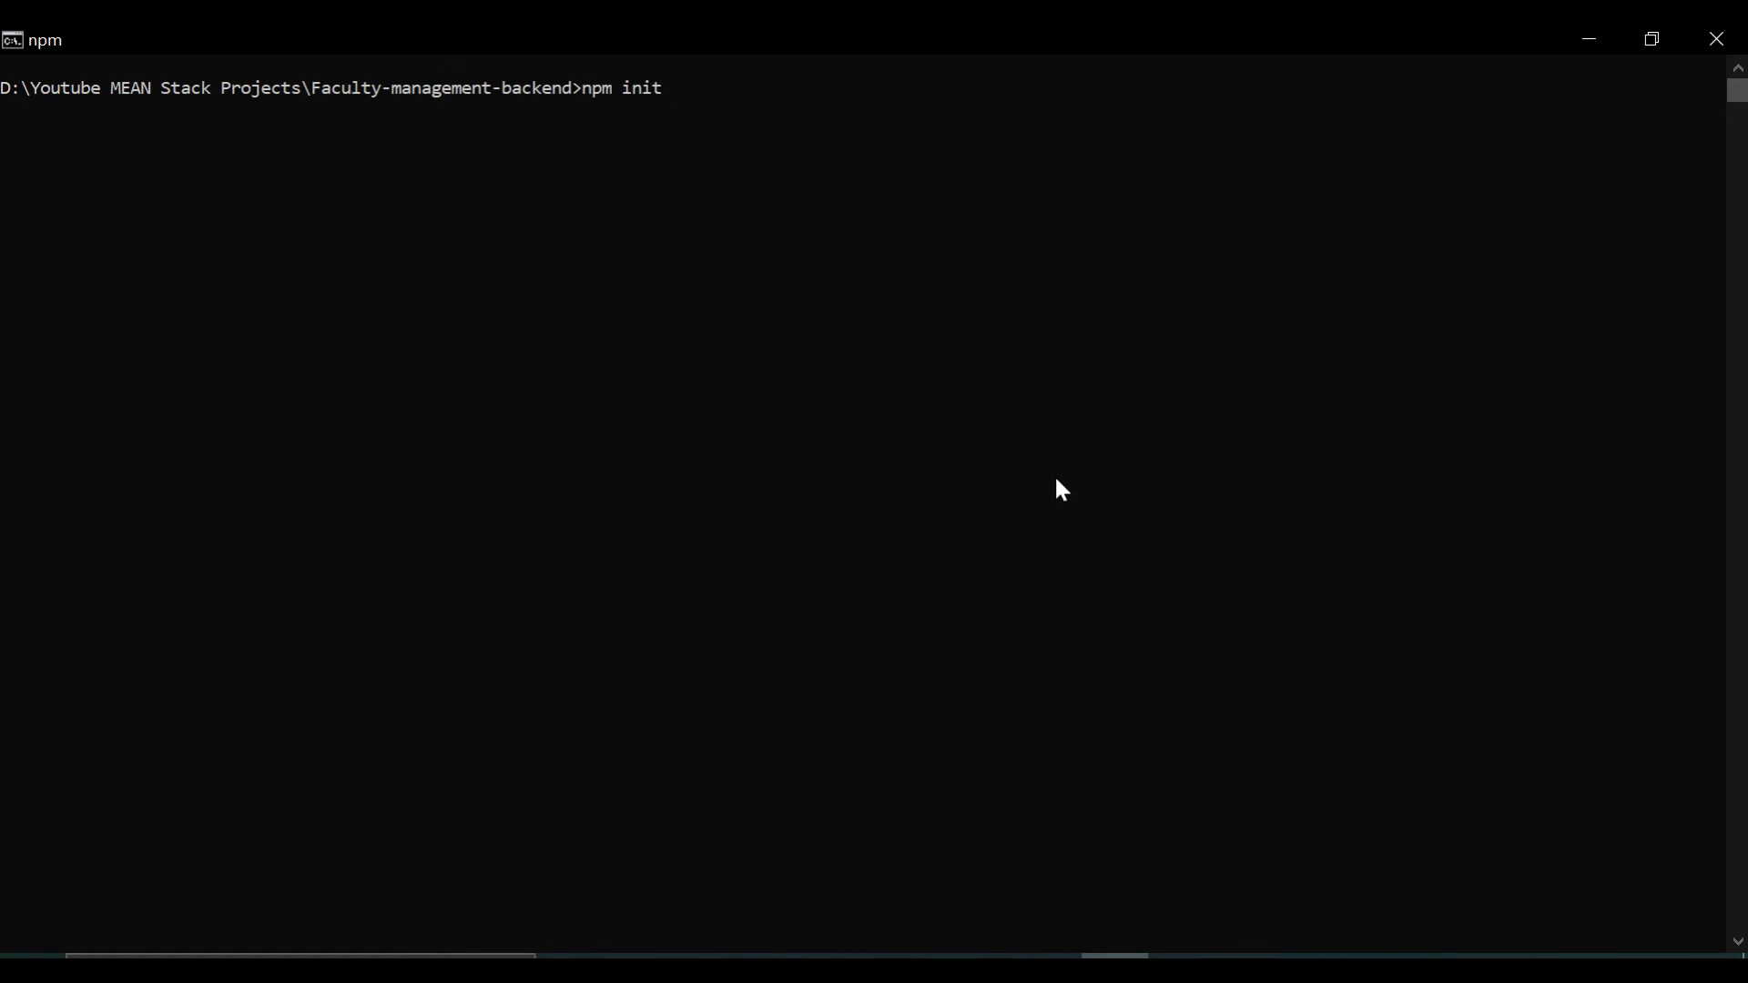
key(Enter)
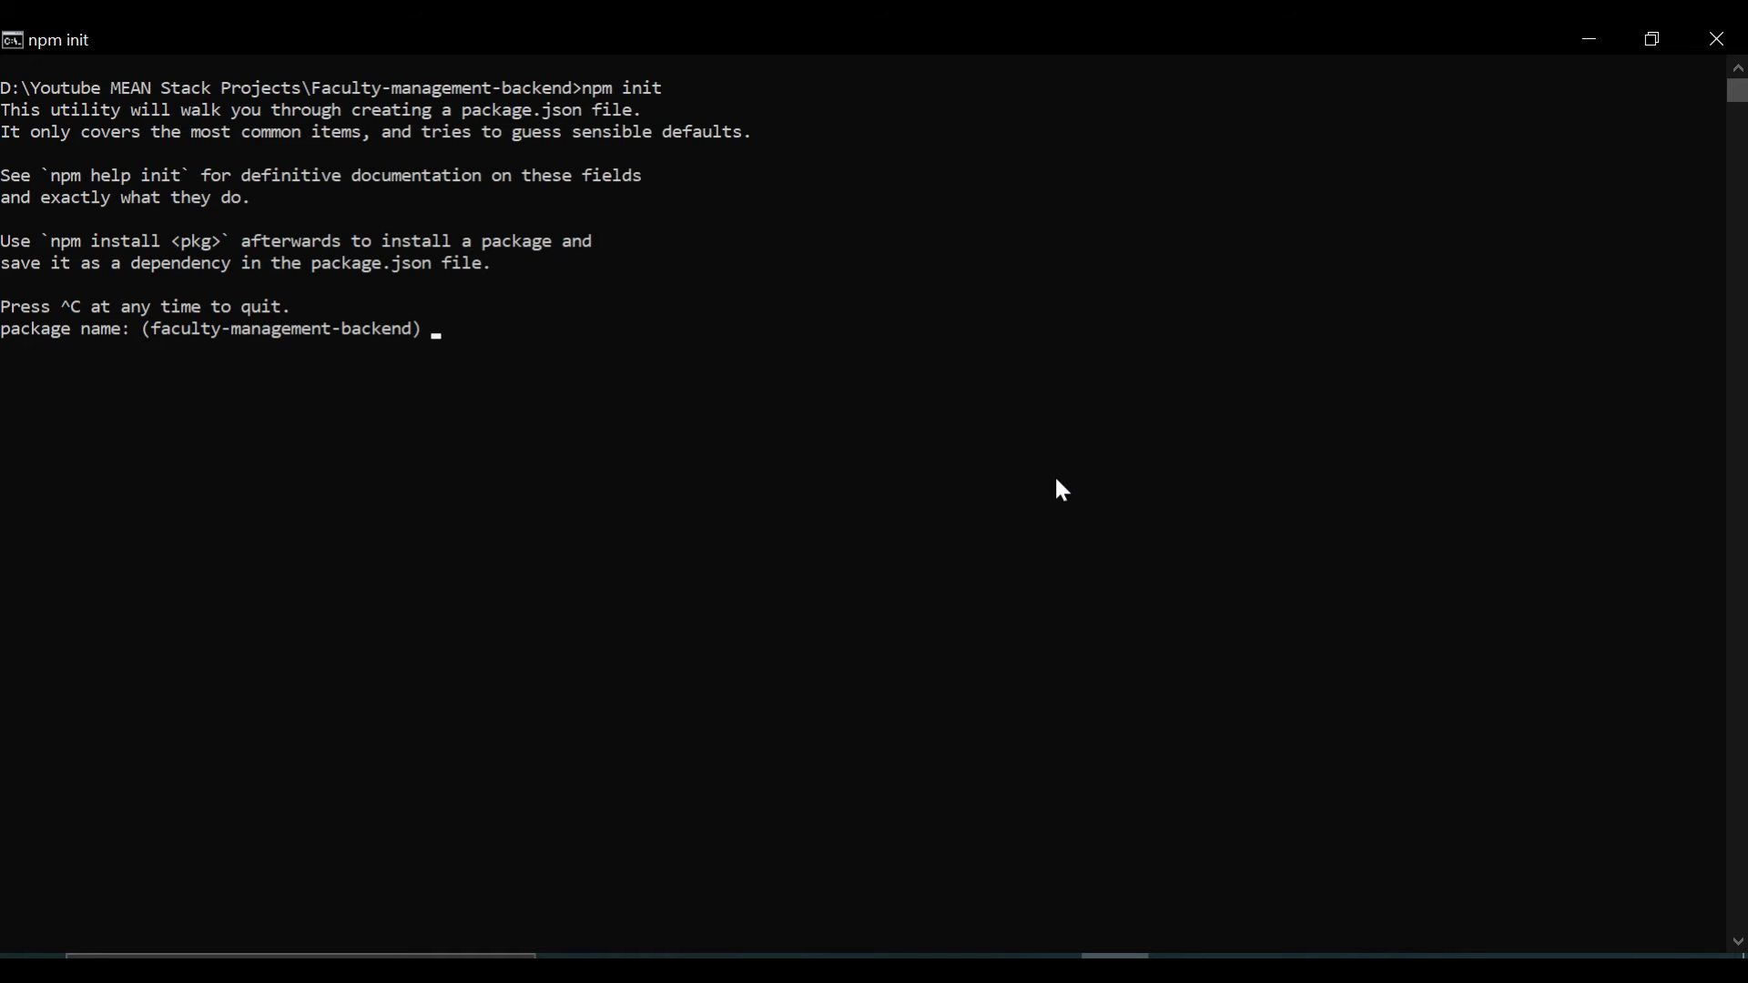
key(Enter)
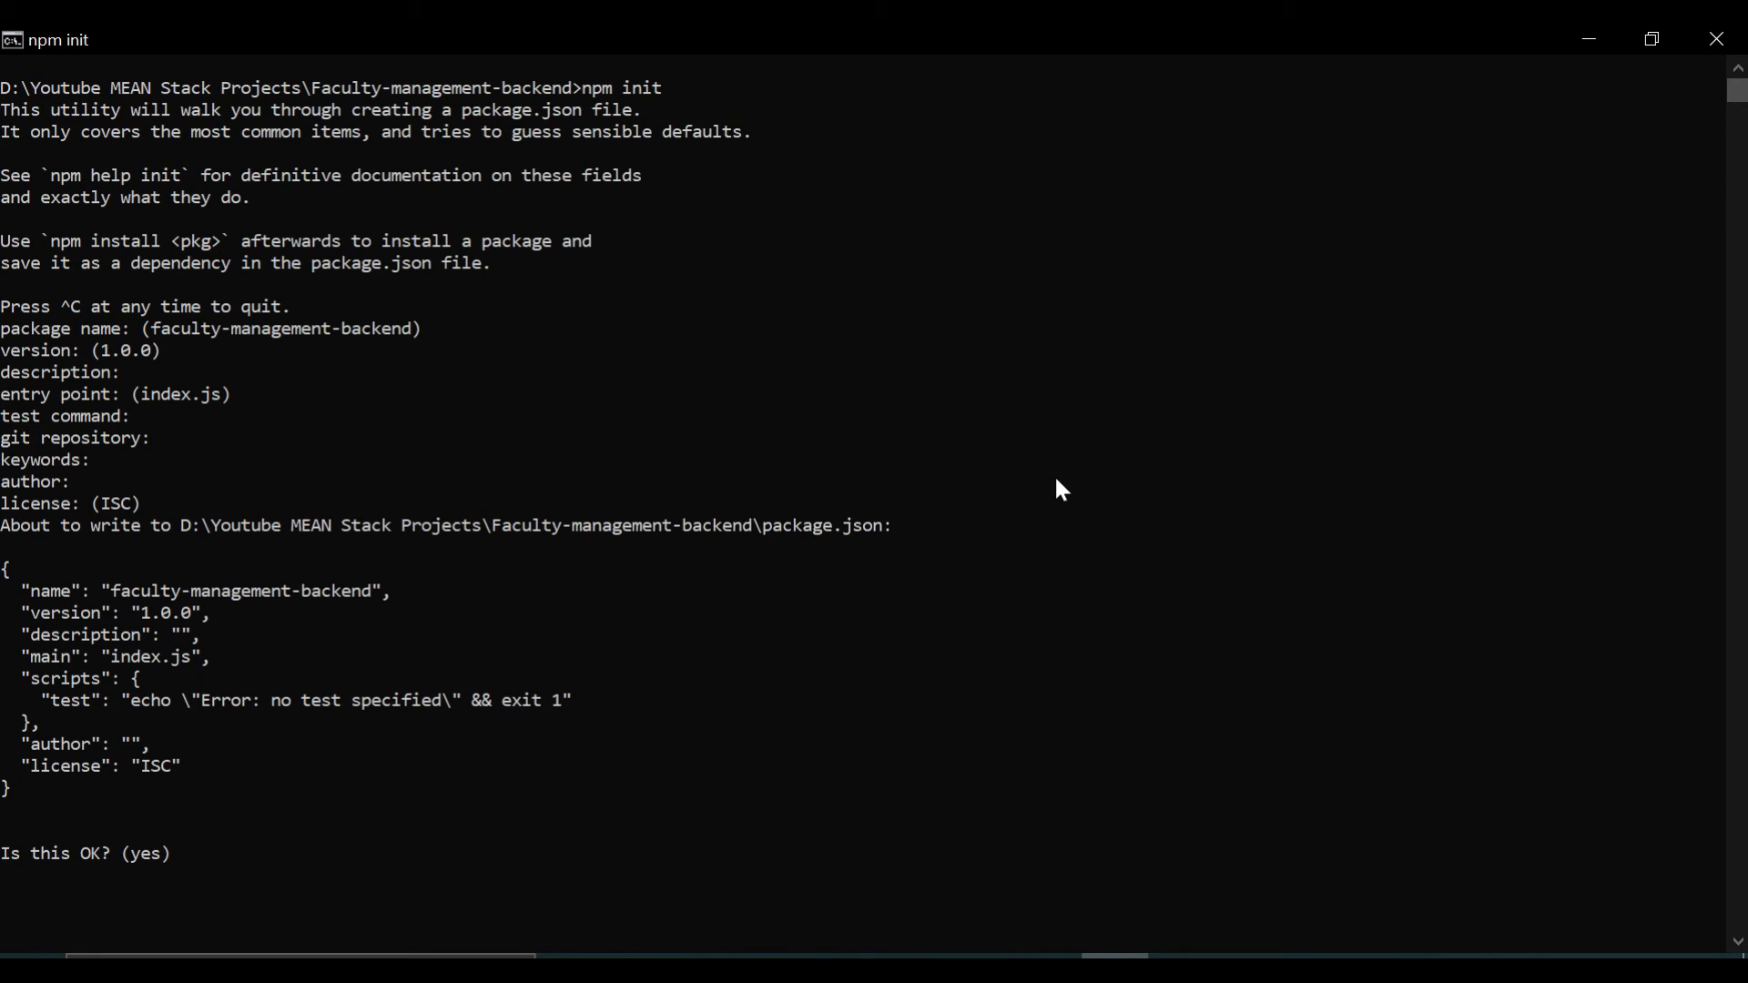
key(enter)
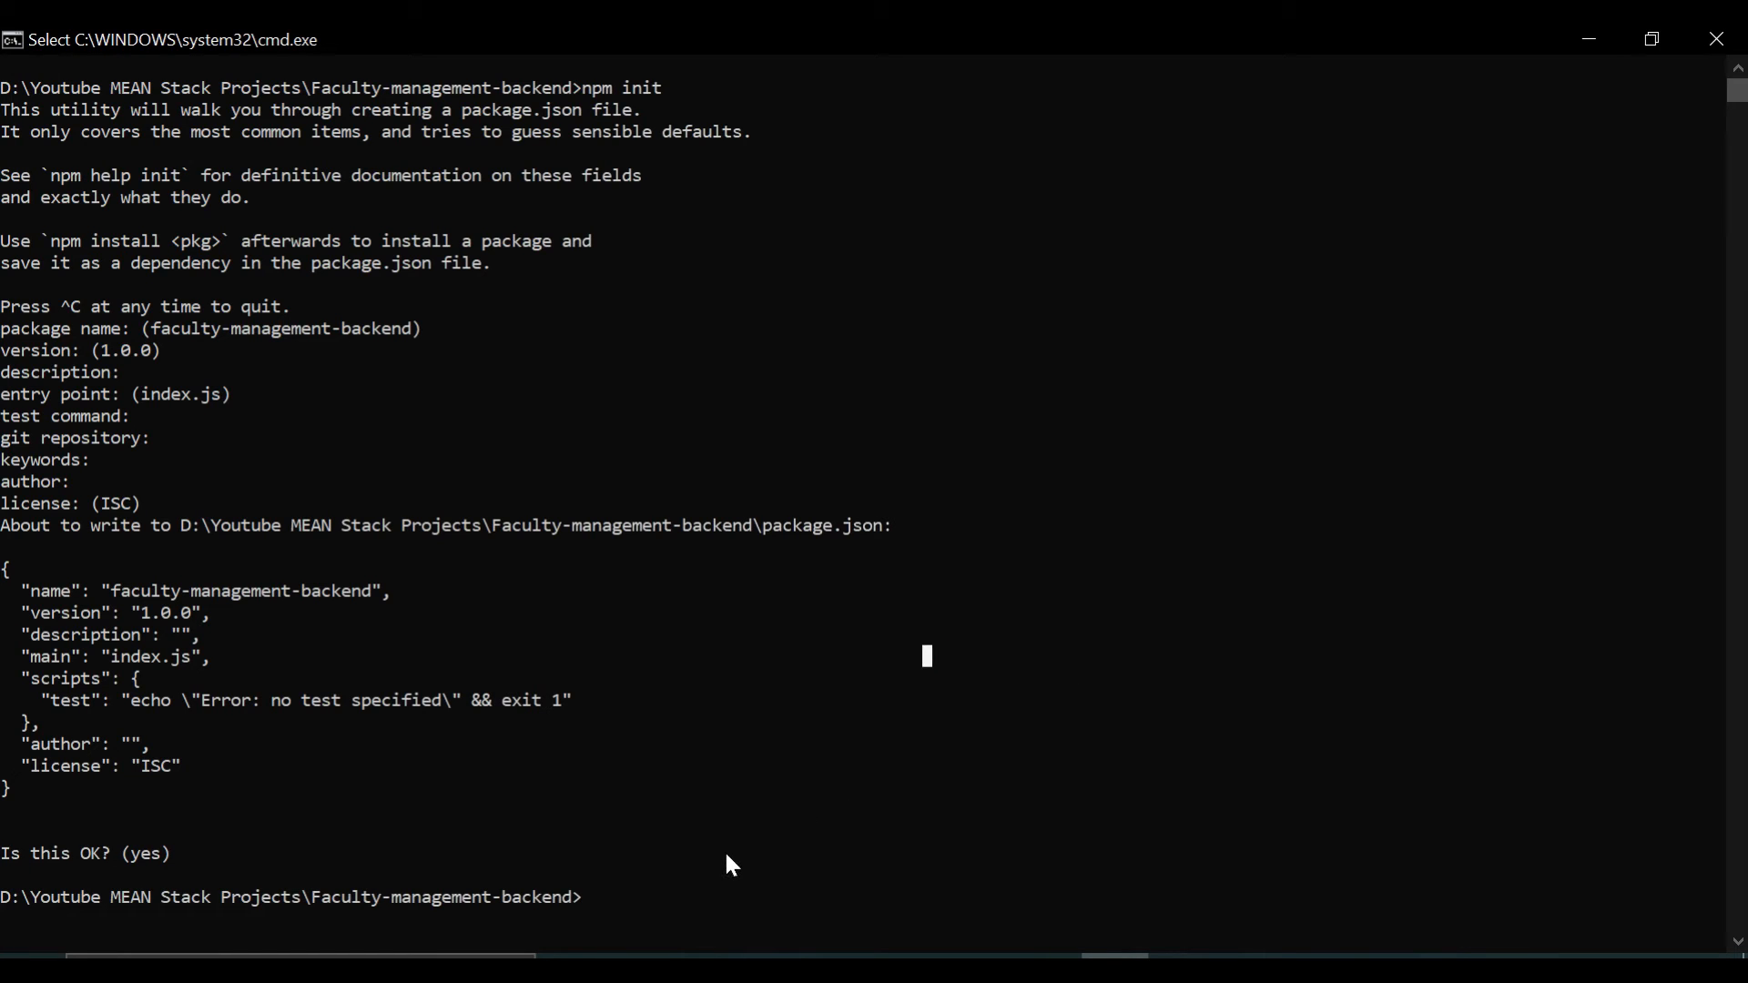
text(code .)
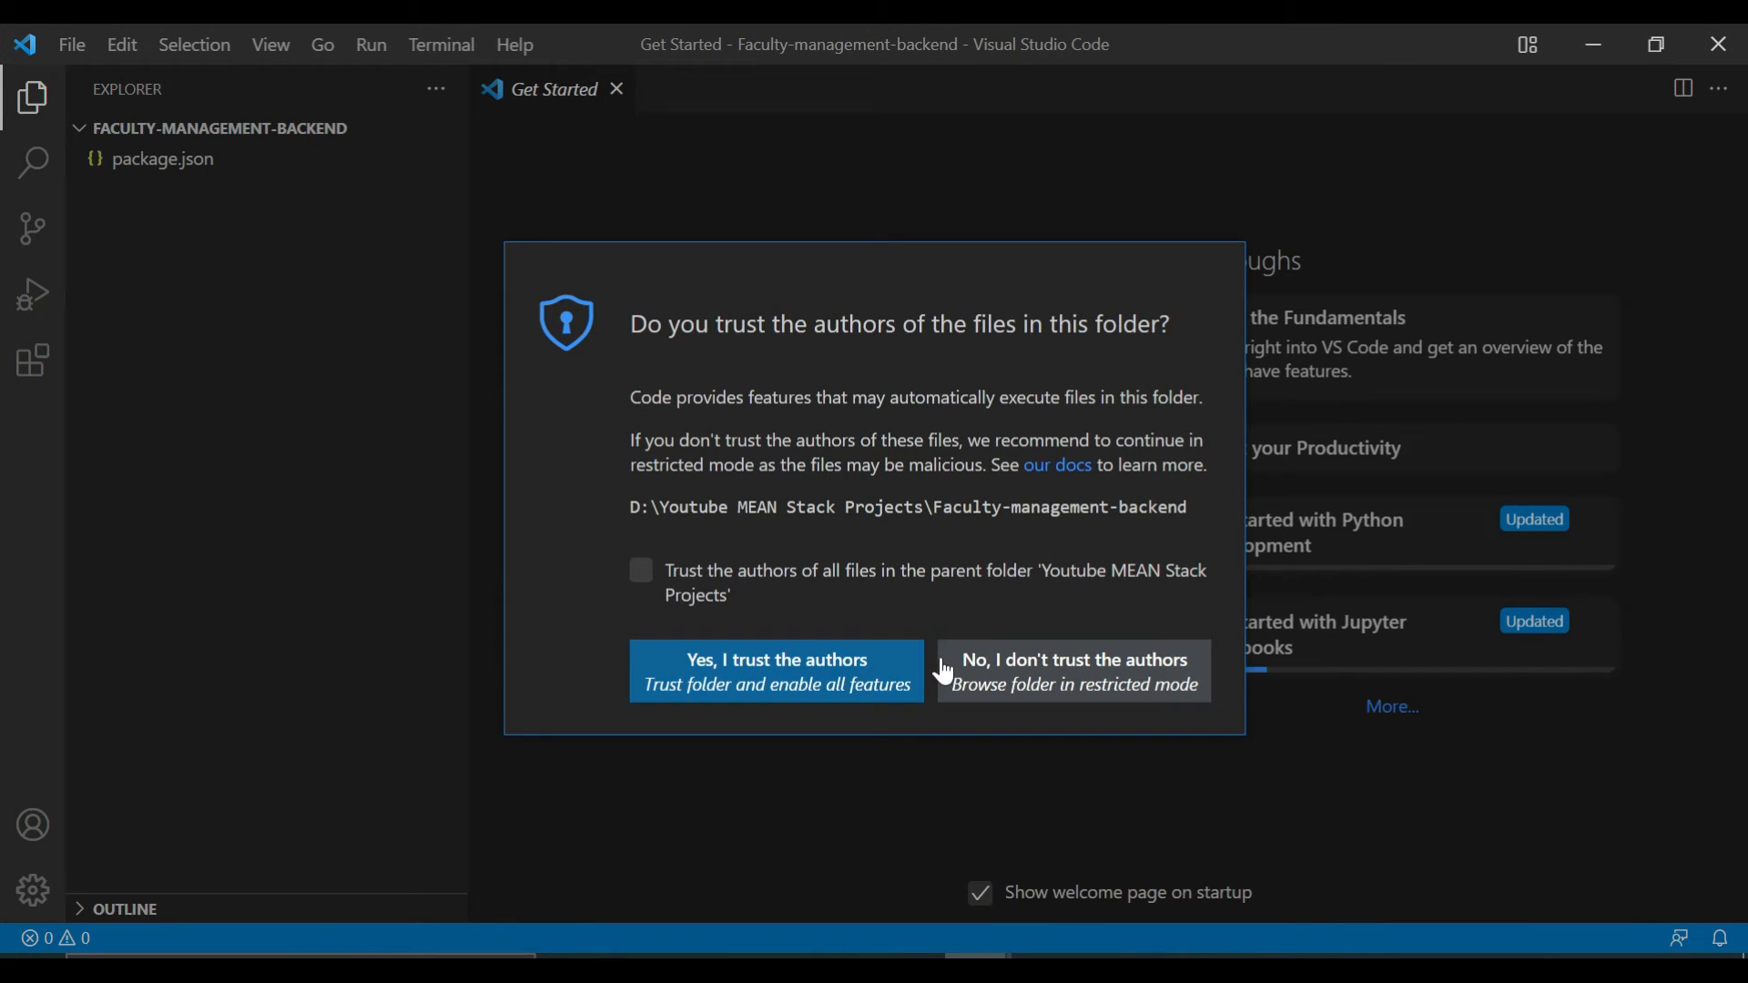
Trust the backend folder, close the welcome page, and view package.json in the editor.
click(776, 670)
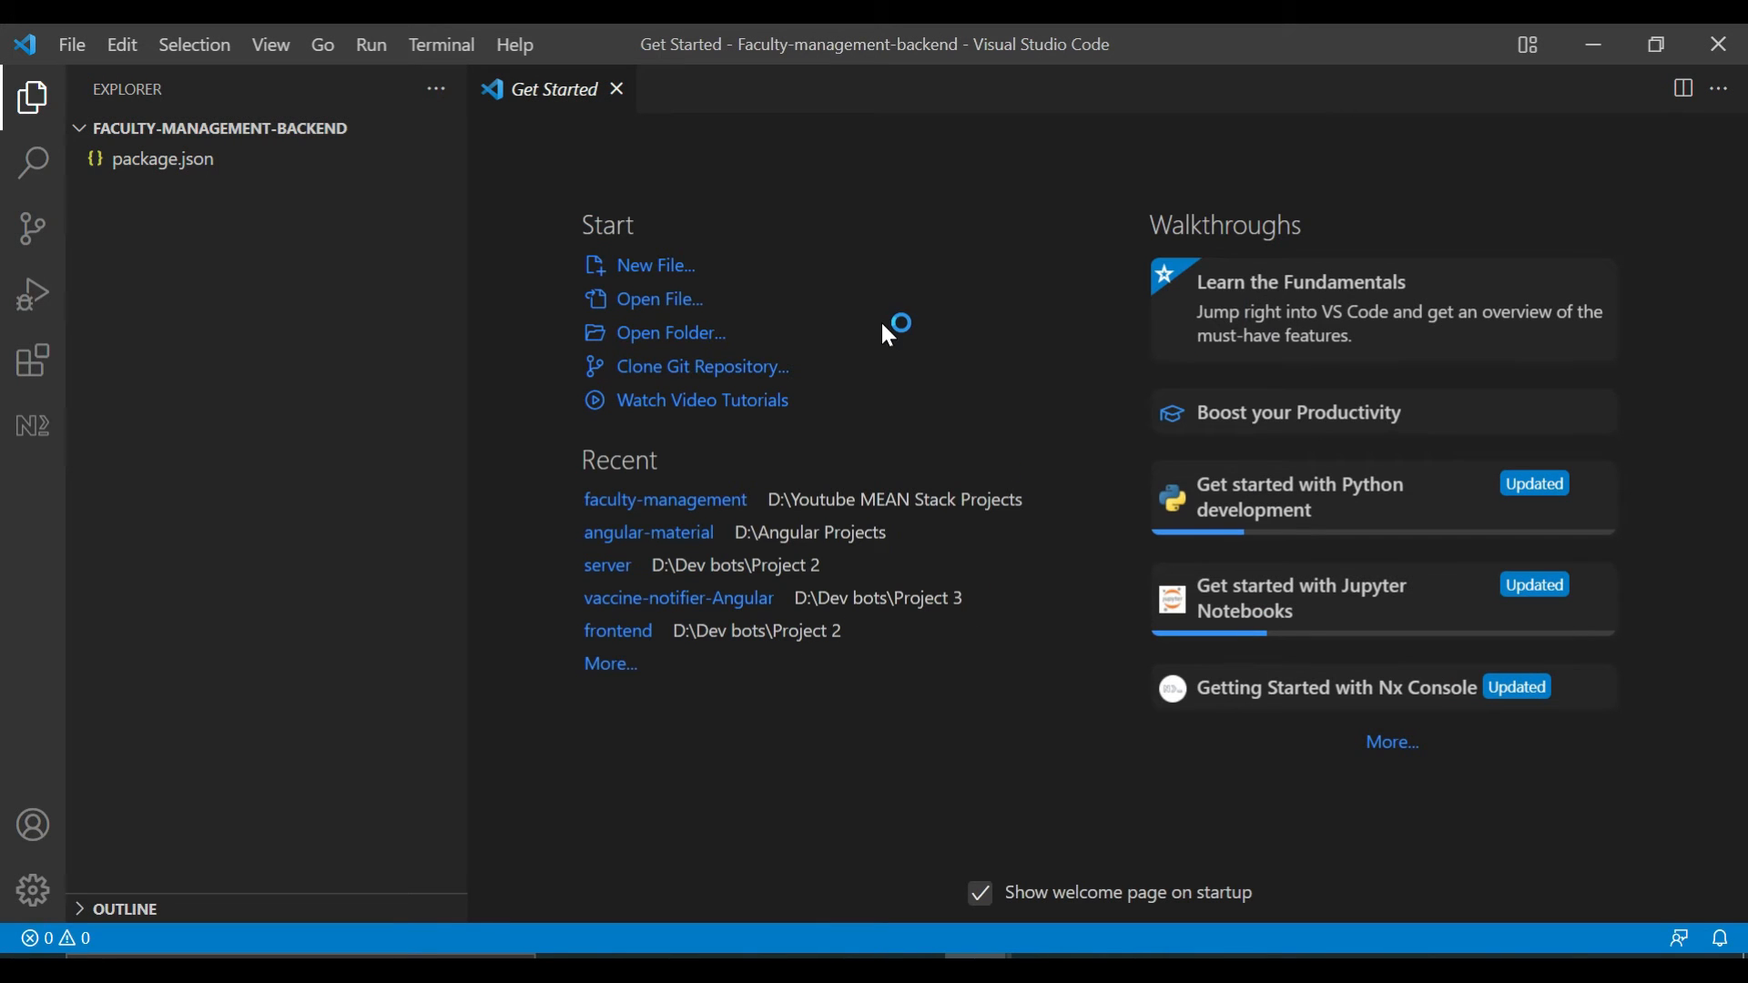
click(616, 89)
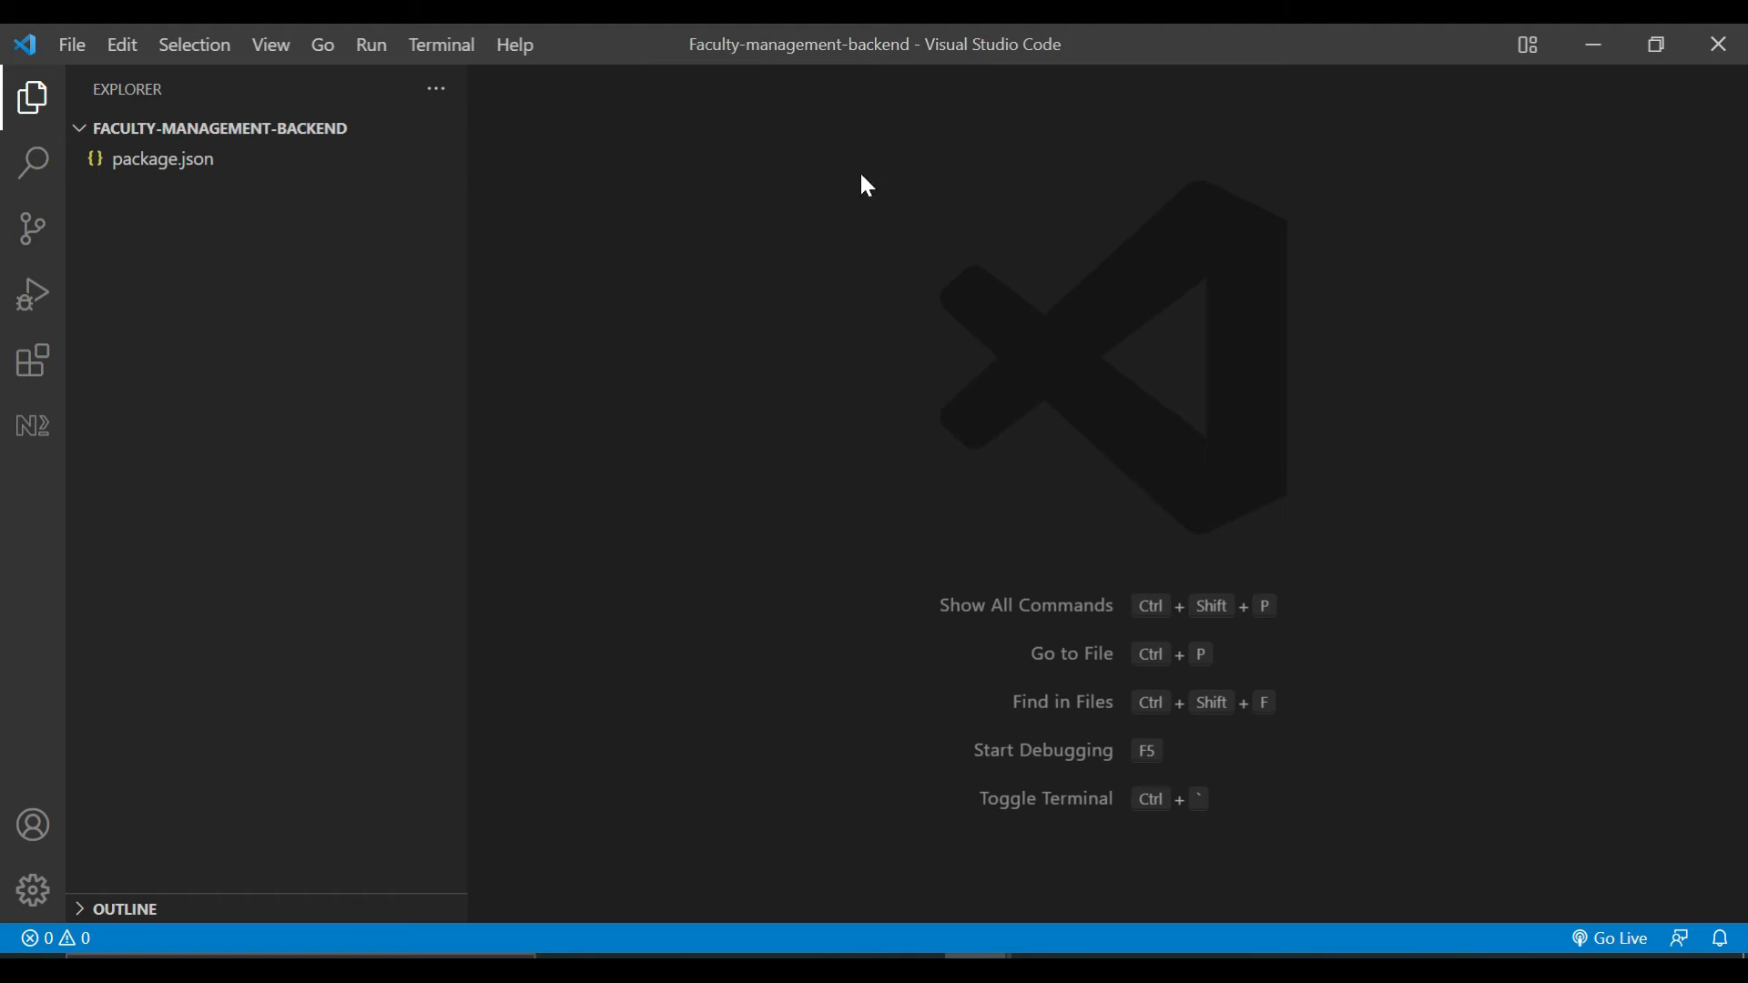
click(164, 159)
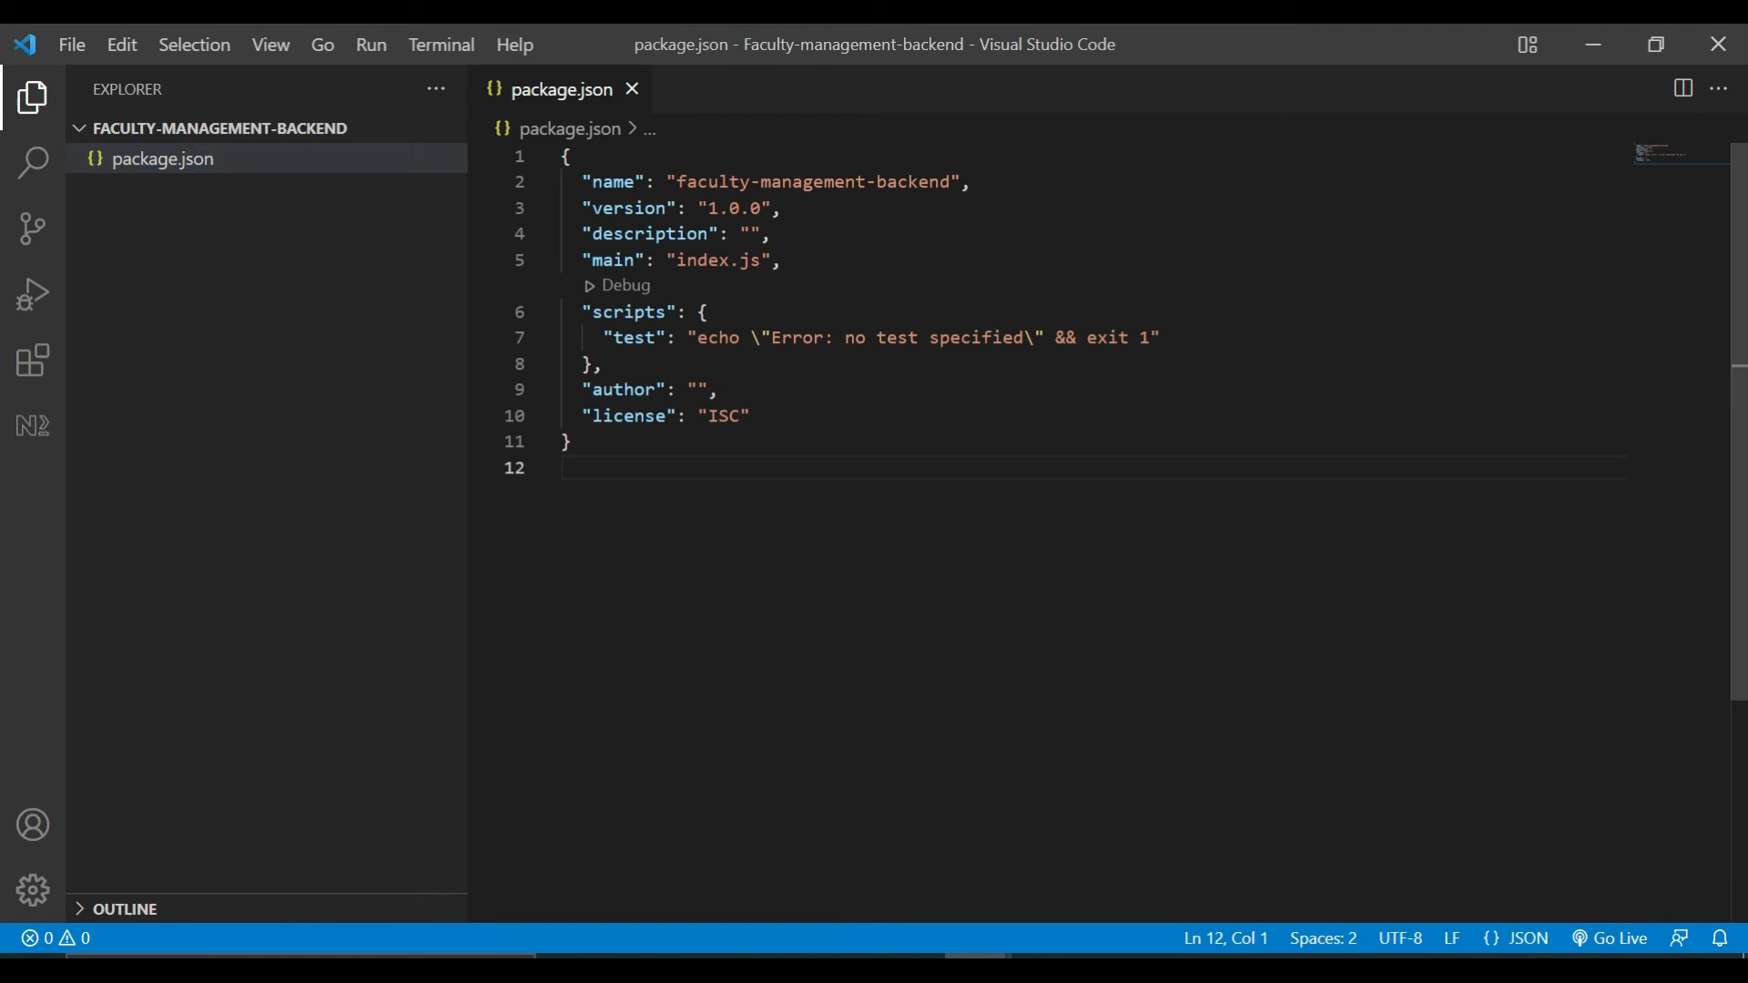
click(675, 182)
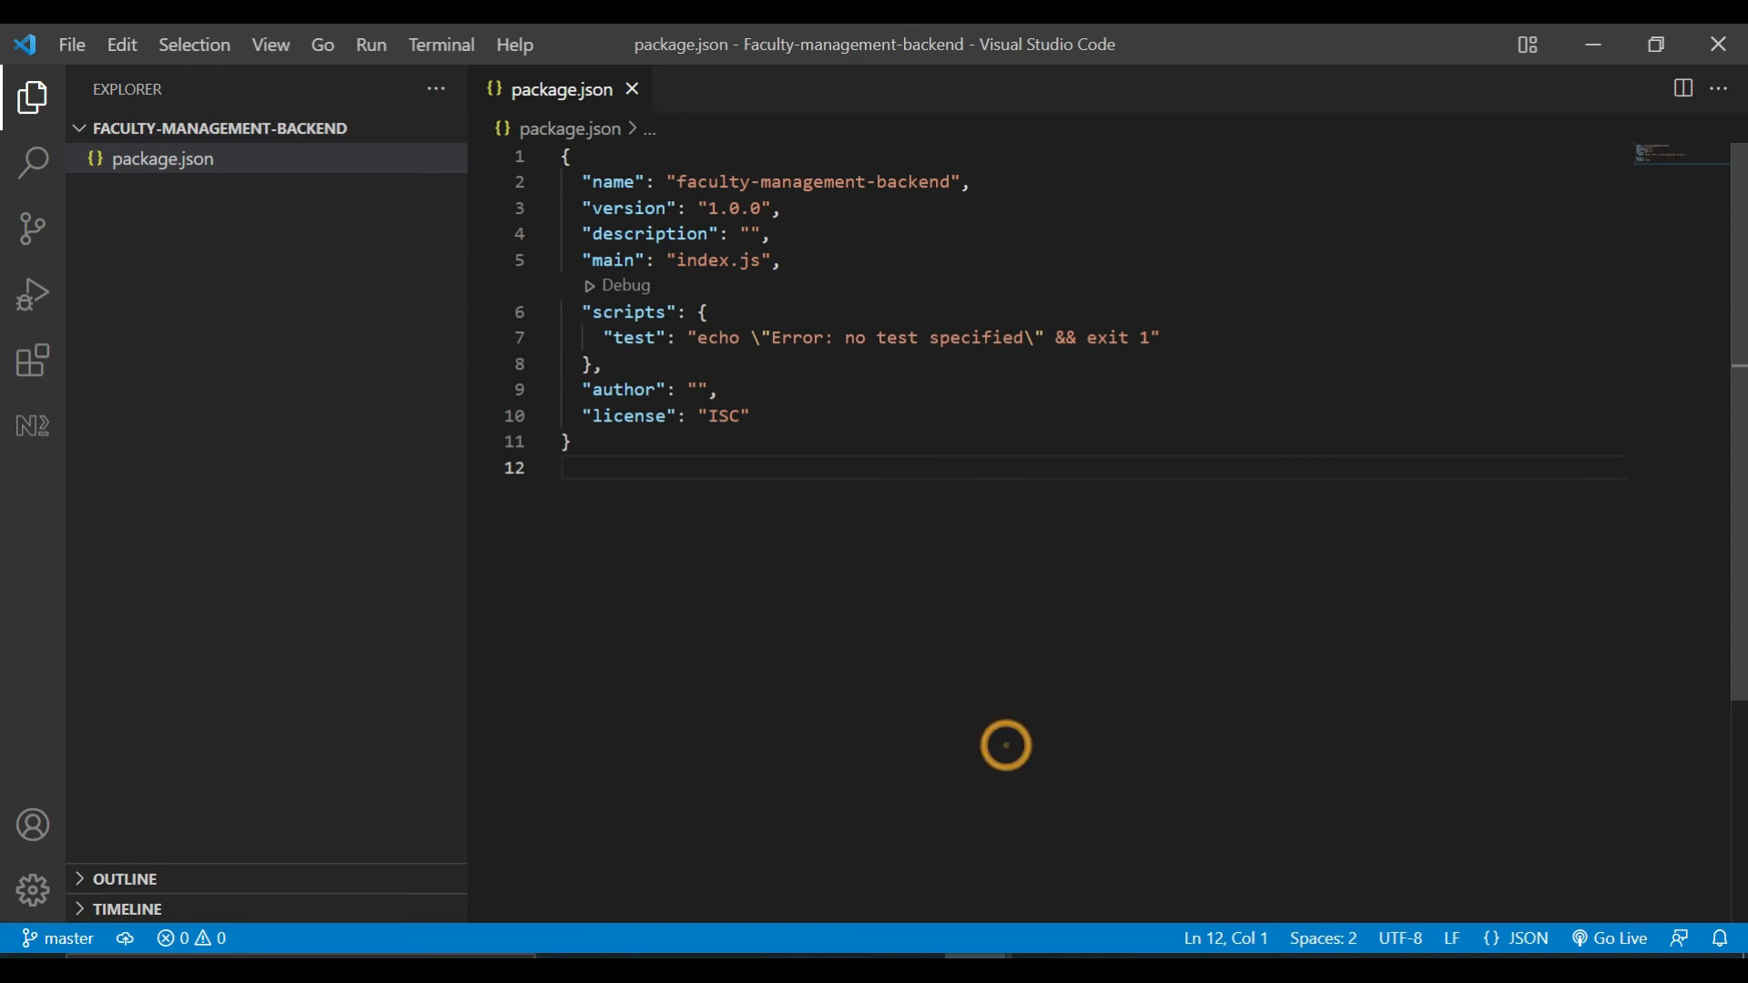
In a new terminal, run npm install express body-parser mongoose.
click(440, 45)
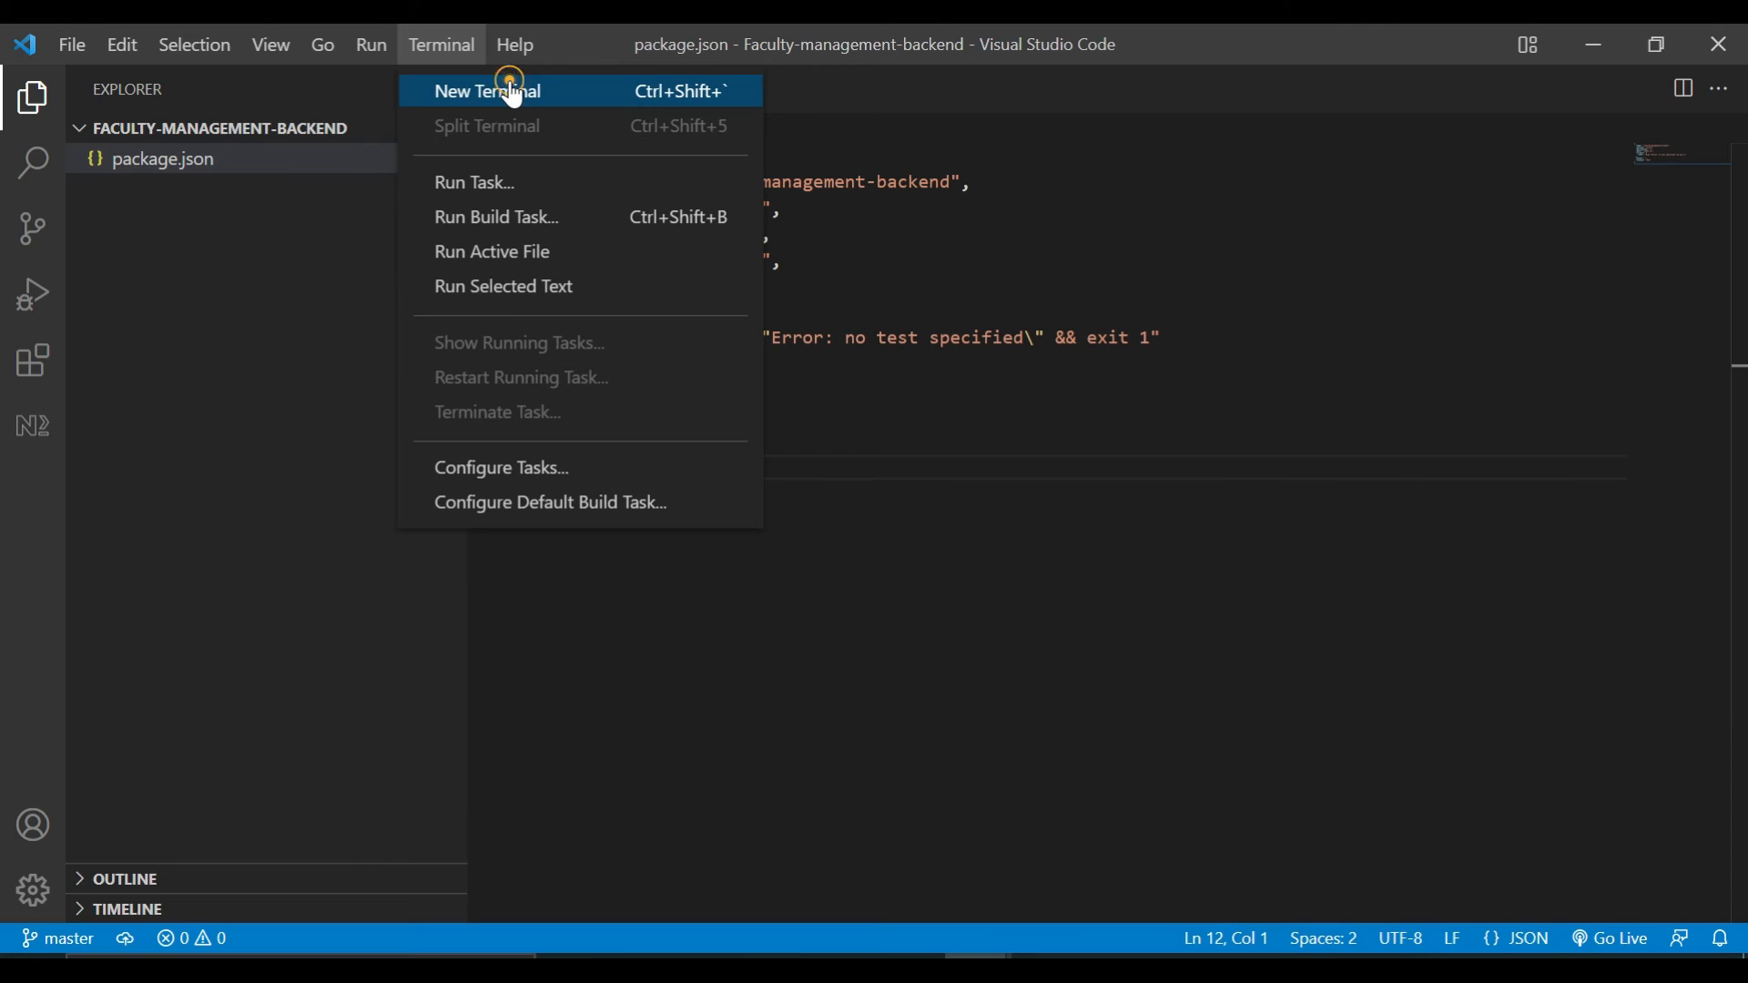
click(485, 90)
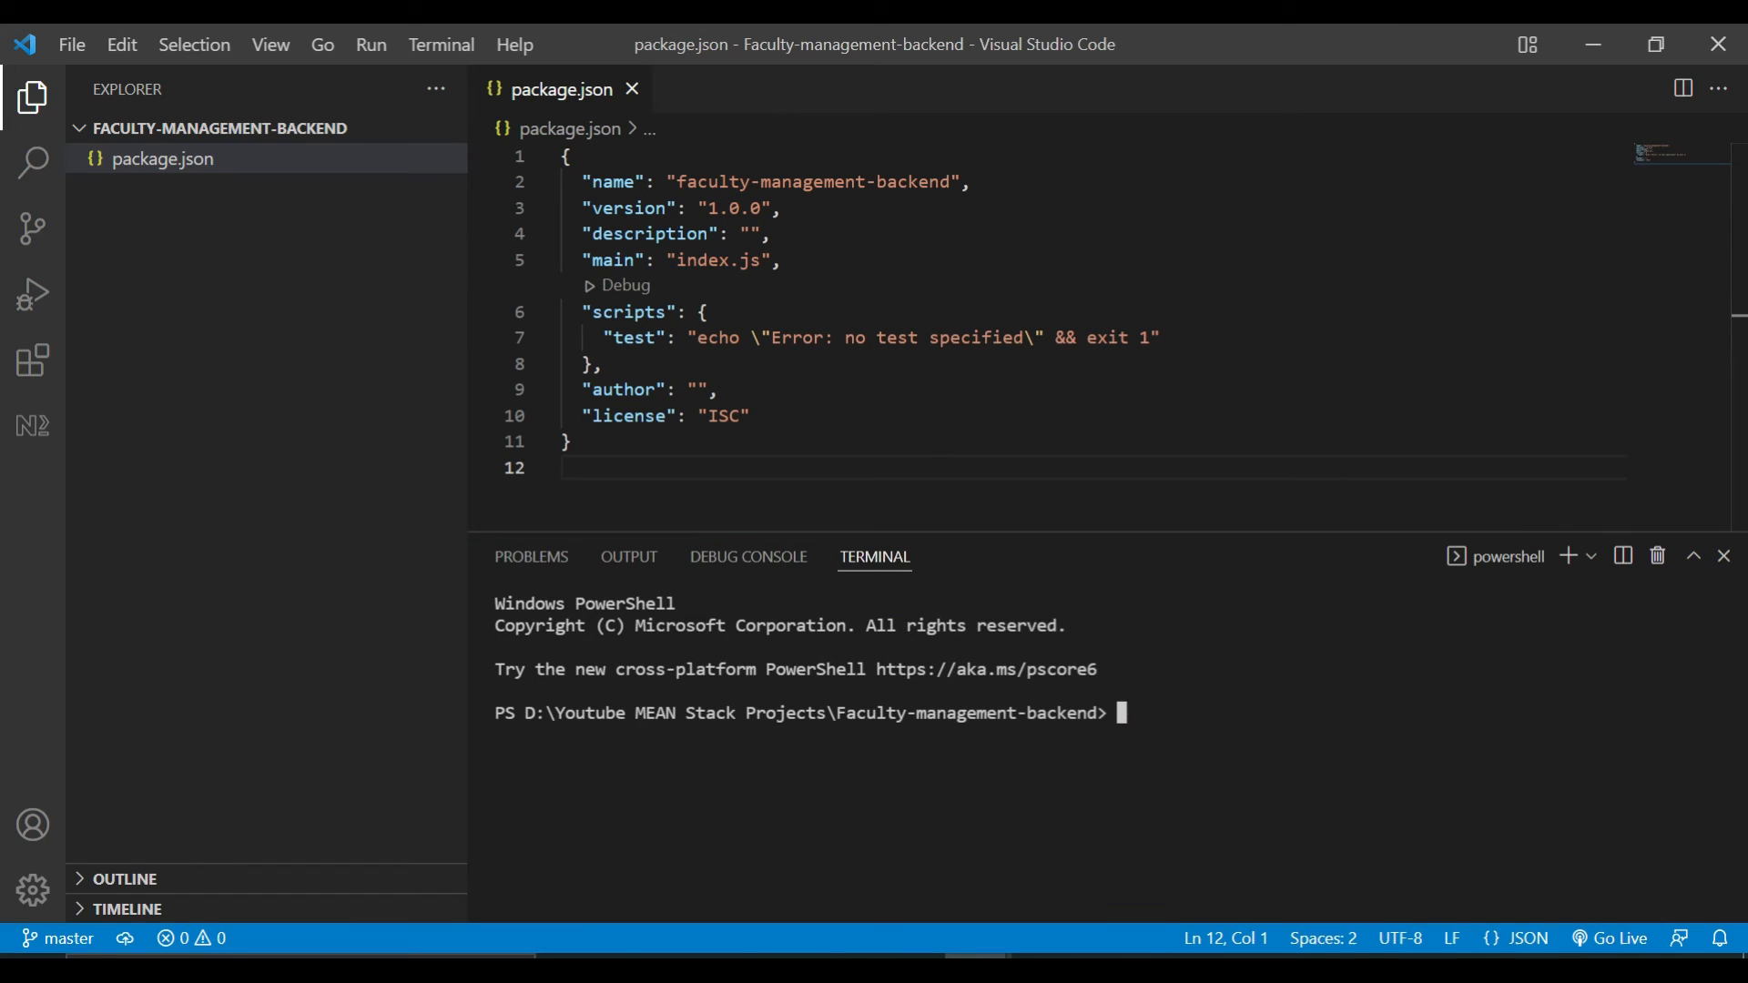
text(npm inst)
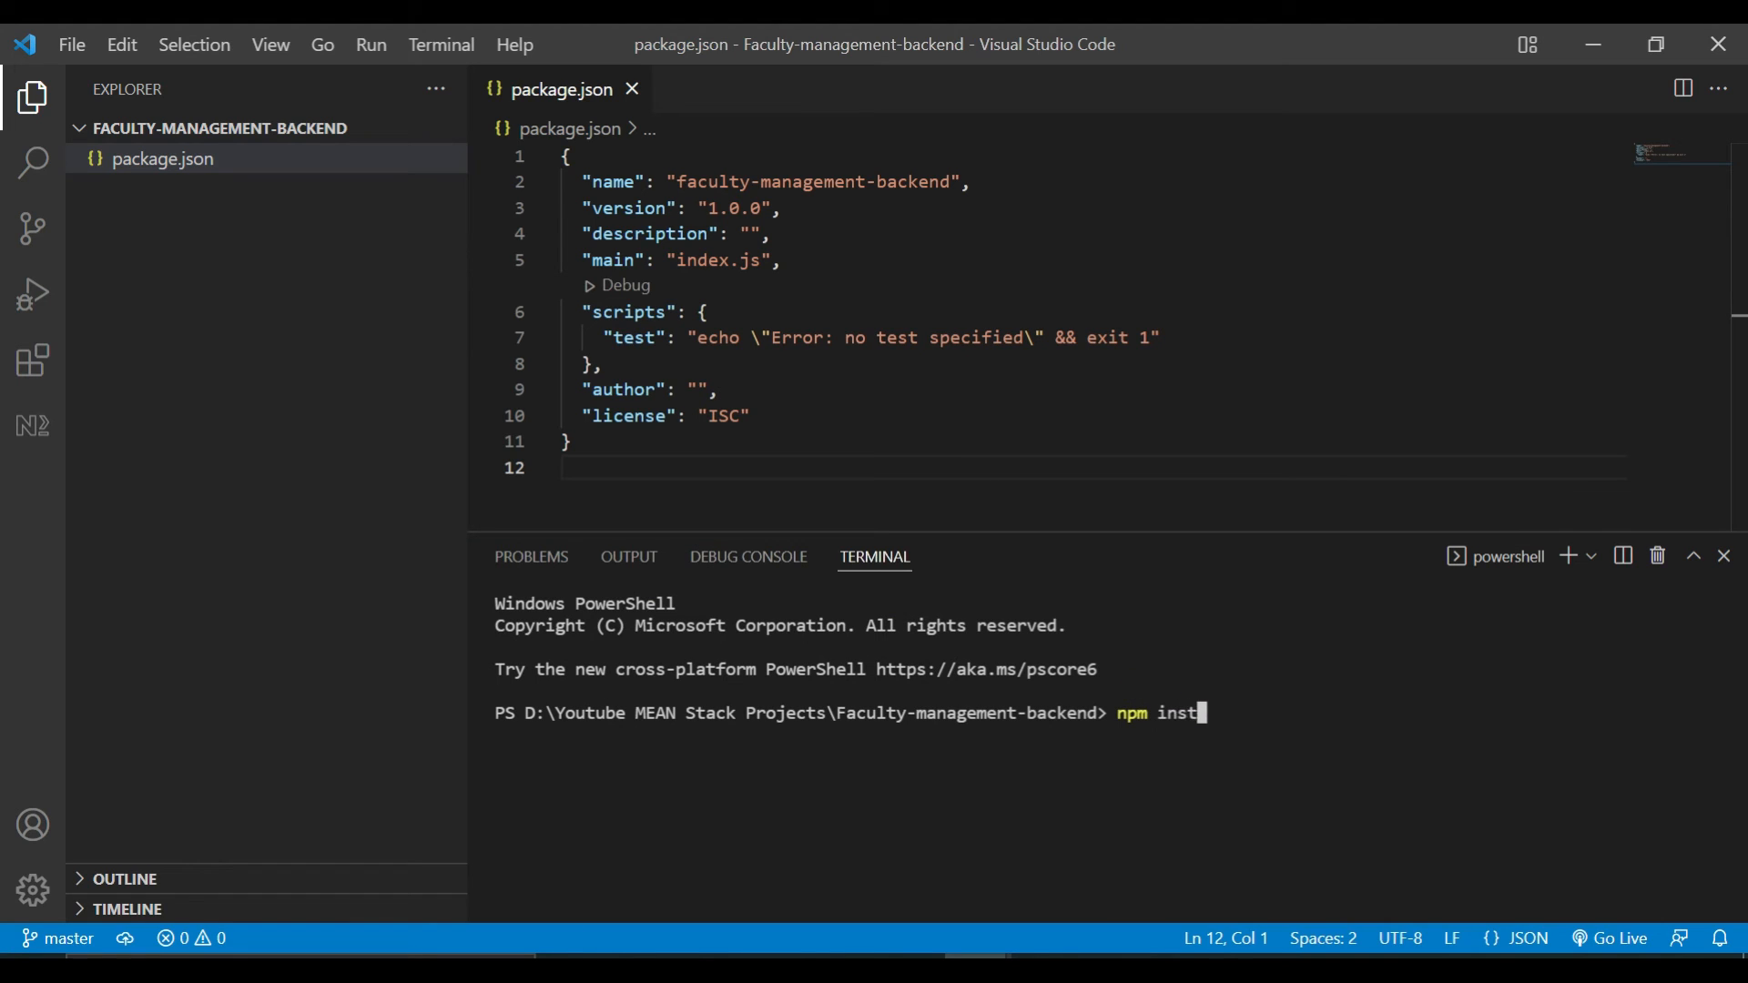
text(all e)
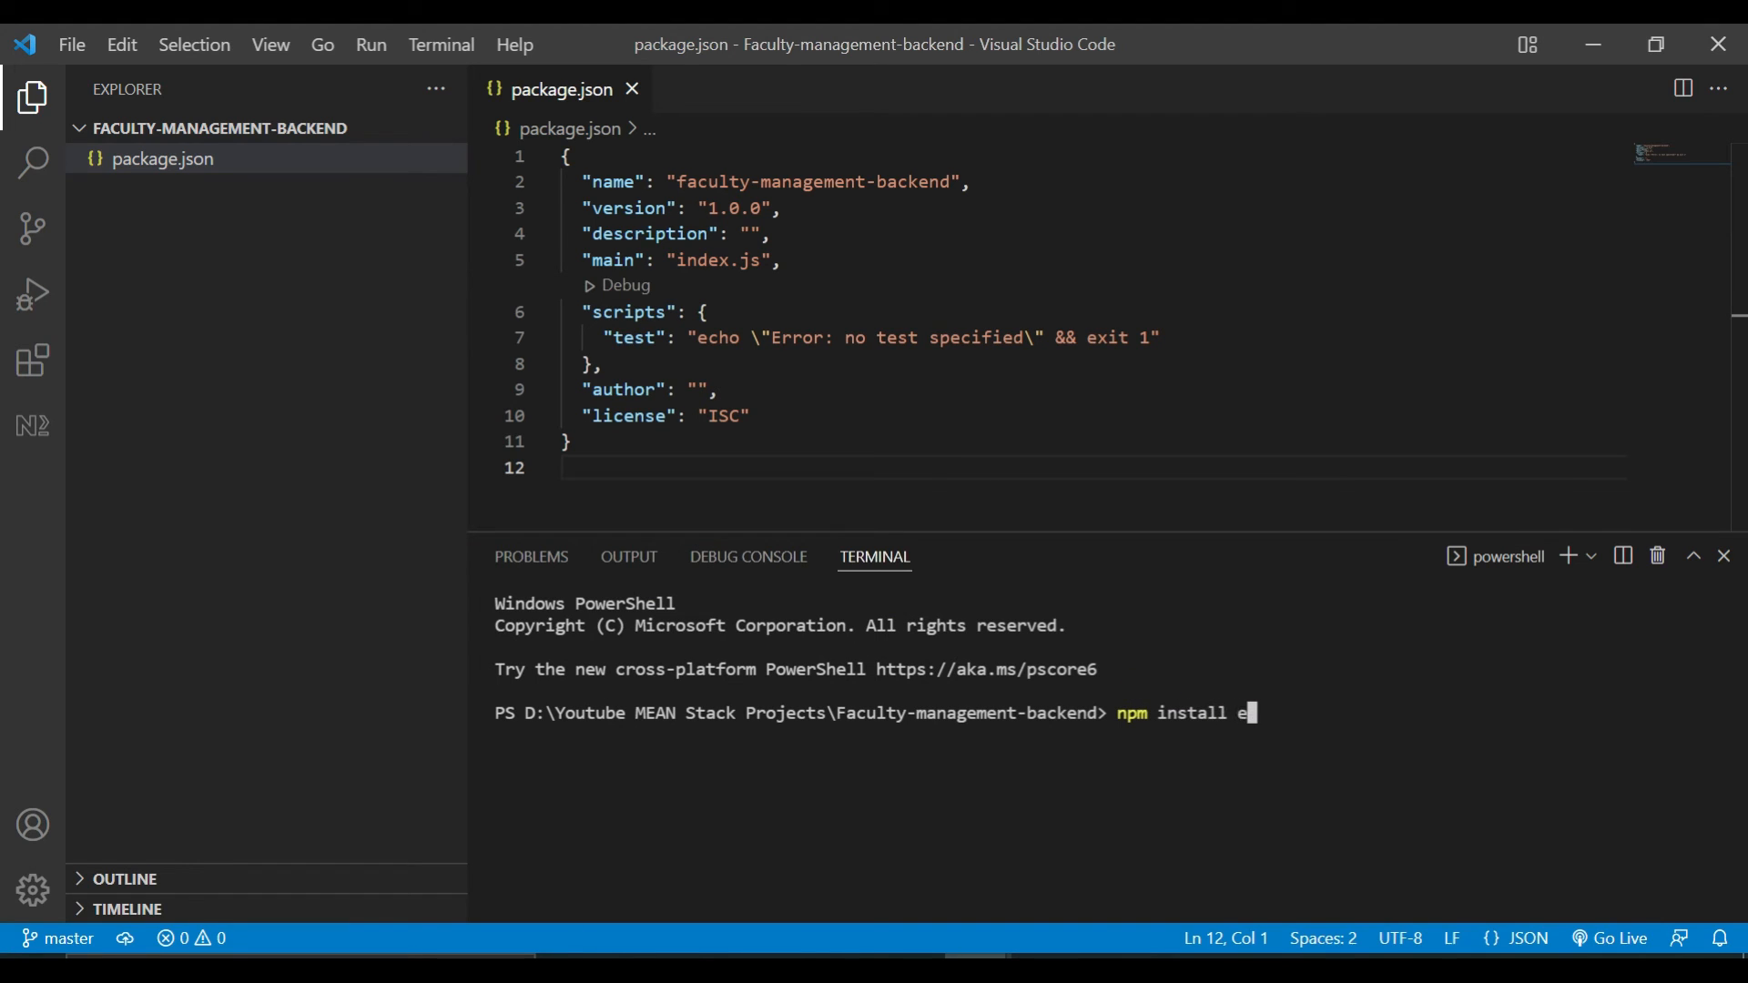
text(xpress b)
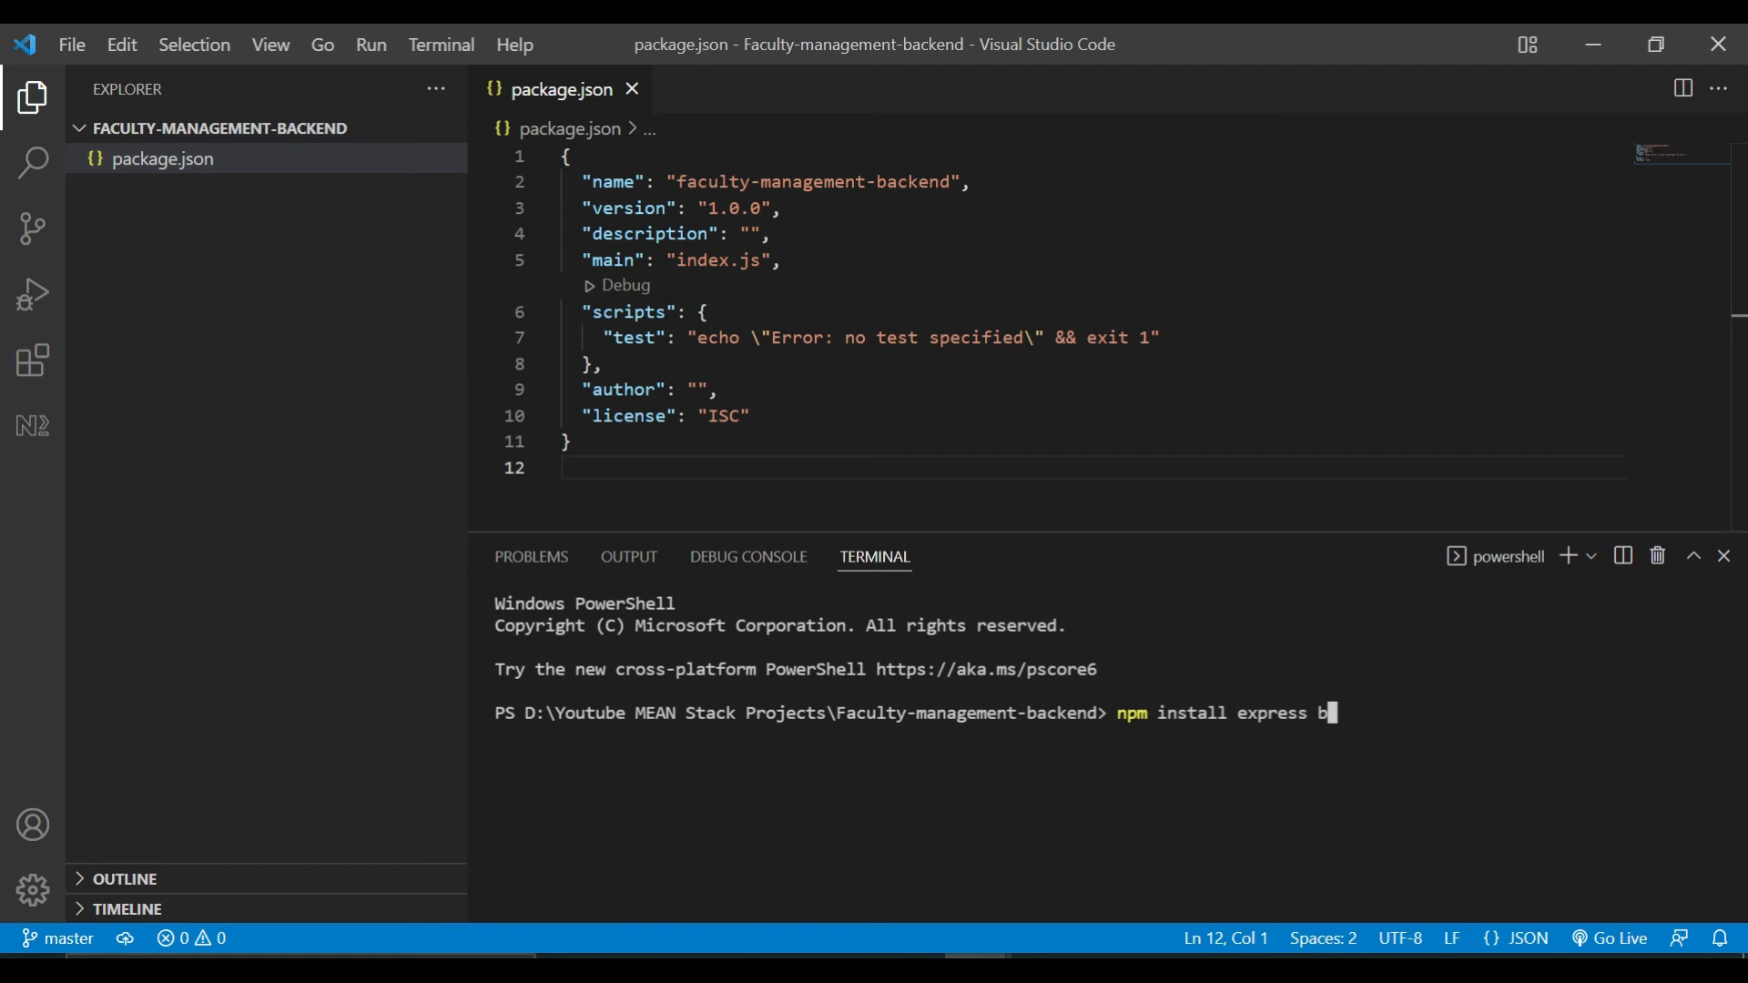
text(ody-parser)
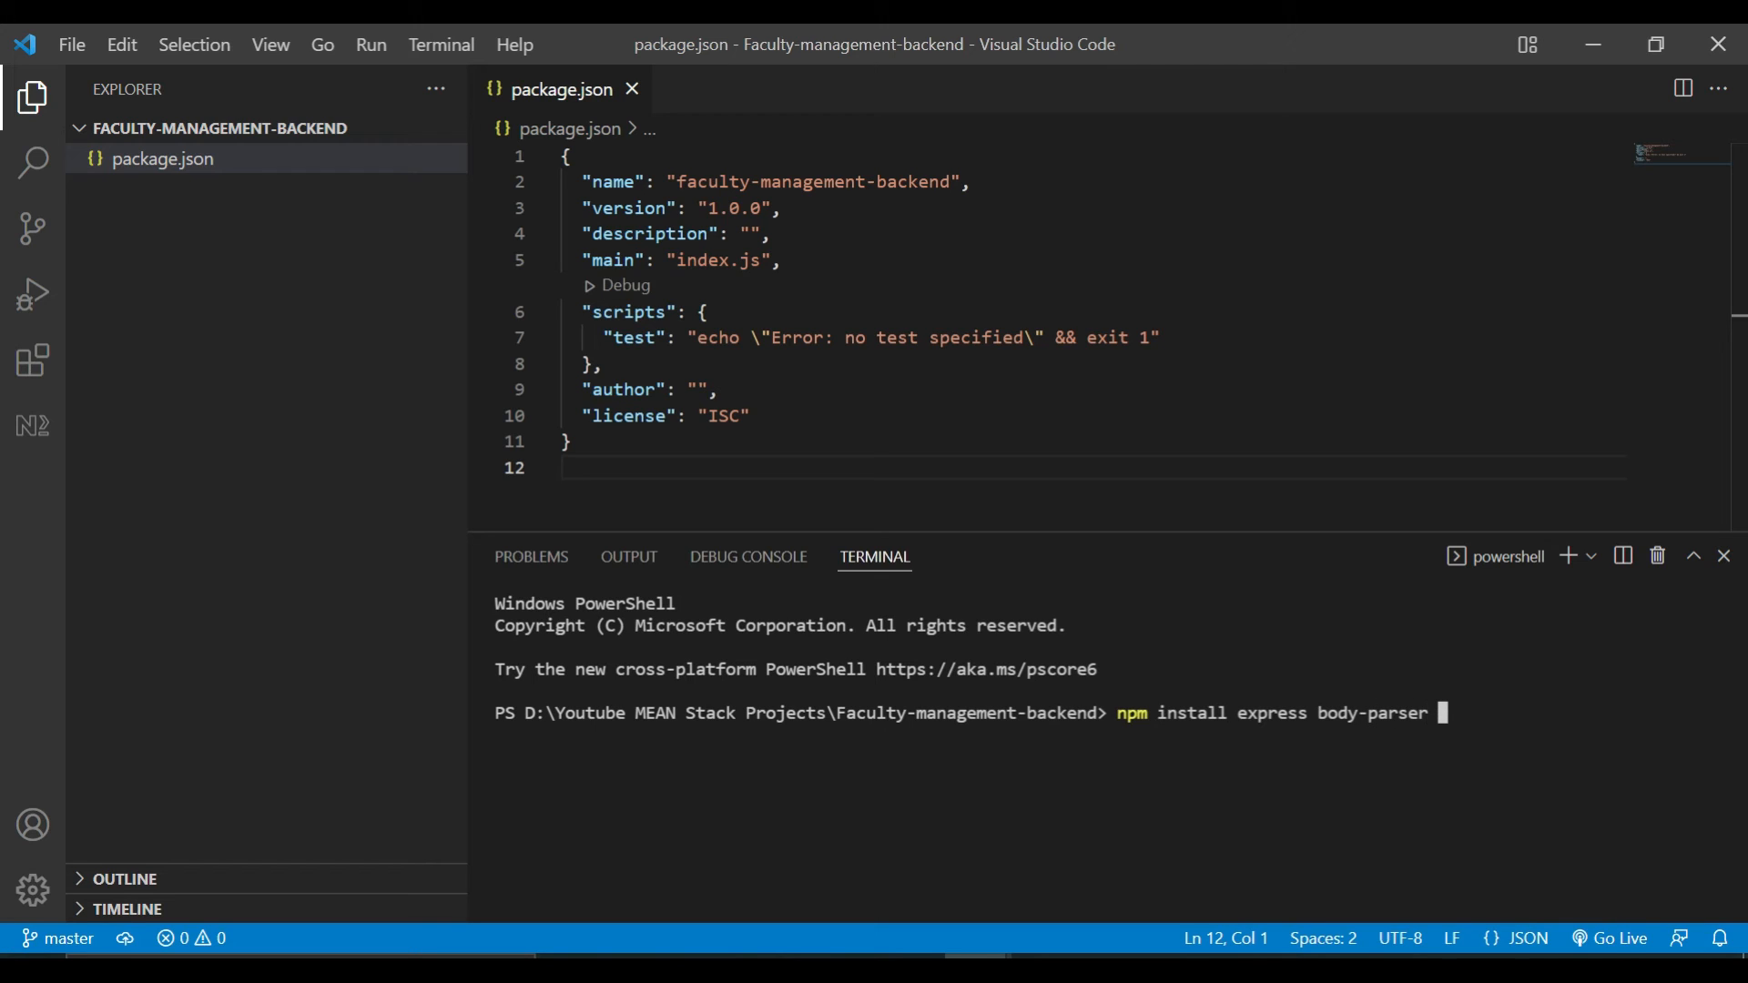
text(mongoose)
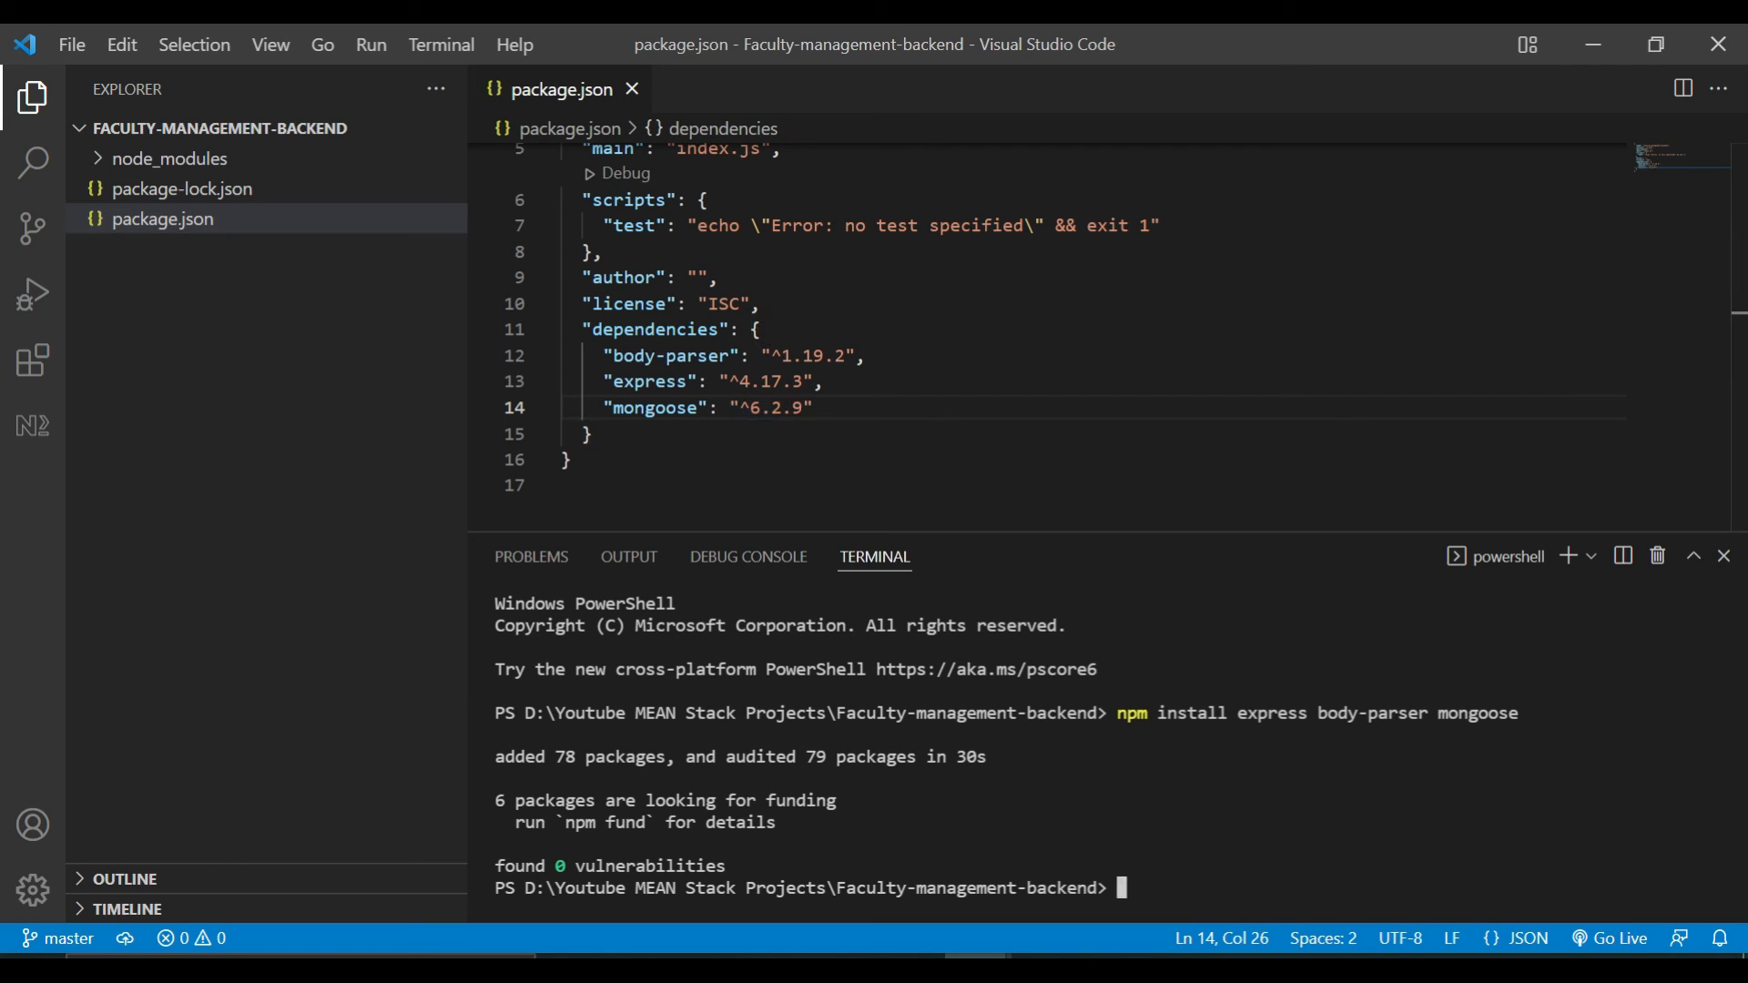
Type npm install bcryptjs jsonwebtoken in the terminal, not yet run.
text(npm install express body-parser m)
text(npm install b)
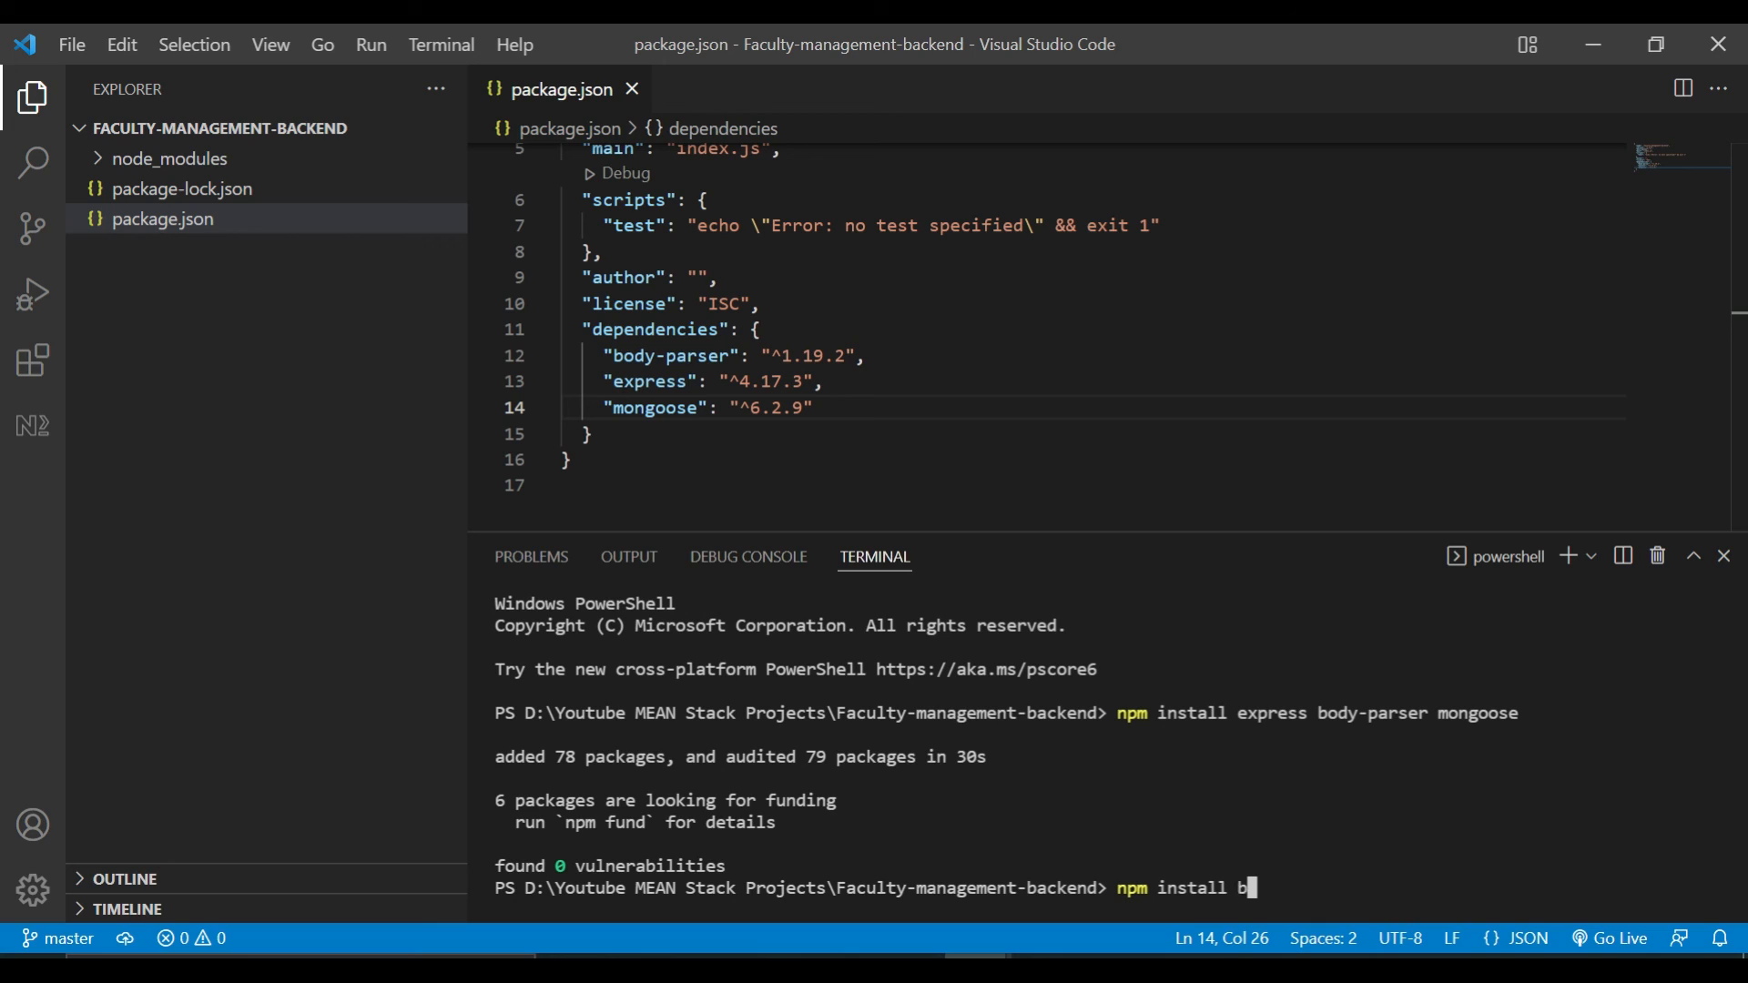
text(crypt)
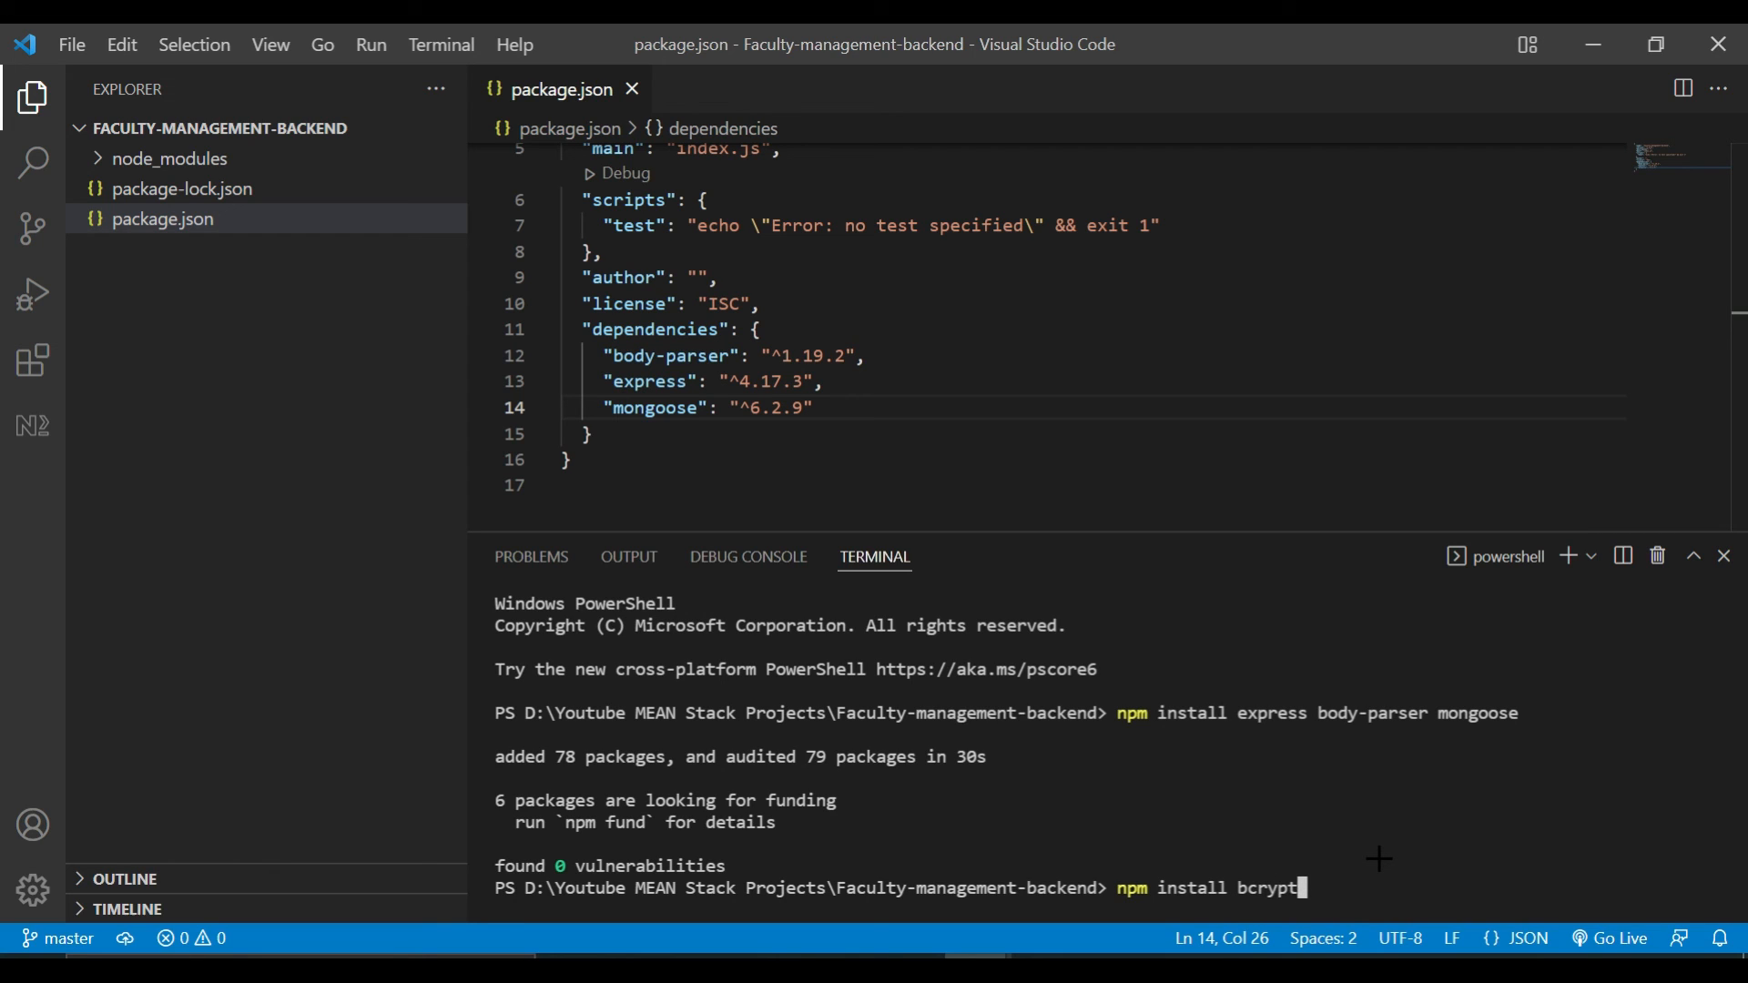
text(js)
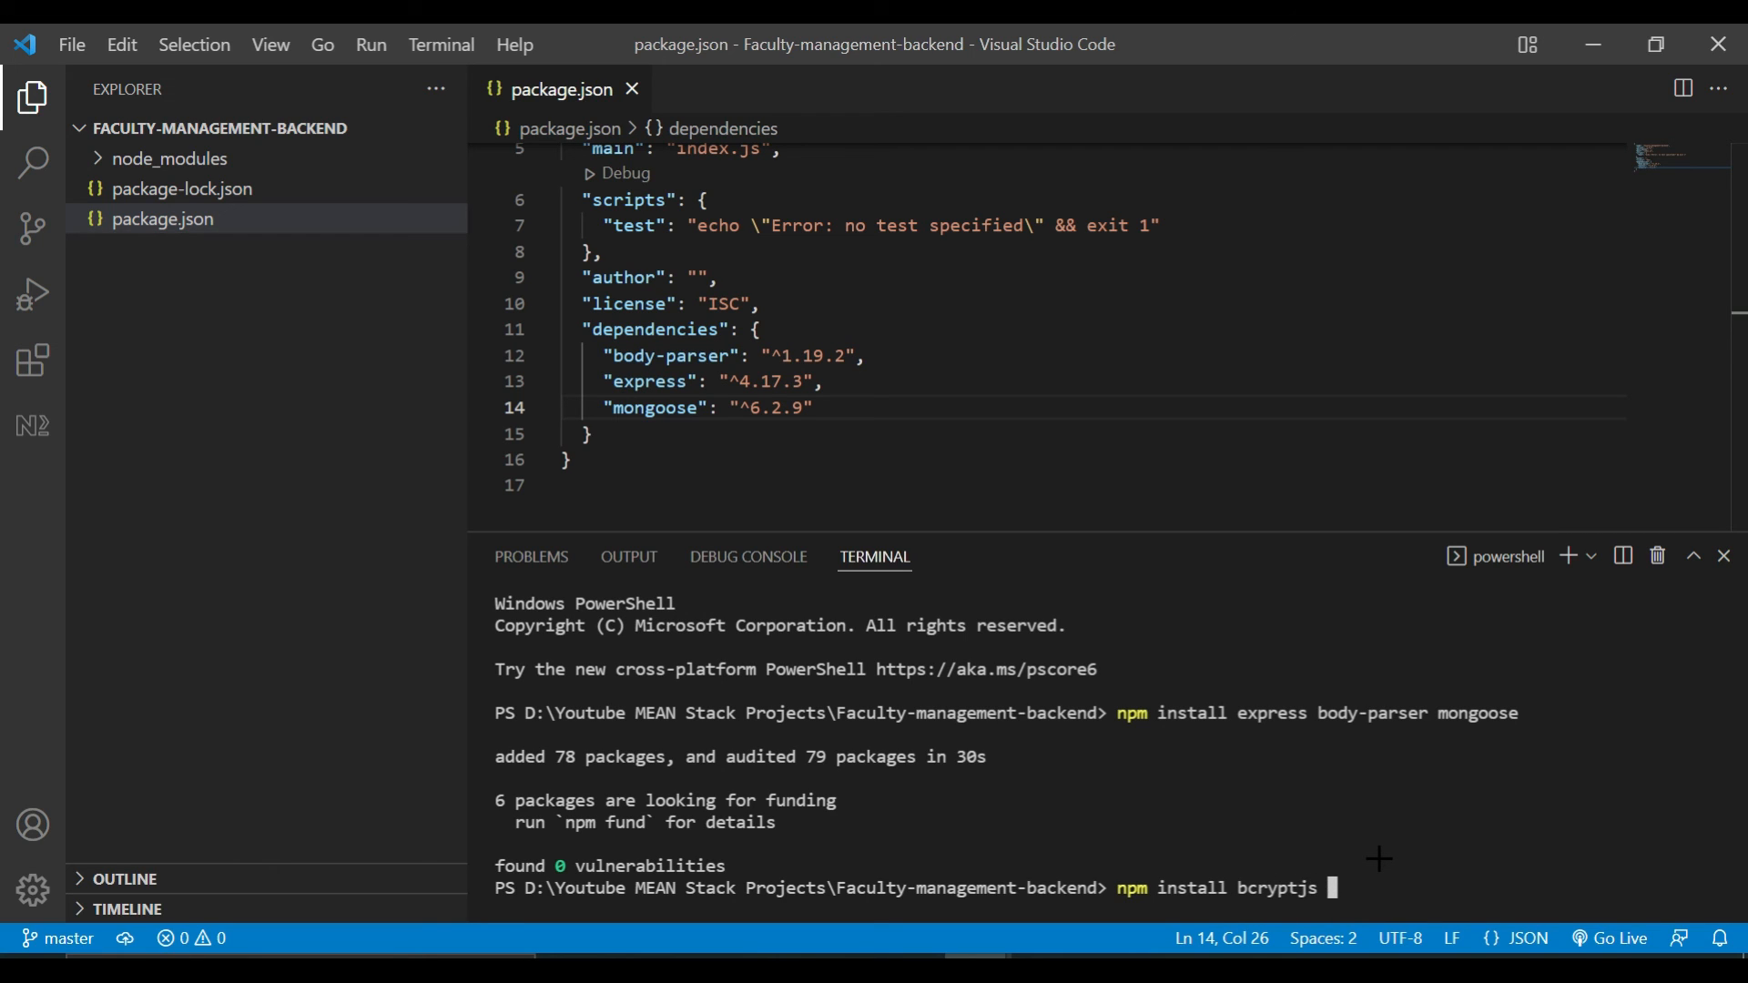
text(jsonw)
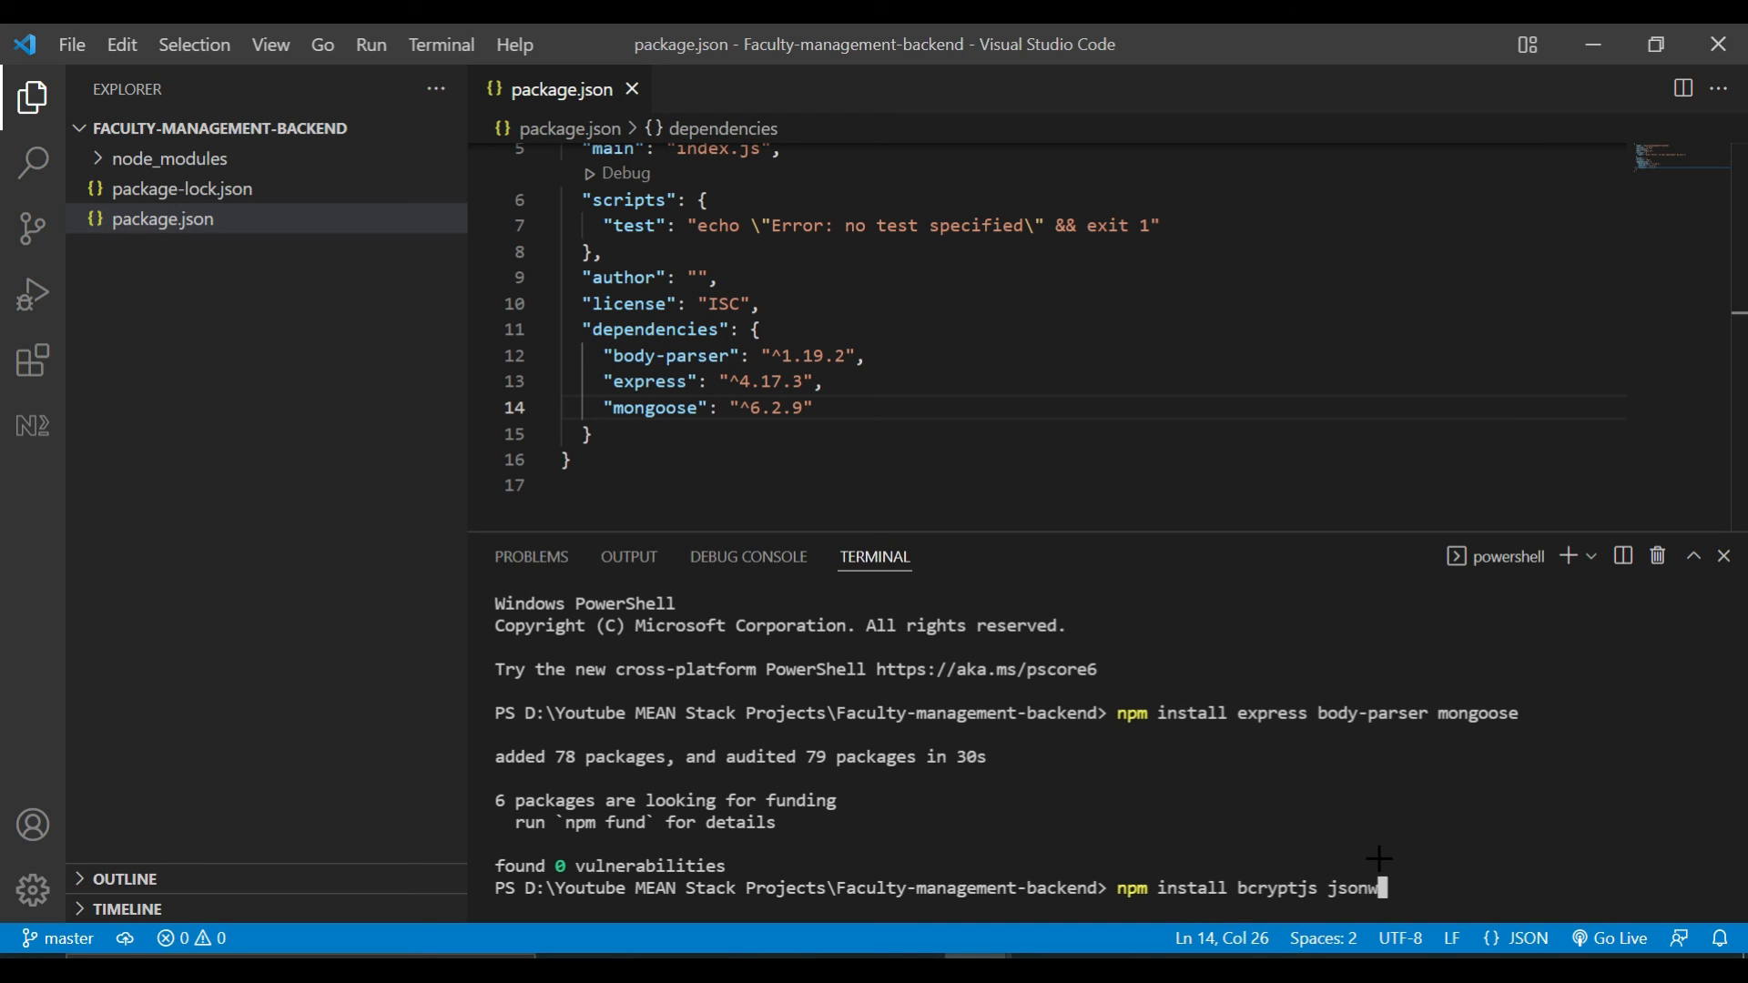
text(ebtoken)
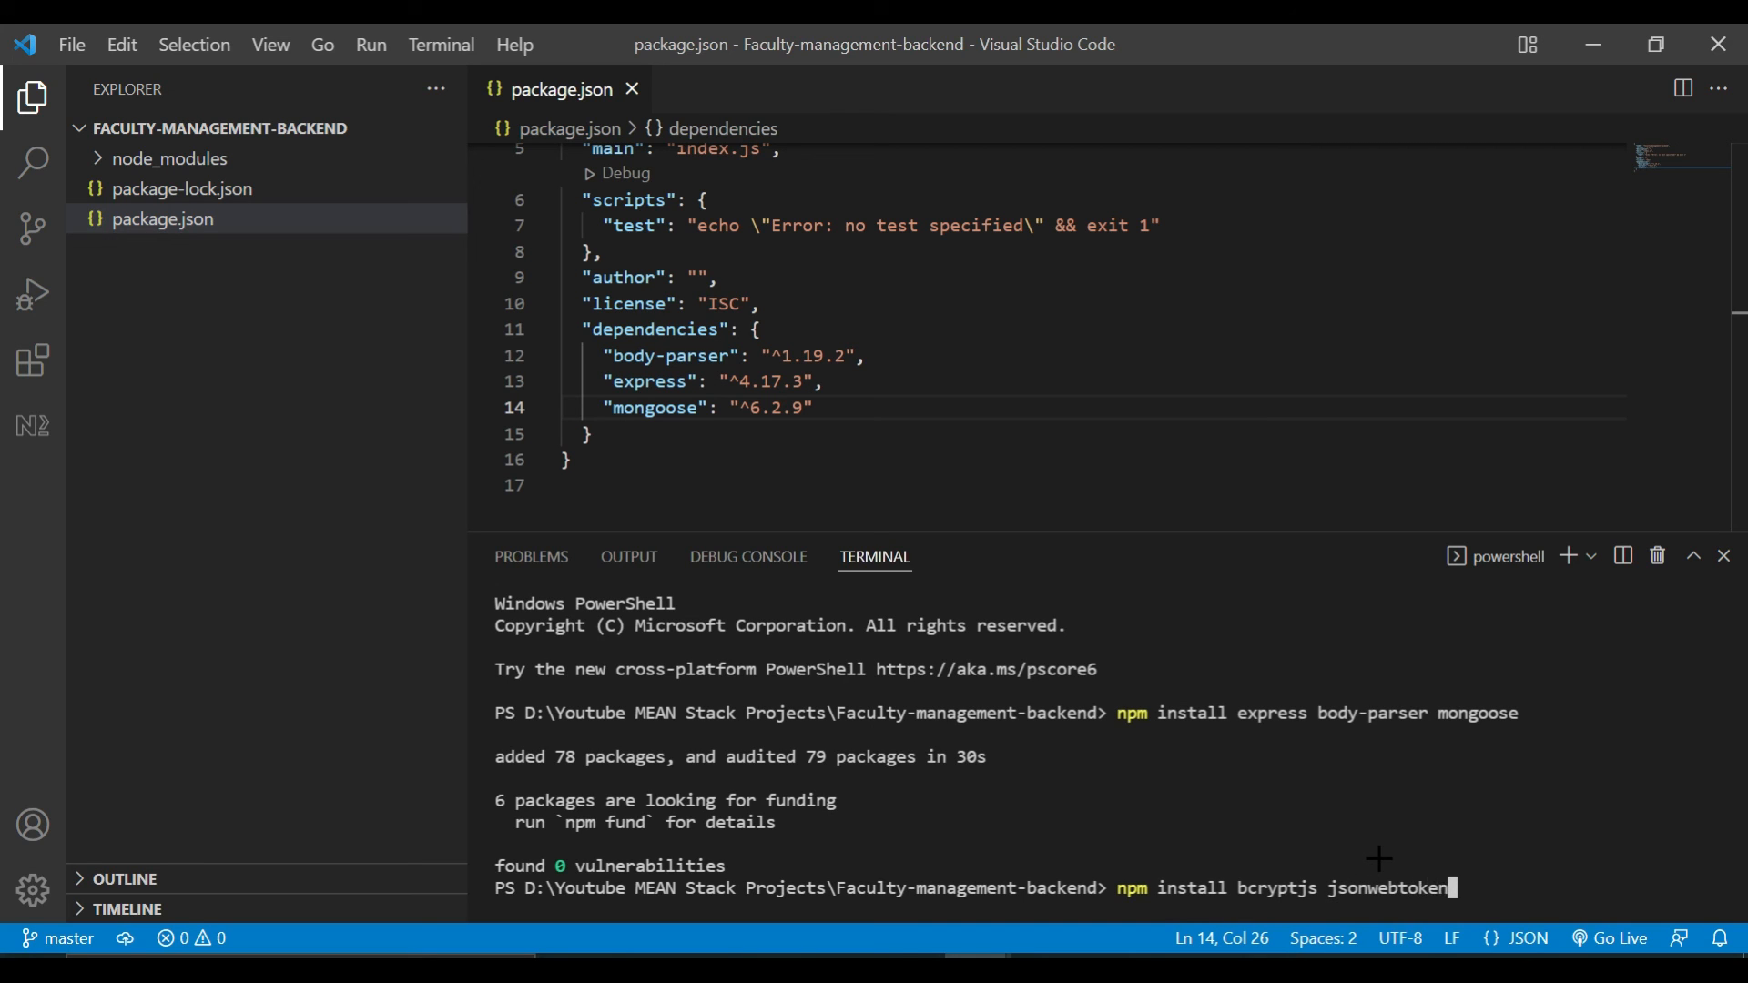